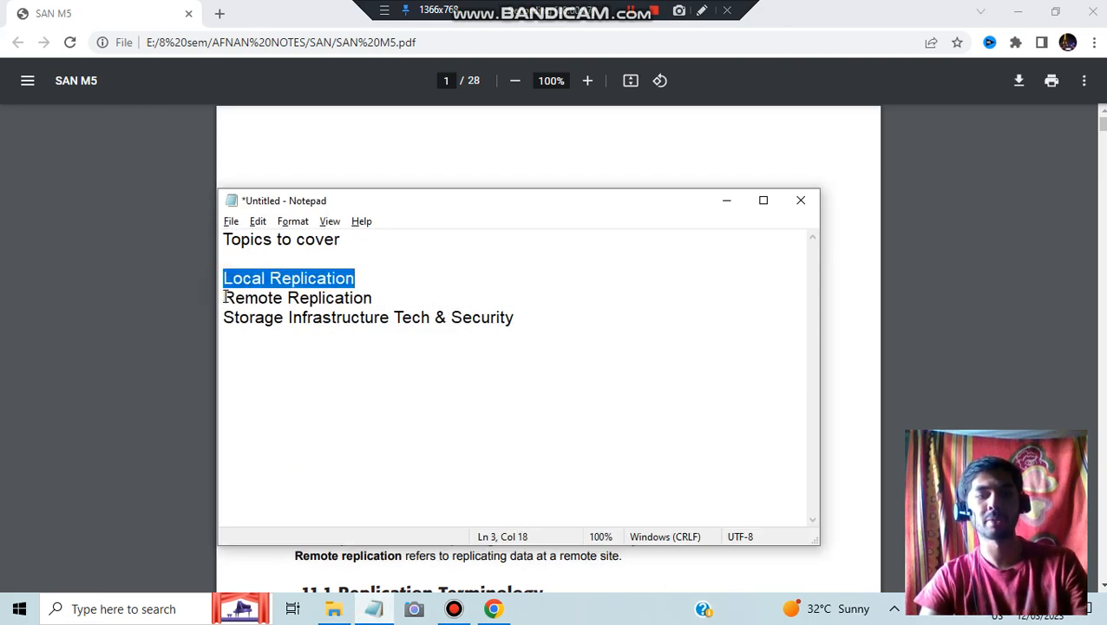
Step: Select the Local Replication topic line in the Notepad list
triple_click(368, 316)
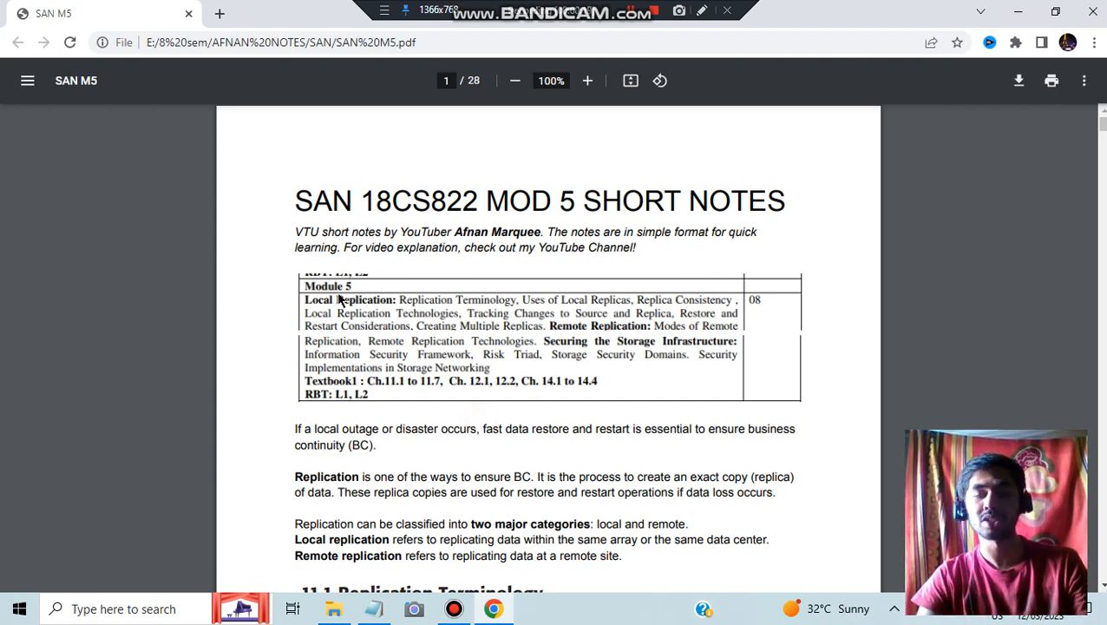
mouse_move(364, 302)
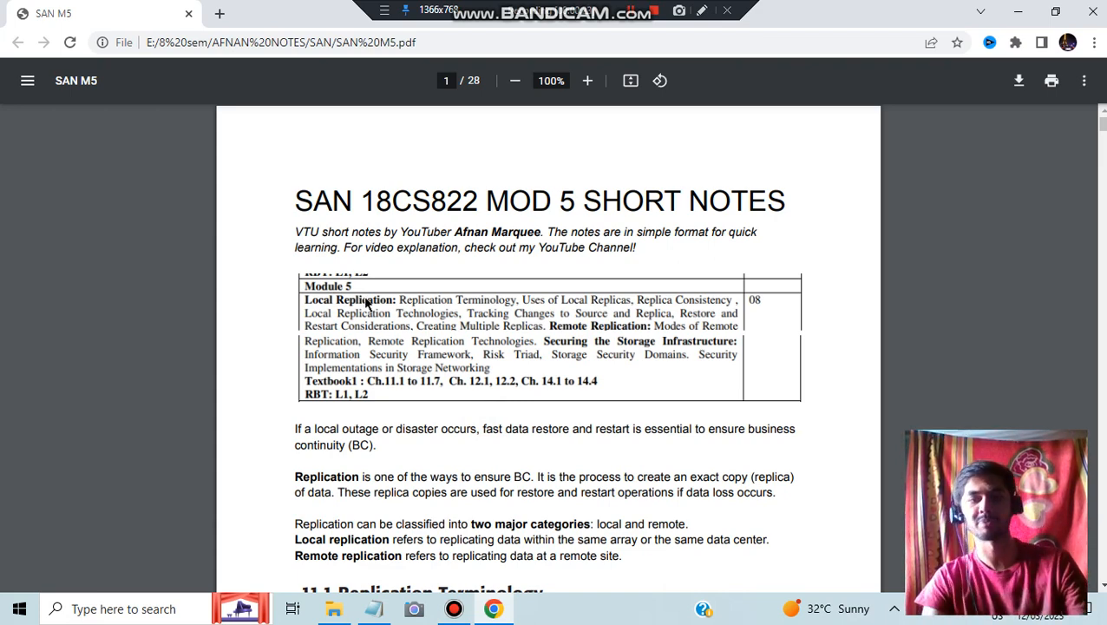
Step: Scroll through pages 1-2 past 11.1 Terminology and 11.2 Local Replica uses to 11.3 Replica Consistency
scroll("down", 3)
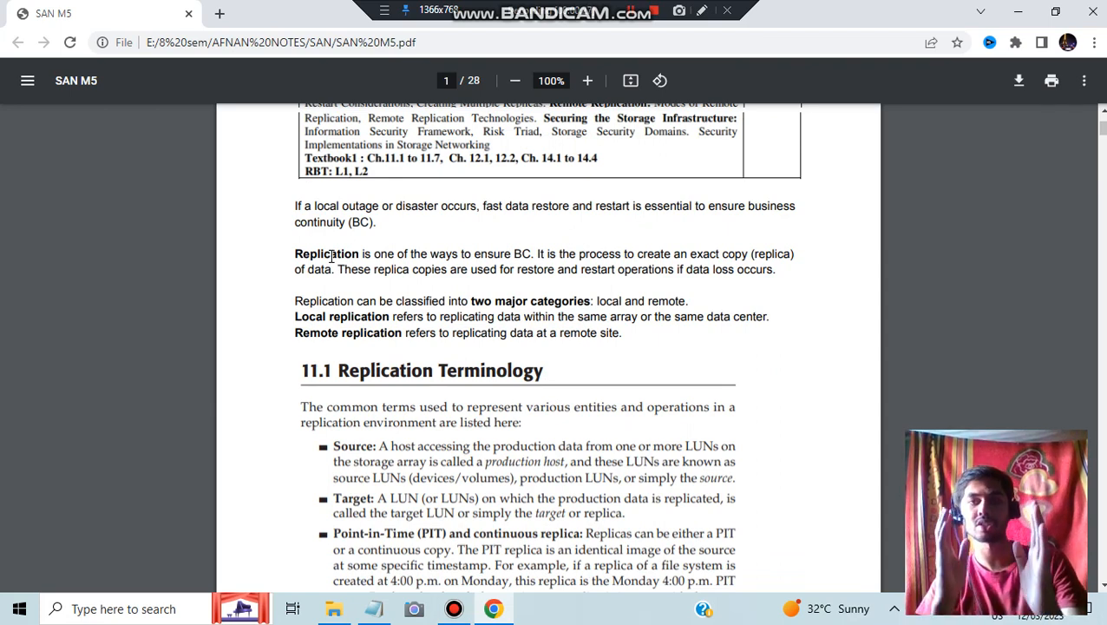
mouse_move(436, 291)
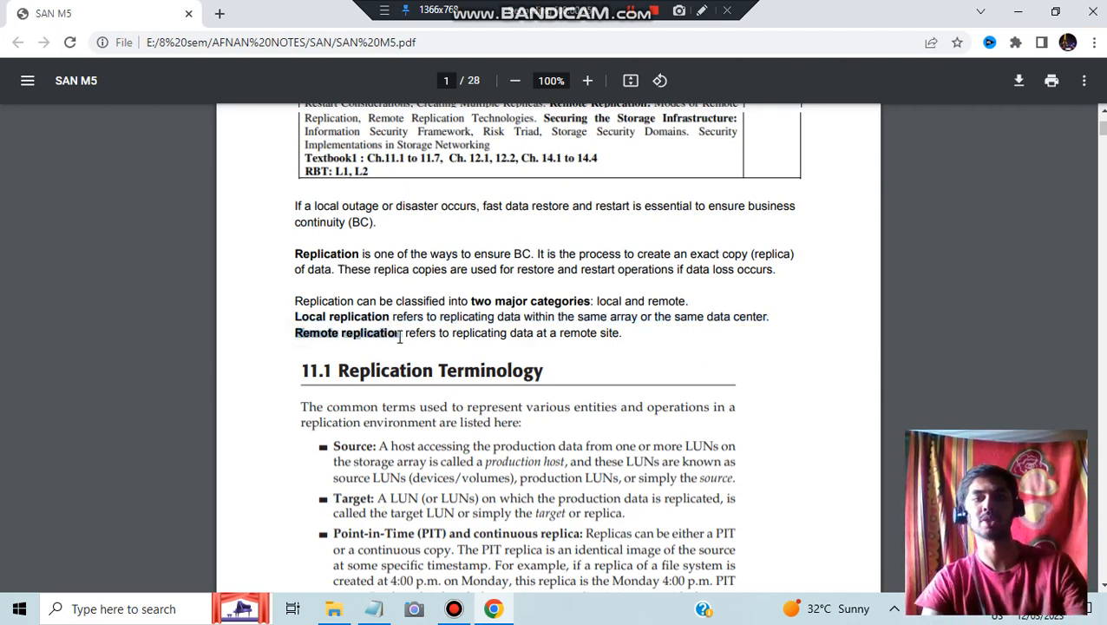
scroll("down", 3)
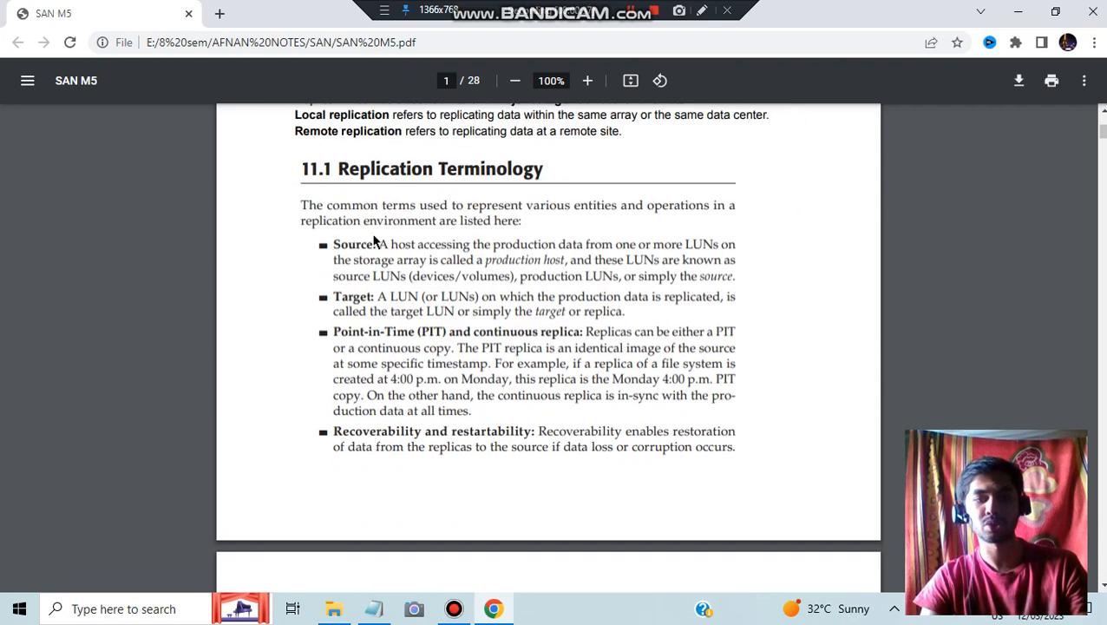
mouse_move(408, 338)
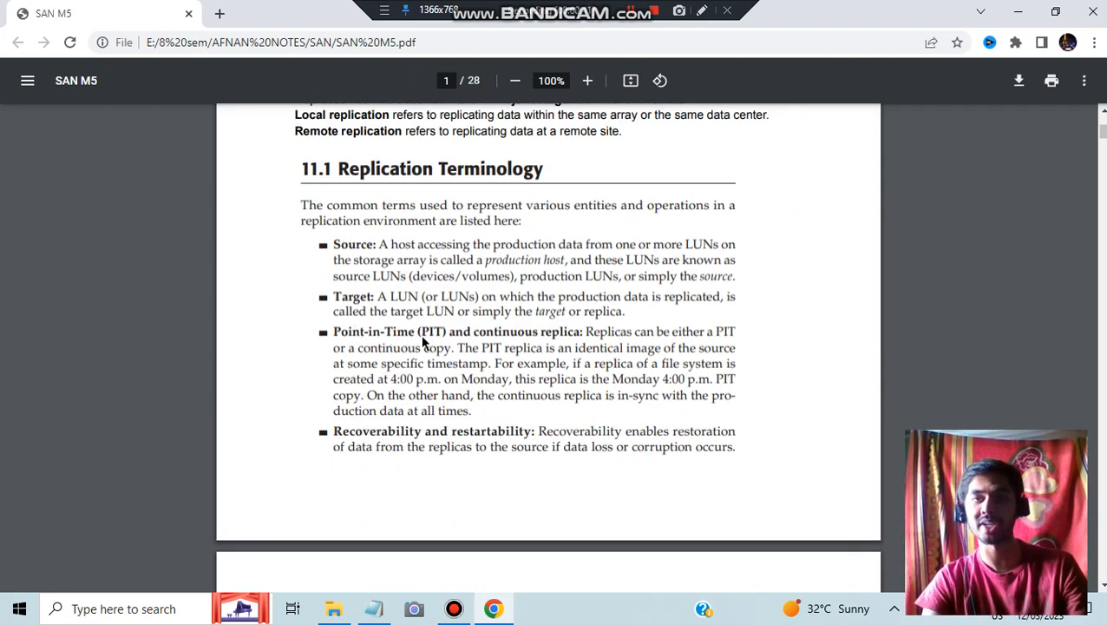
scroll("down", 3)
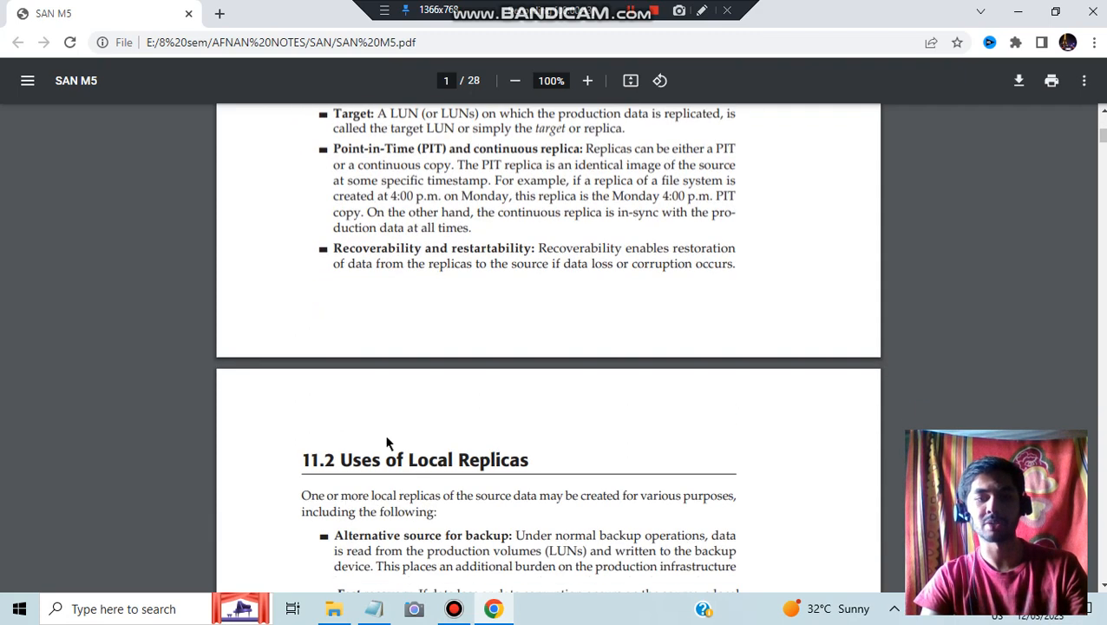
scroll("down", 3)
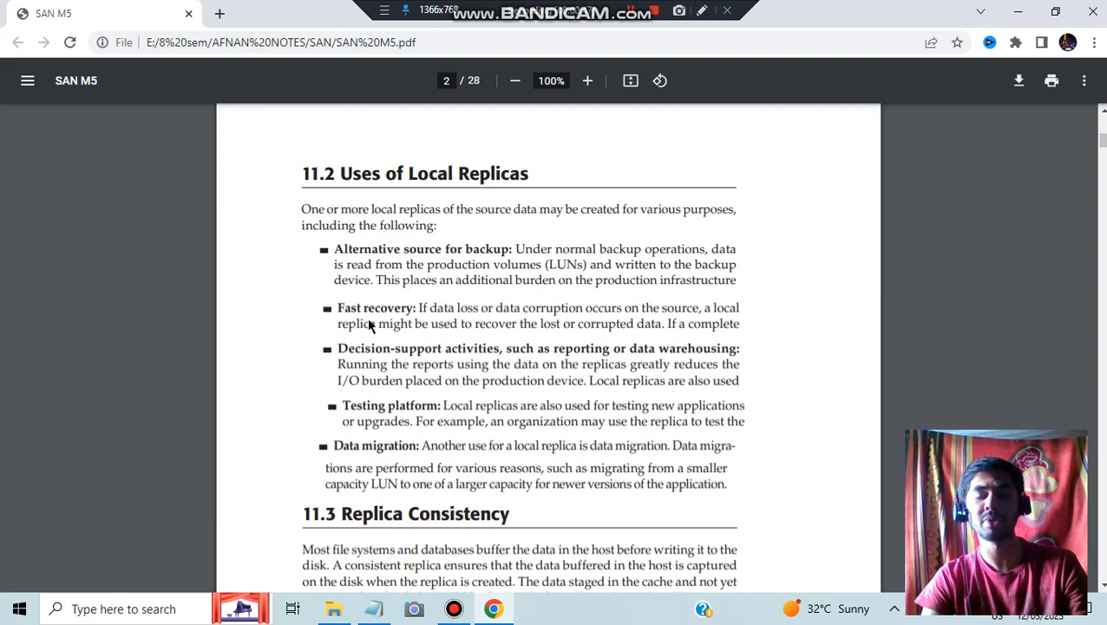
mouse_move(403, 406)
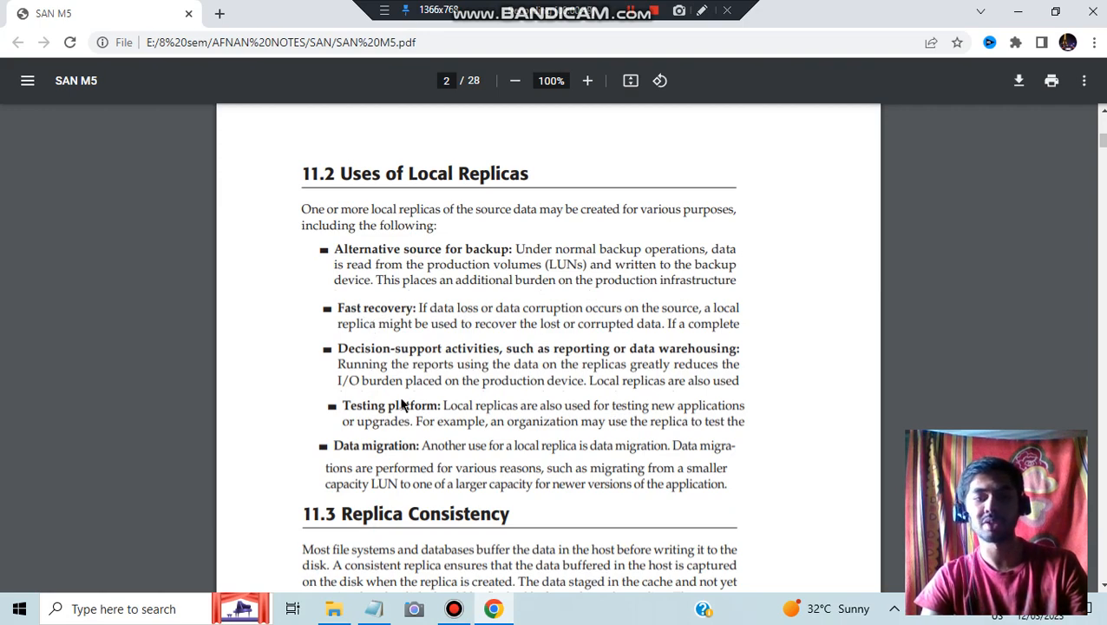
scroll("down", 3)
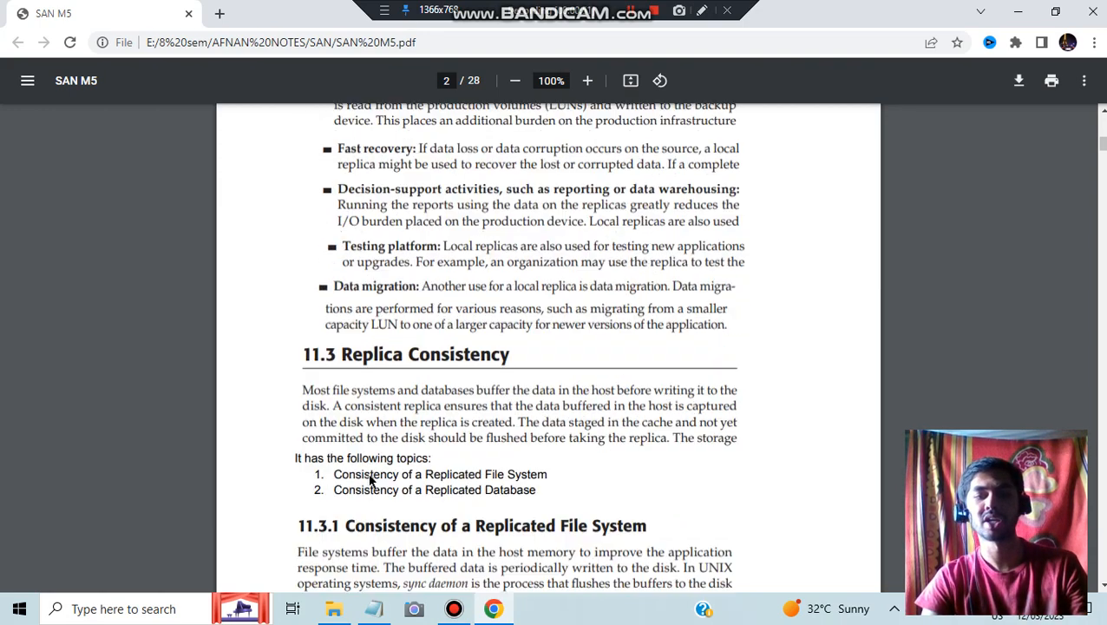
Step: Scroll to page 3 showing 11.3.2 Replicated Database and Figure 11-3 on dependent write consistency
scroll("down", 3)
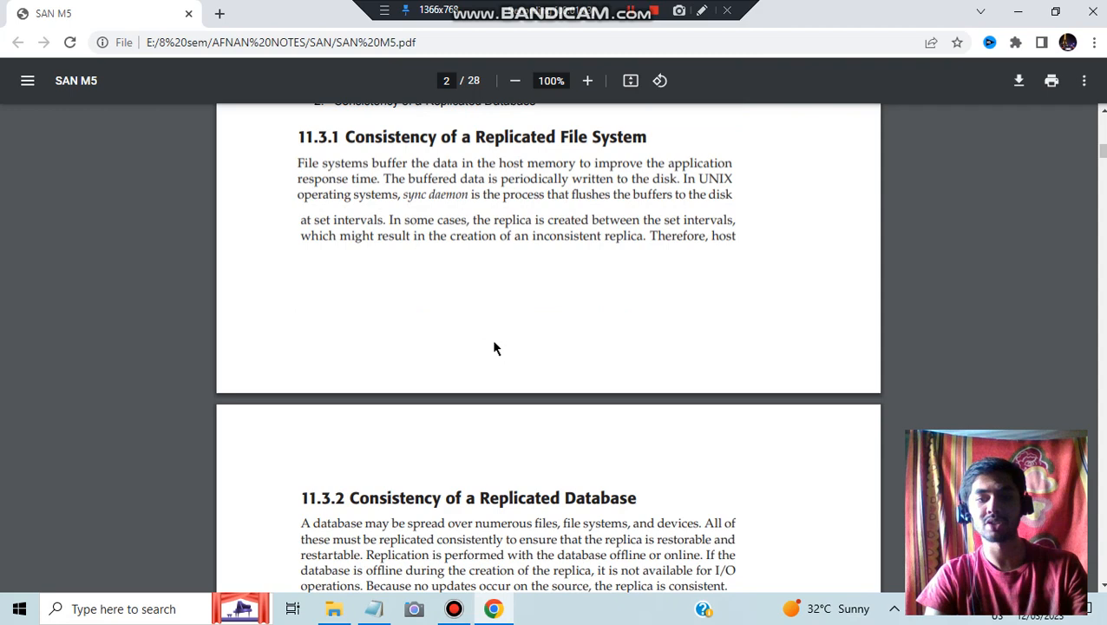
scroll("down", 3)
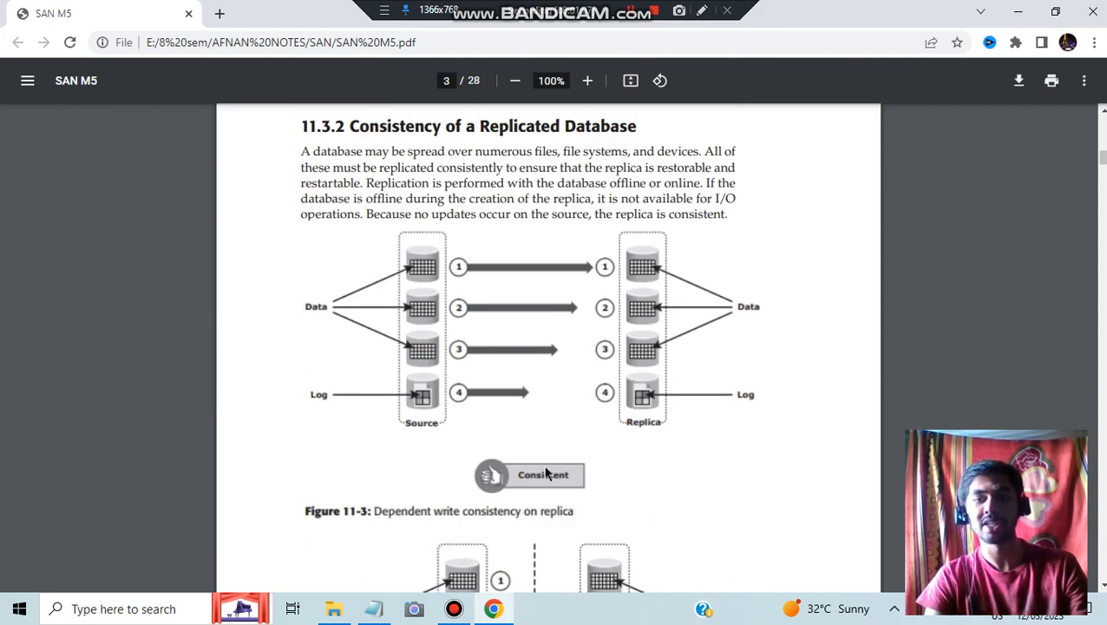
scroll("down", 3)
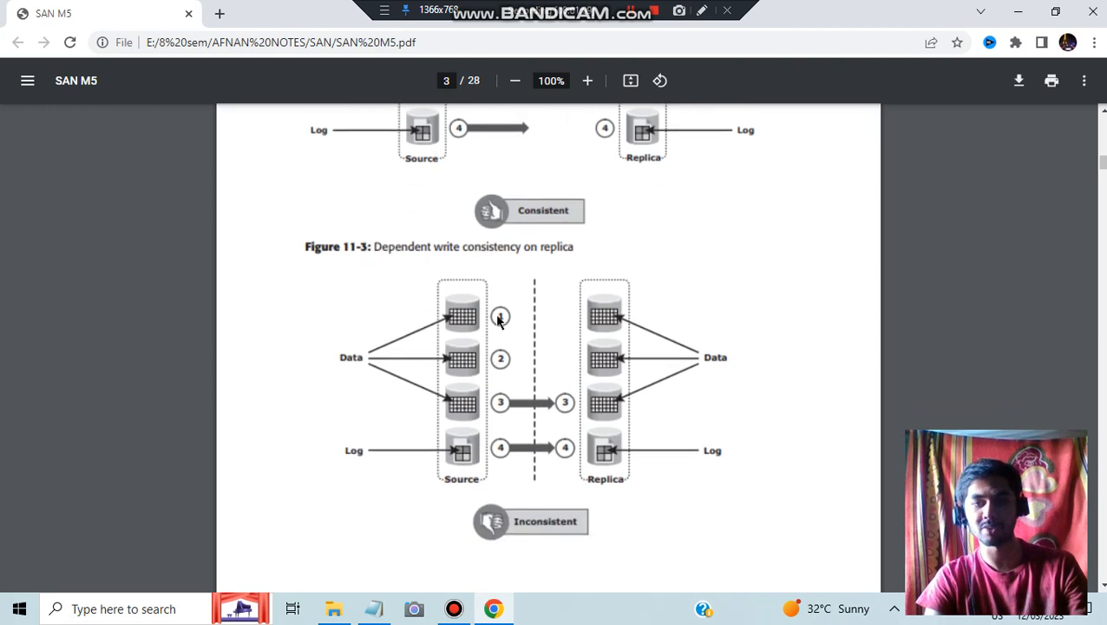
mouse_move(510, 458)
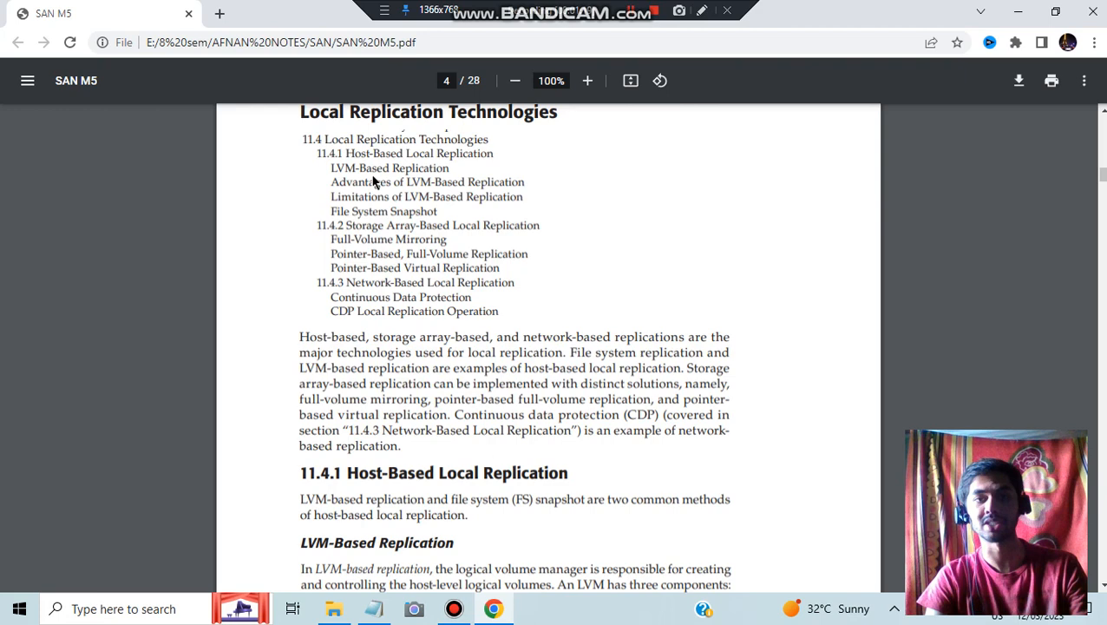
mouse_move(361, 174)
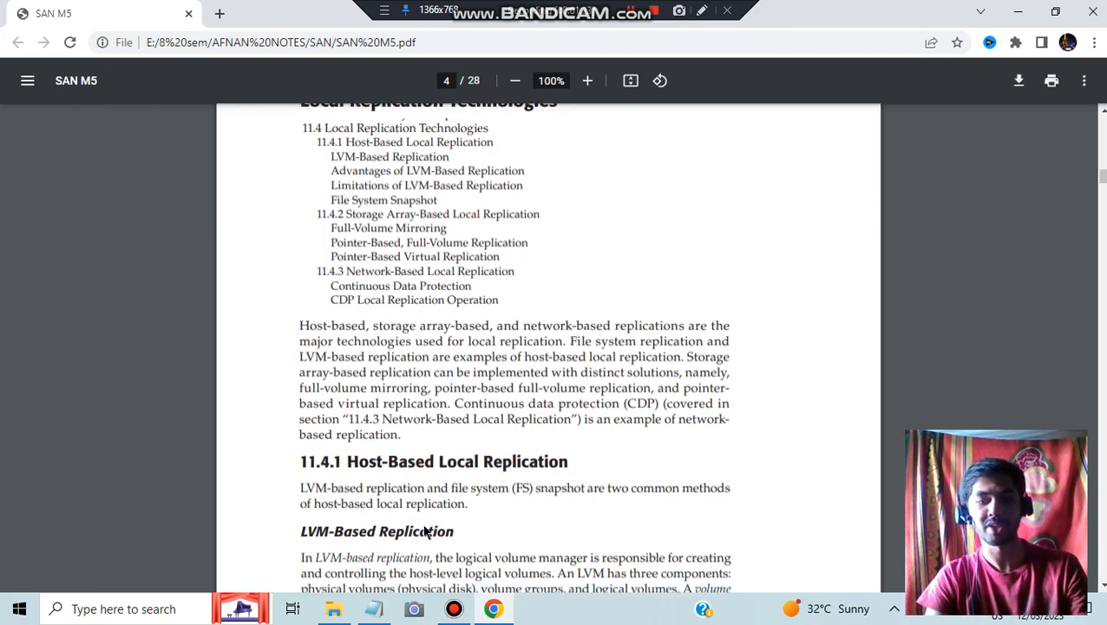
Step: Scroll through pages 4-5 past LVM-based replication to the File System Snapshot diagram
scroll("down", 3)
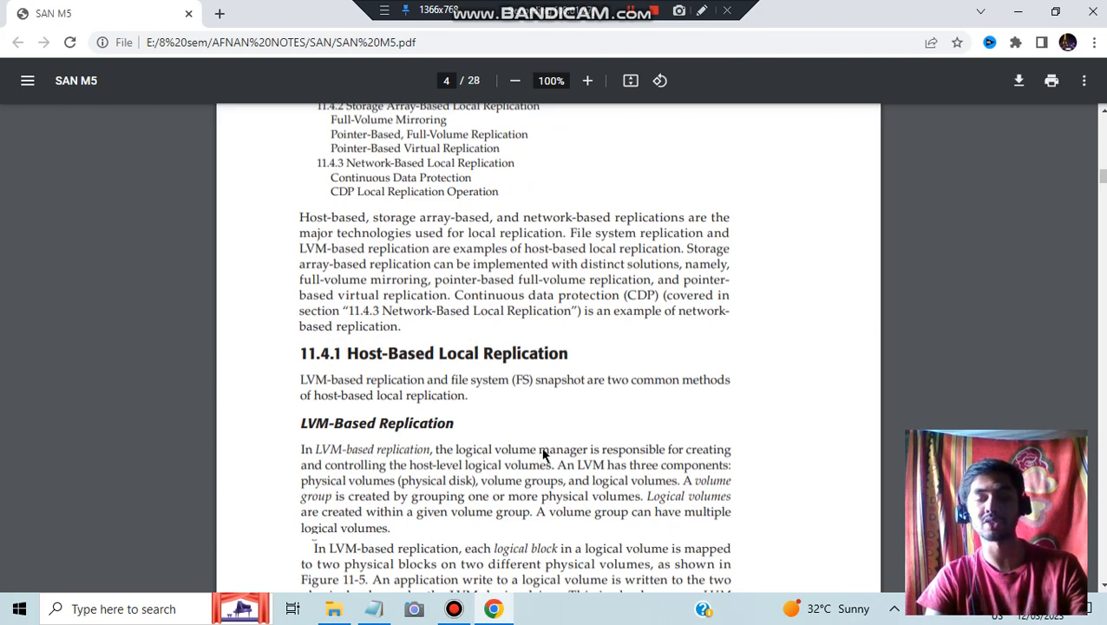
scroll("down", 3)
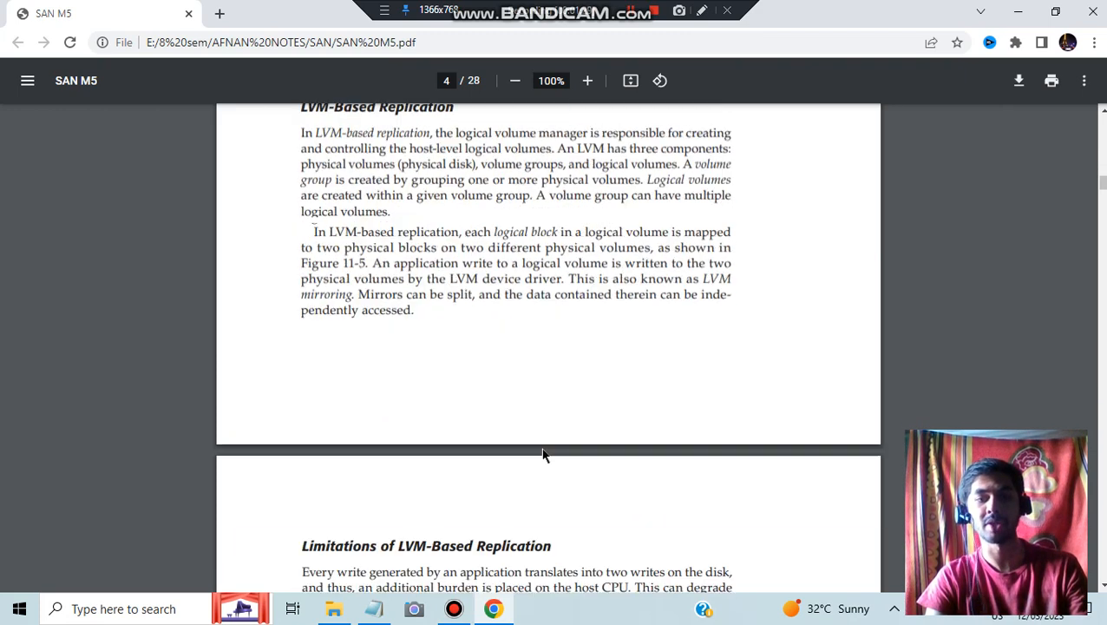
scroll("down", 3)
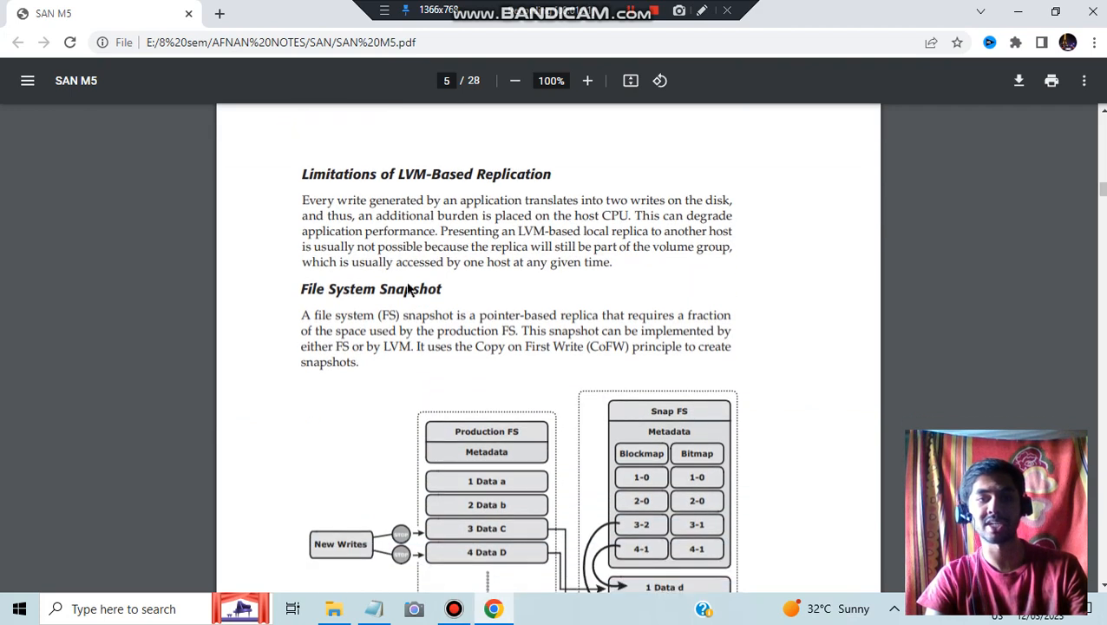
mouse_move(371, 204)
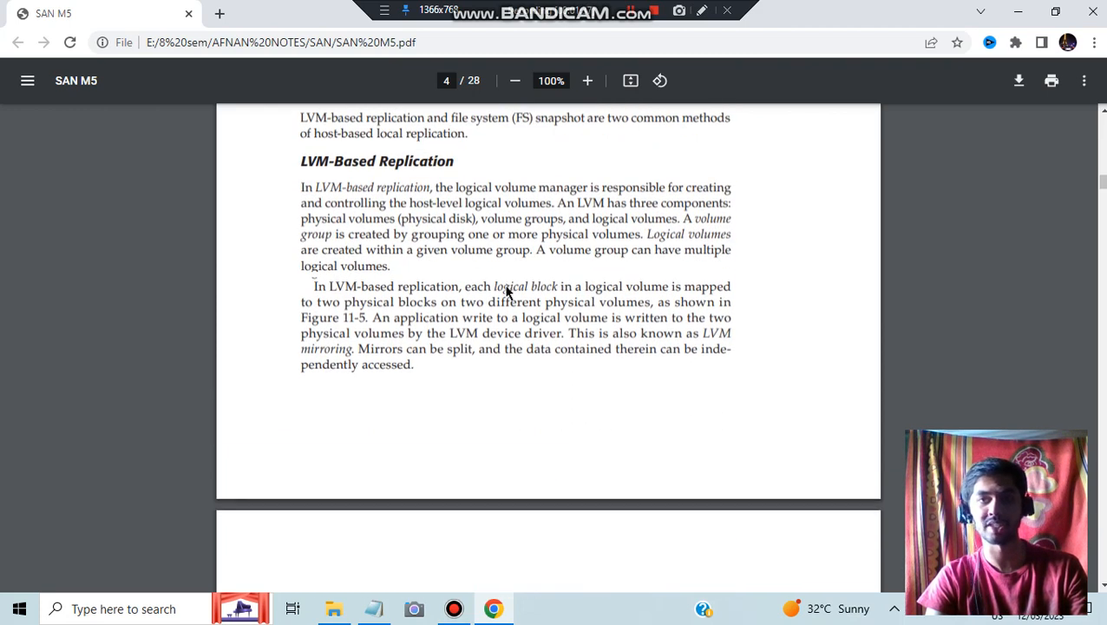
scroll("down", 3)
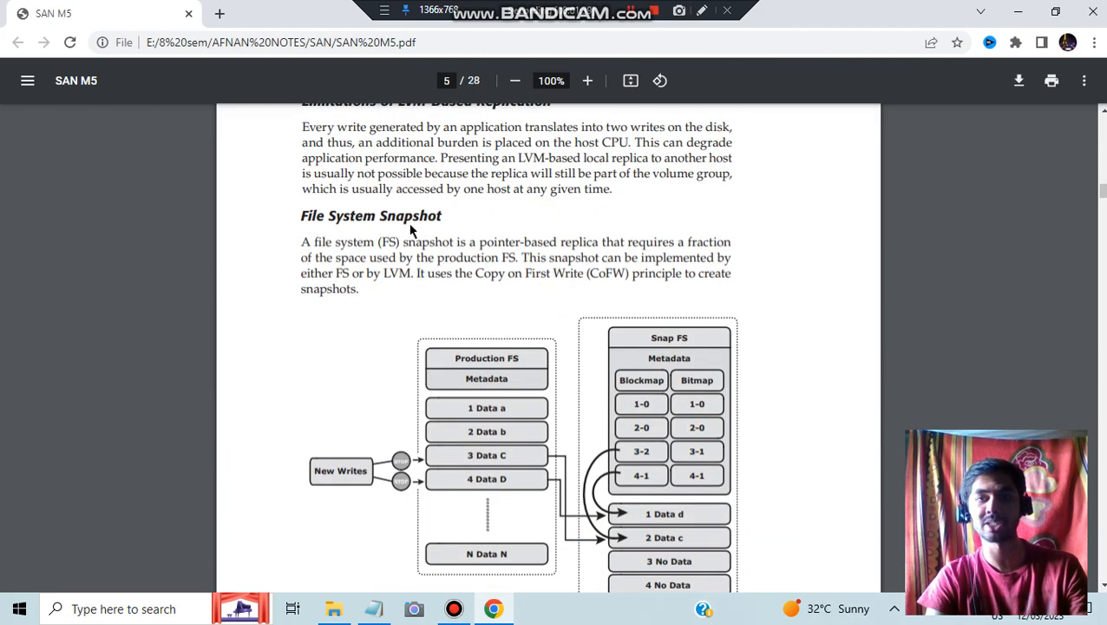
scroll("down", 3)
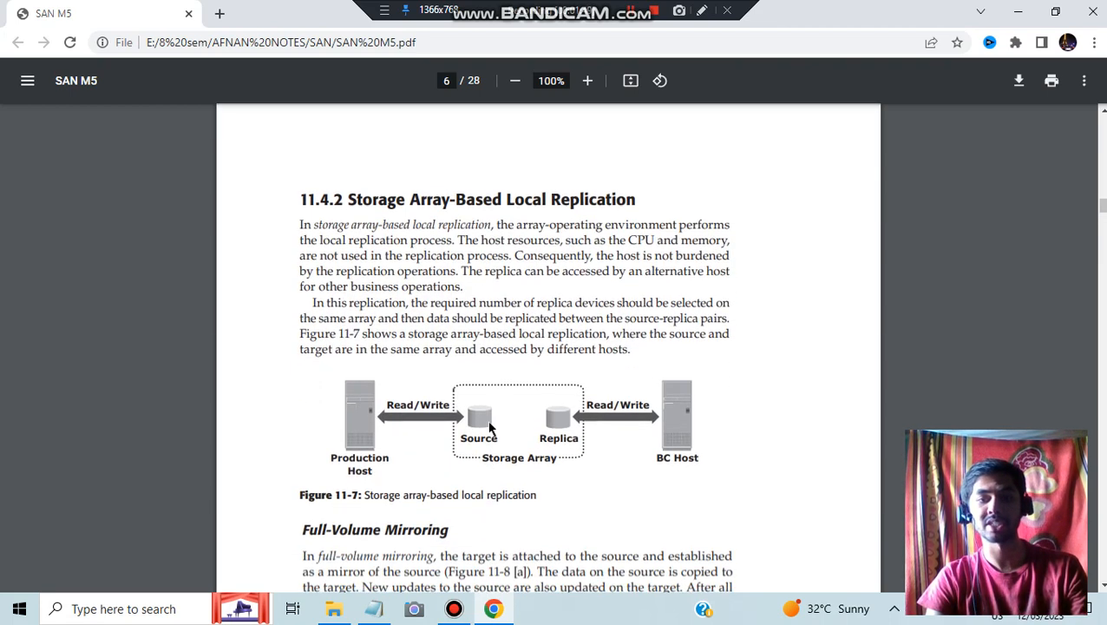
mouse_move(448, 418)
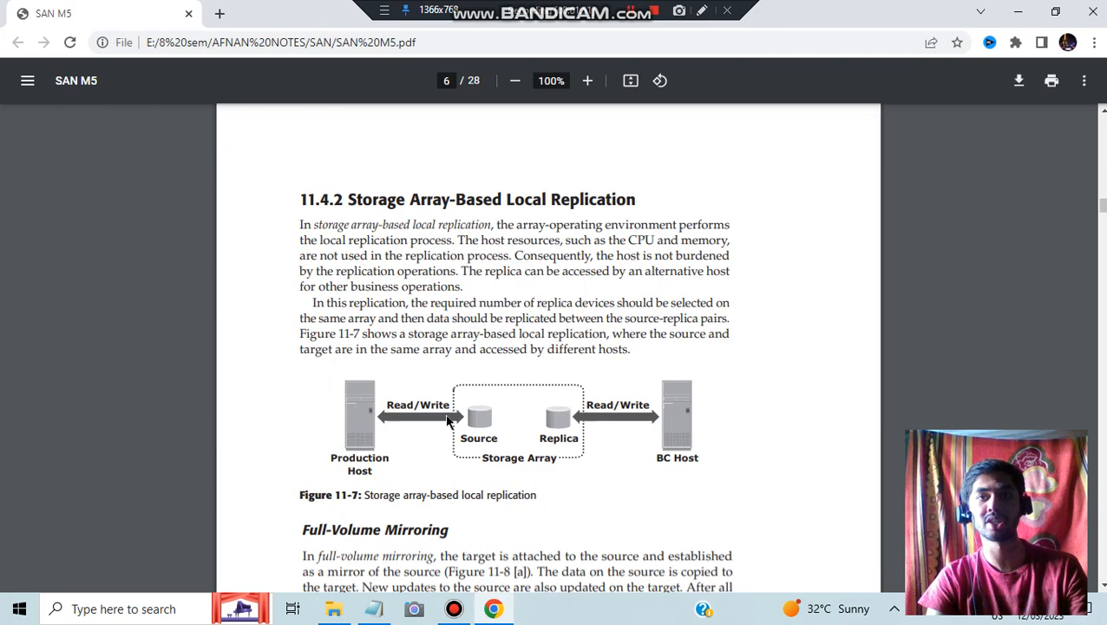
mouse_move(430, 500)
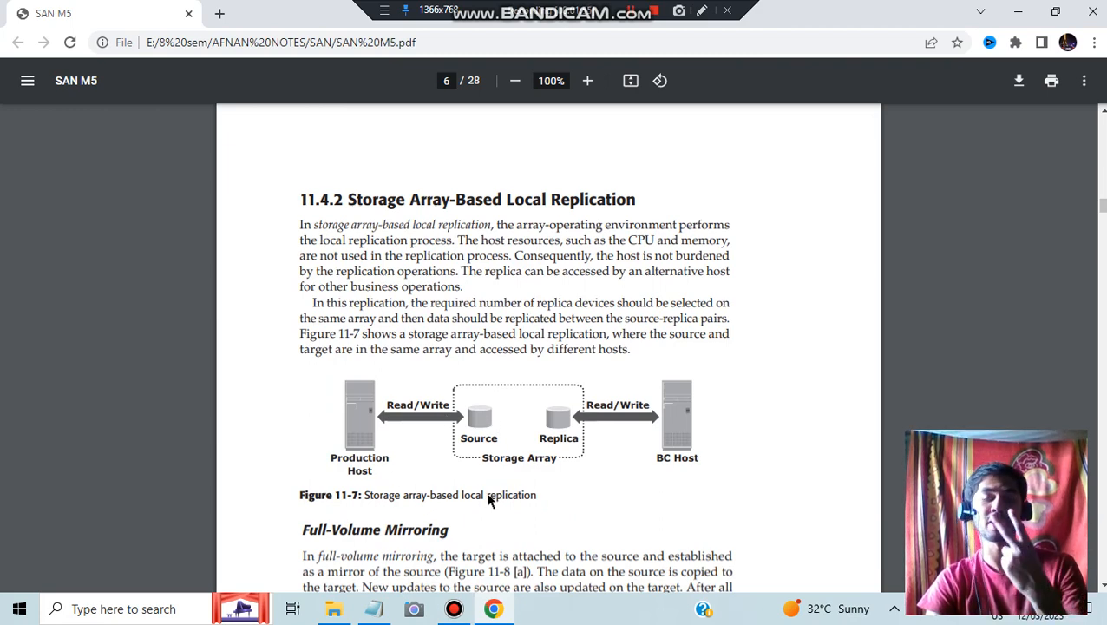
Step: Scroll page 7 through Pointer-Based Full-Volume and Virtual Replication to 11.6 Restore and Restart
scroll("down", 3)
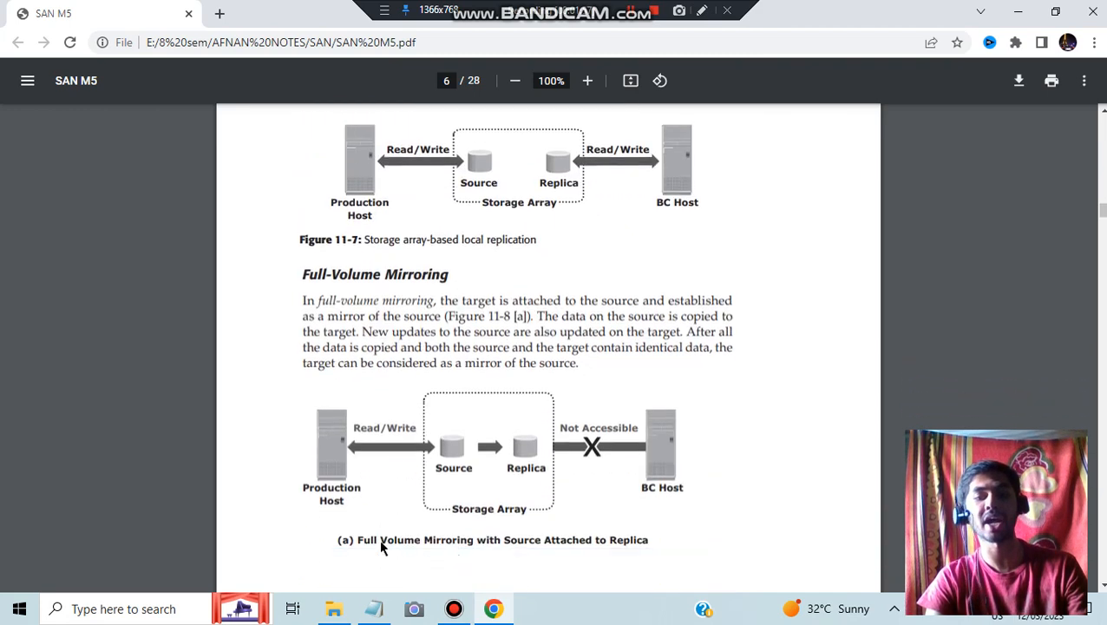
scroll("down", 3)
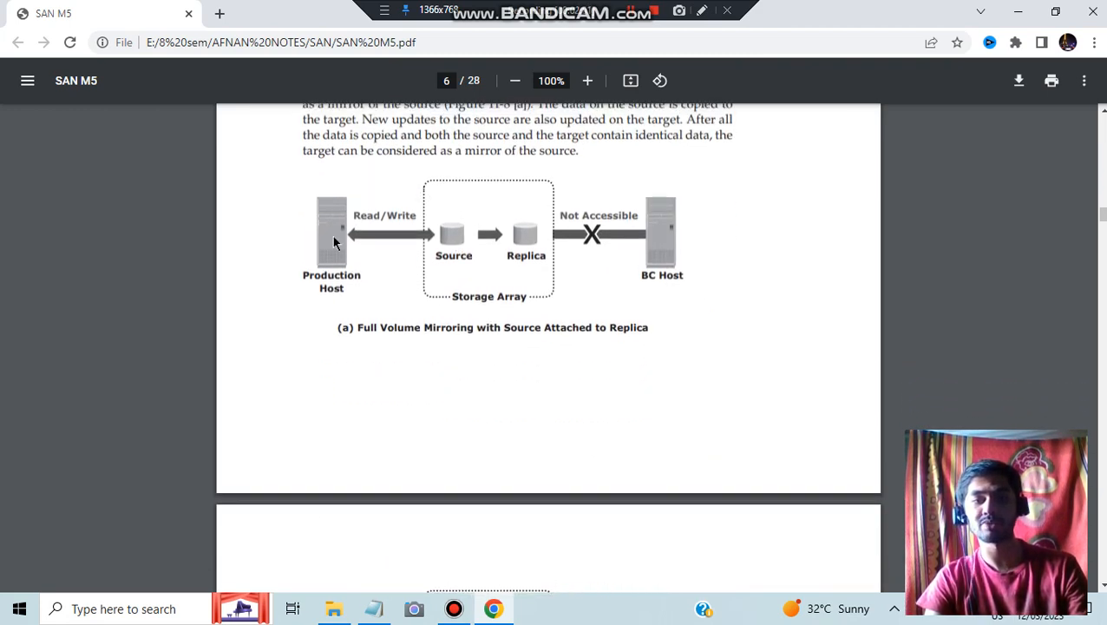
mouse_move(533, 243)
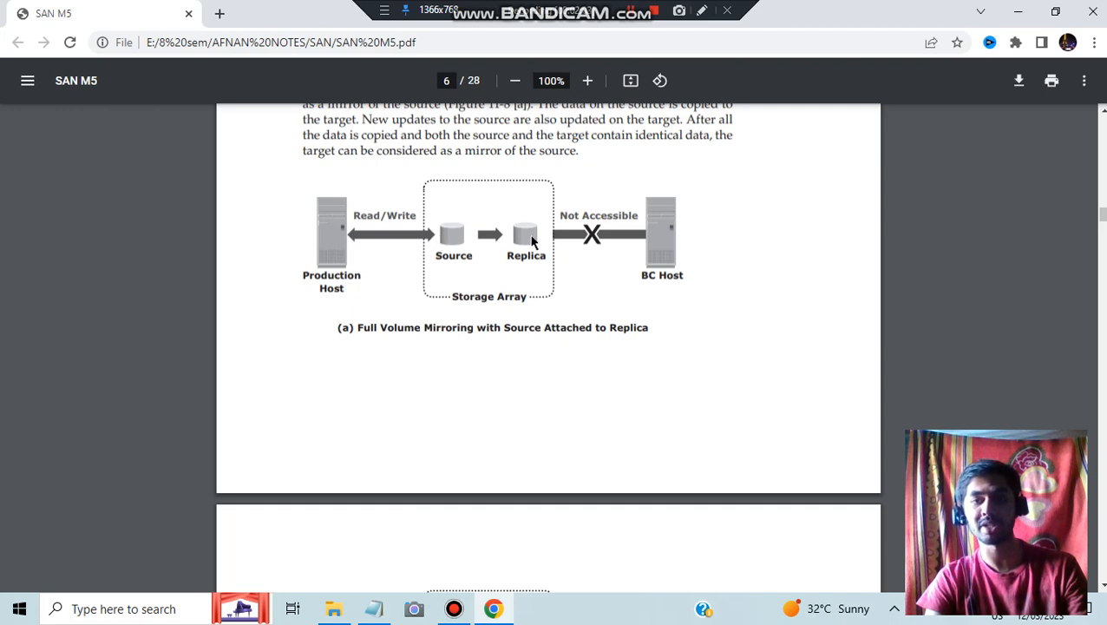
mouse_move(683, 295)
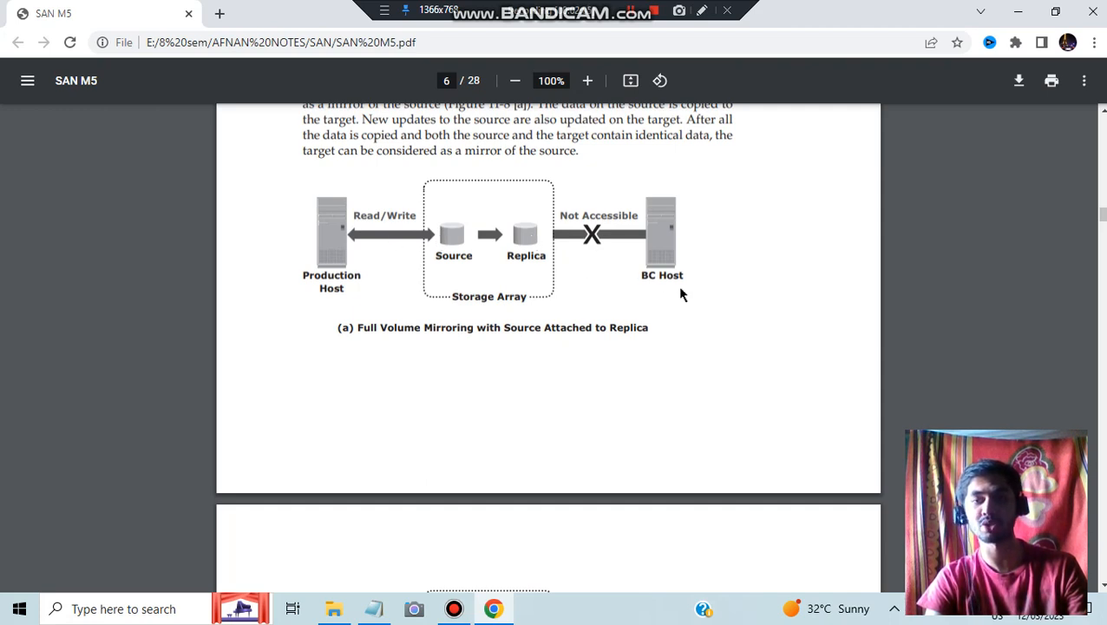
scroll("down", 3)
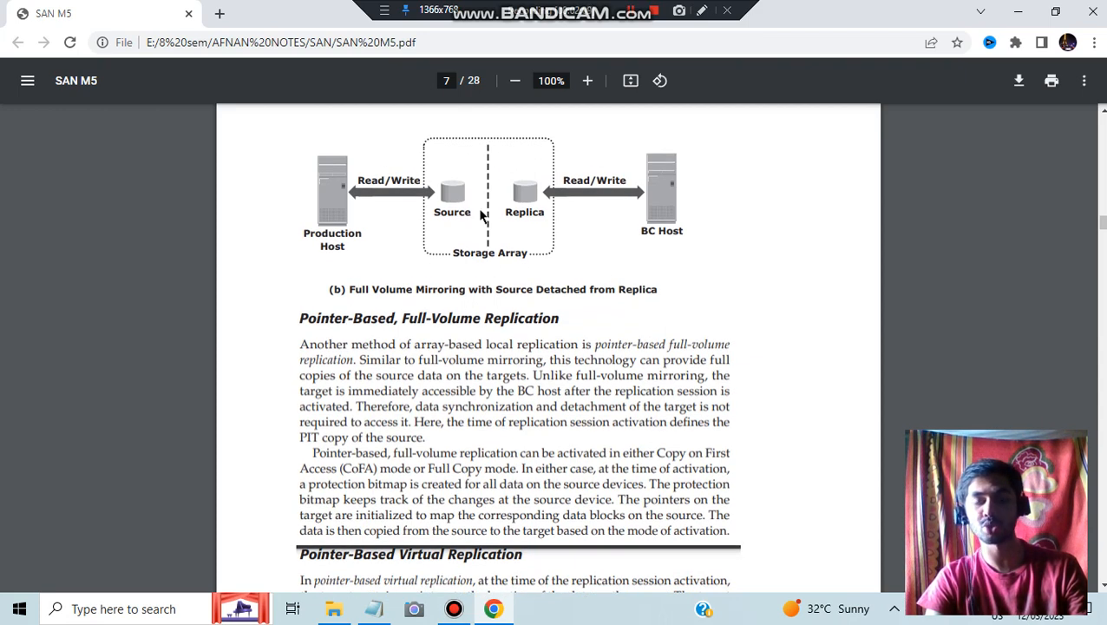
mouse_move(425, 202)
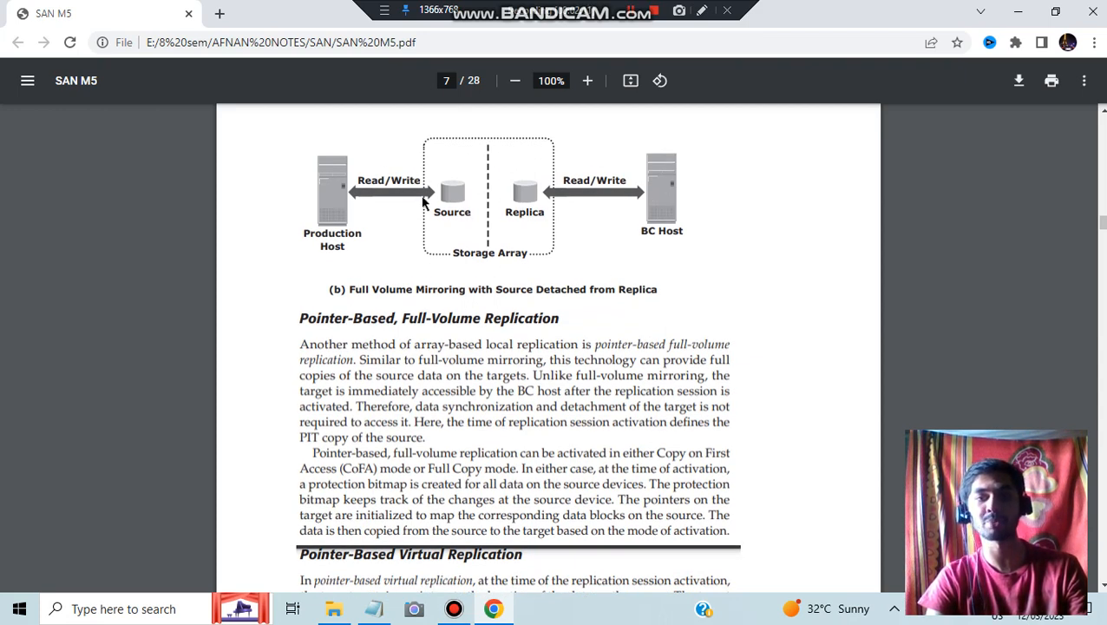
scroll("down", 3)
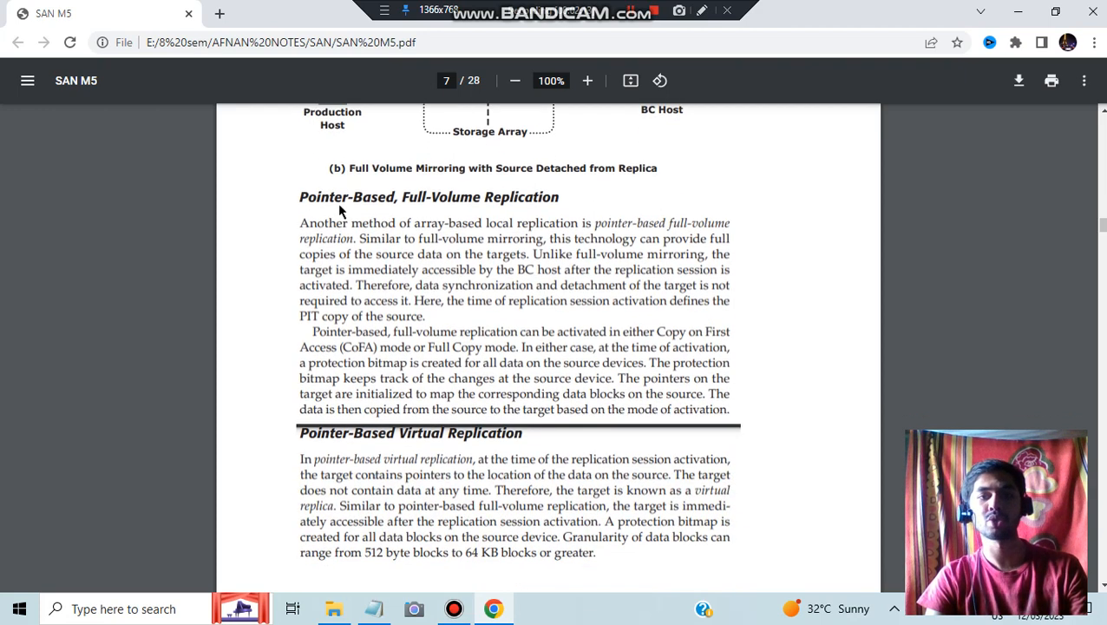
mouse_move(499, 206)
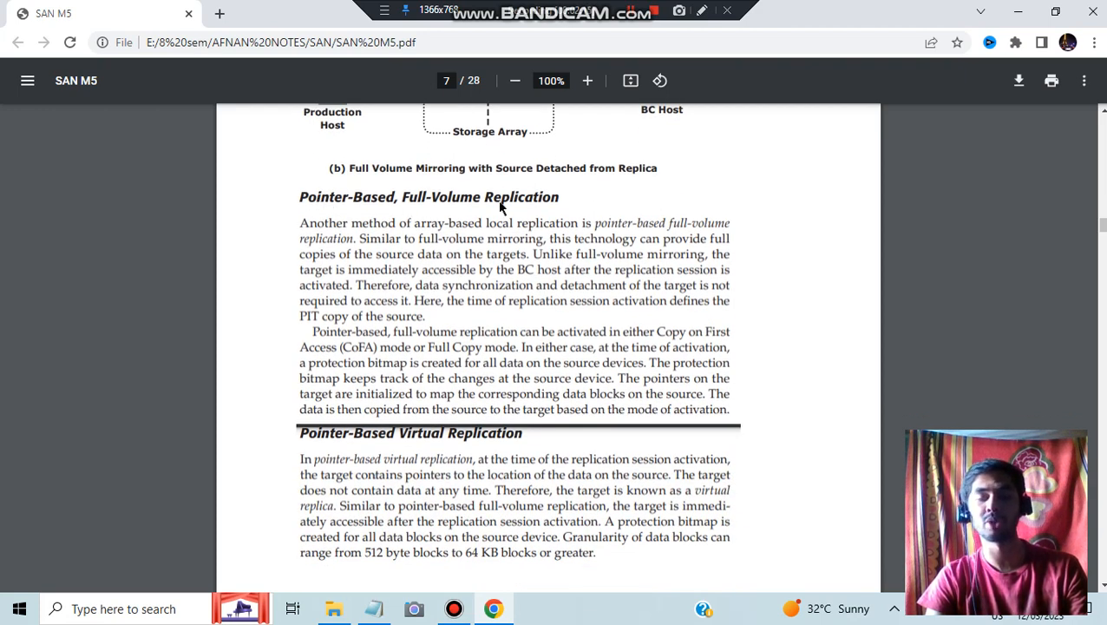
scroll("down", 3)
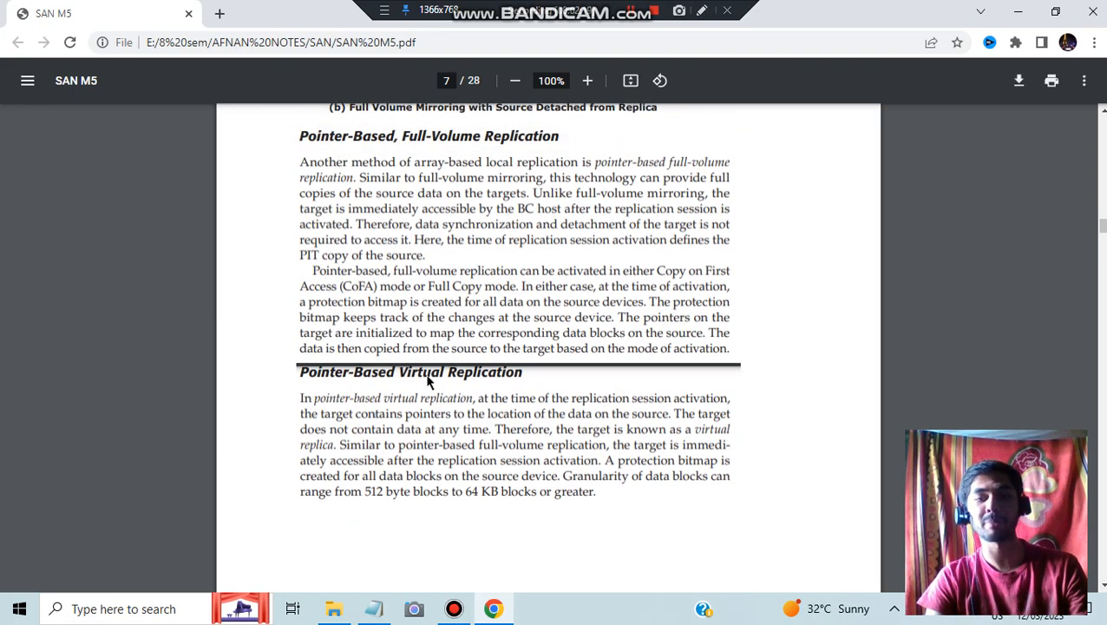
scroll("down", 3)
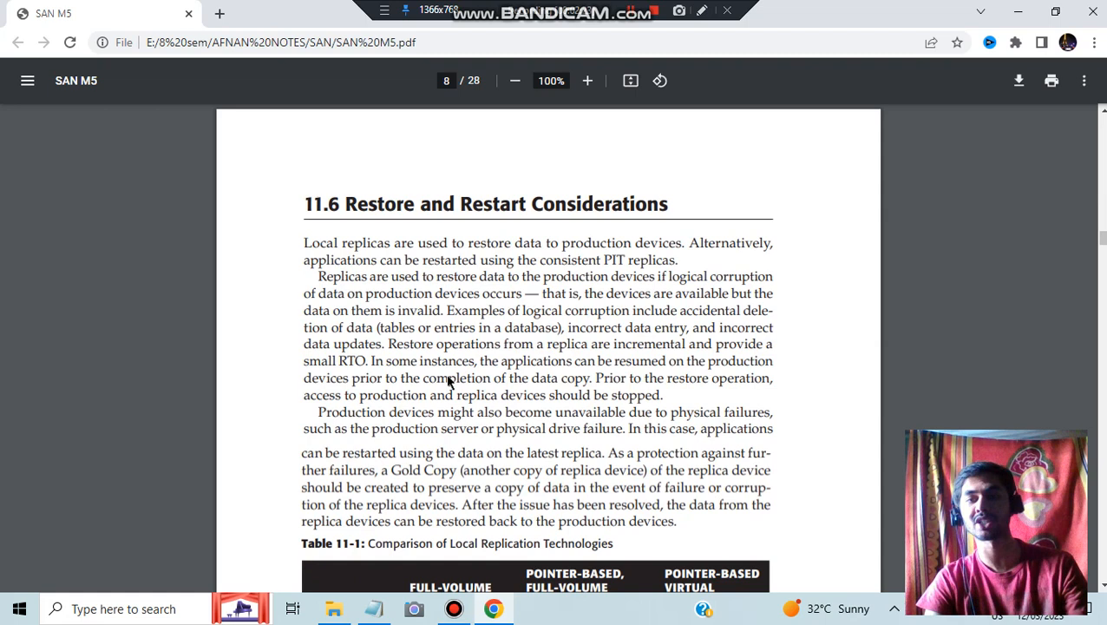
Step: Scroll to page 8 until Table 11-1, Comparison of Local Replication Technologies, is fully visible
scroll("down", 3)
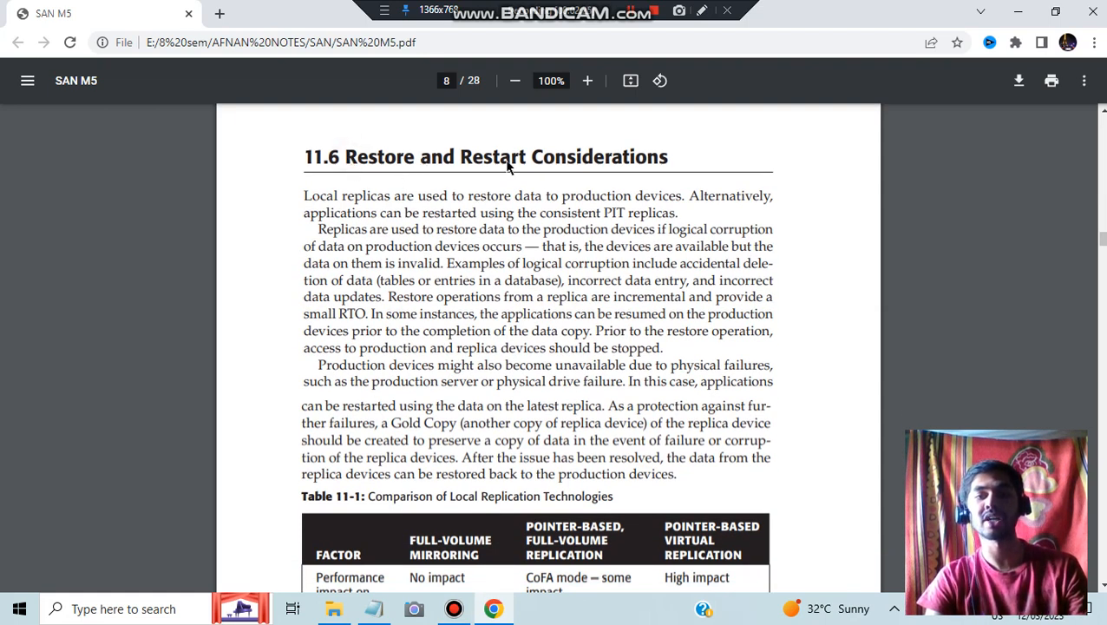
mouse_move(424, 240)
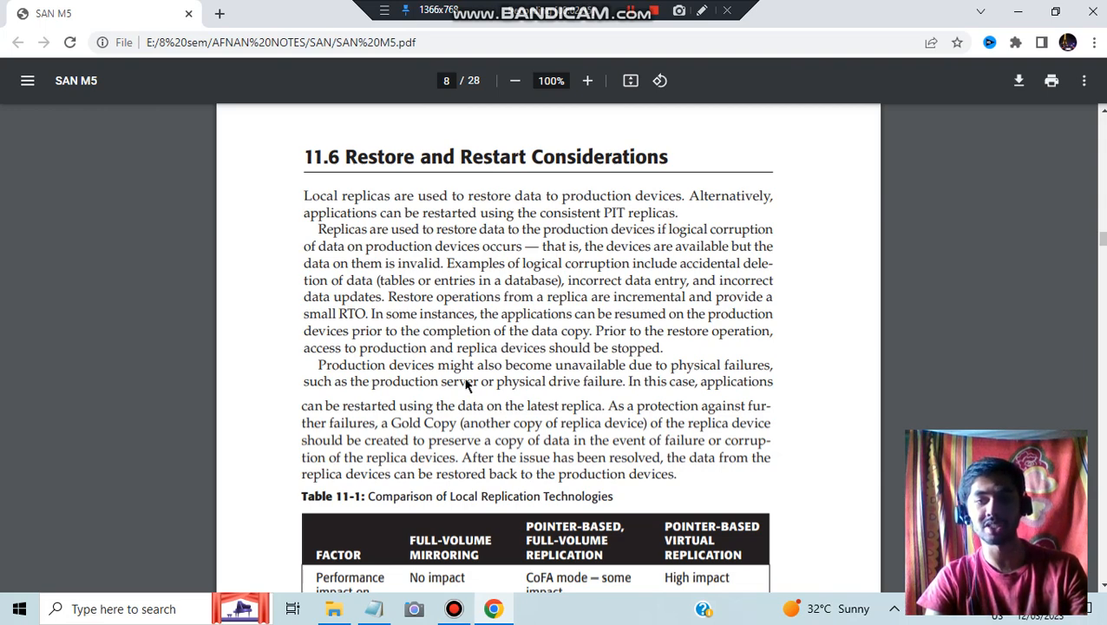
scroll("down", 3)
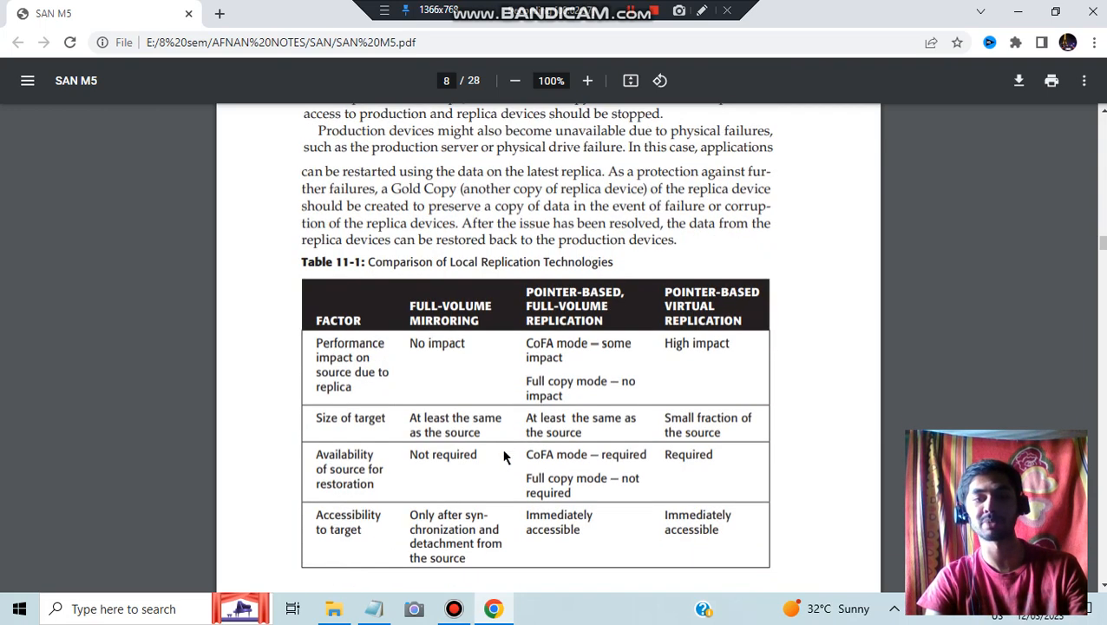
mouse_move(298, 379)
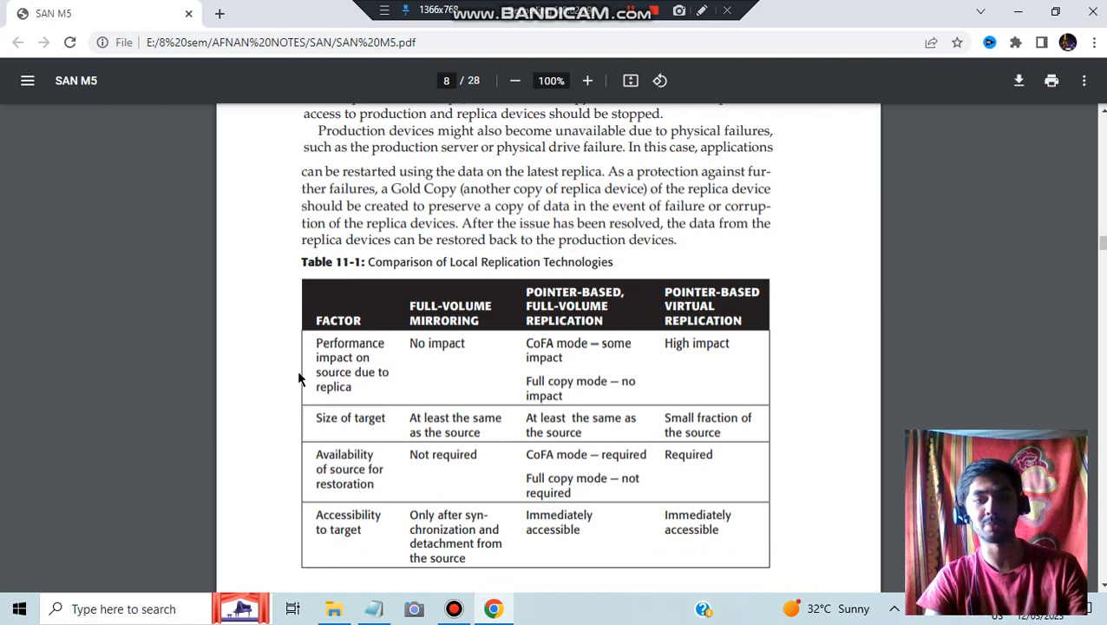
mouse_move(326, 455)
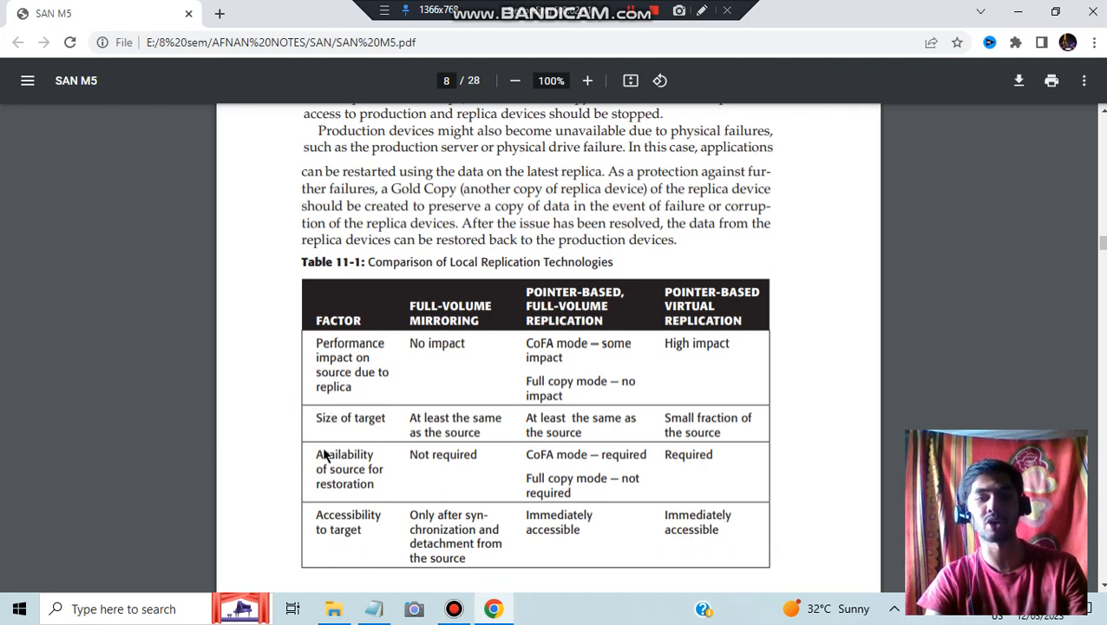
mouse_move(351, 496)
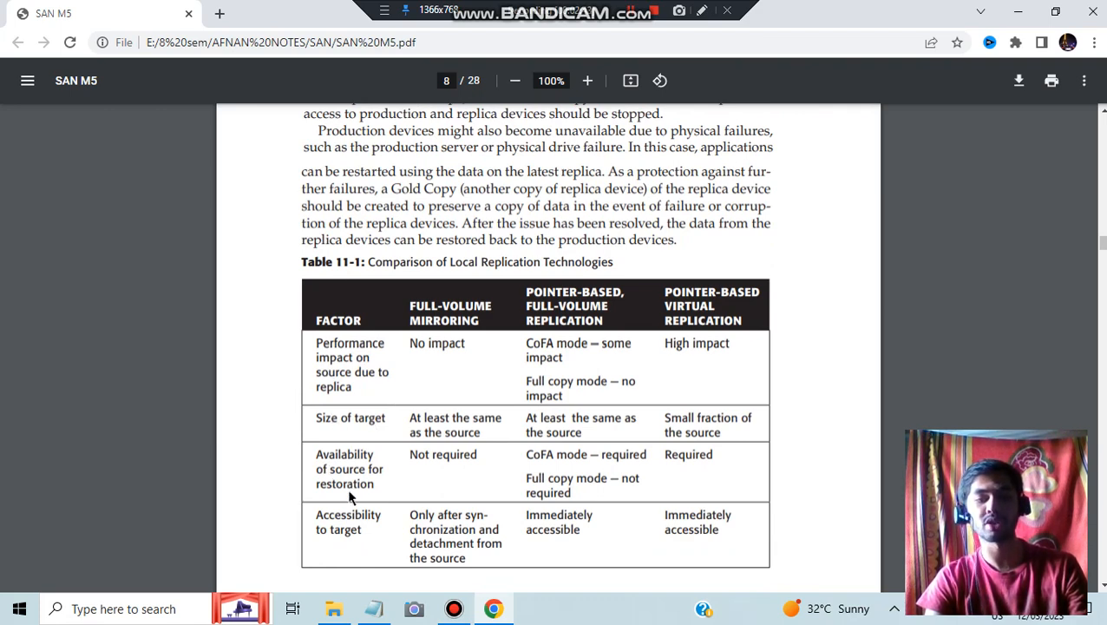
mouse_move(345, 545)
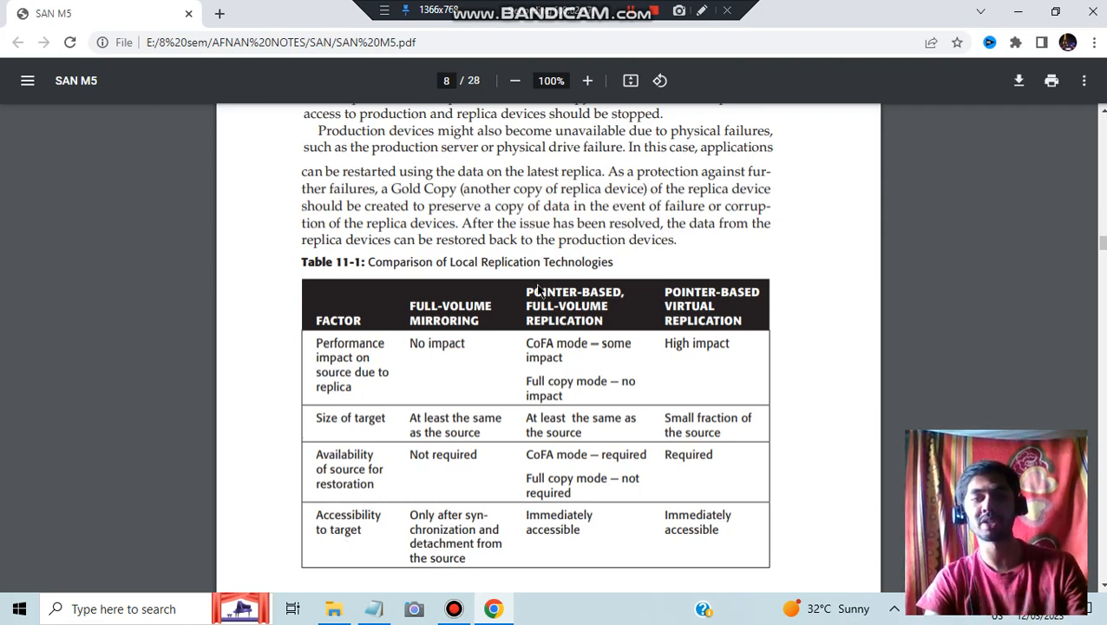
mouse_move(740, 283)
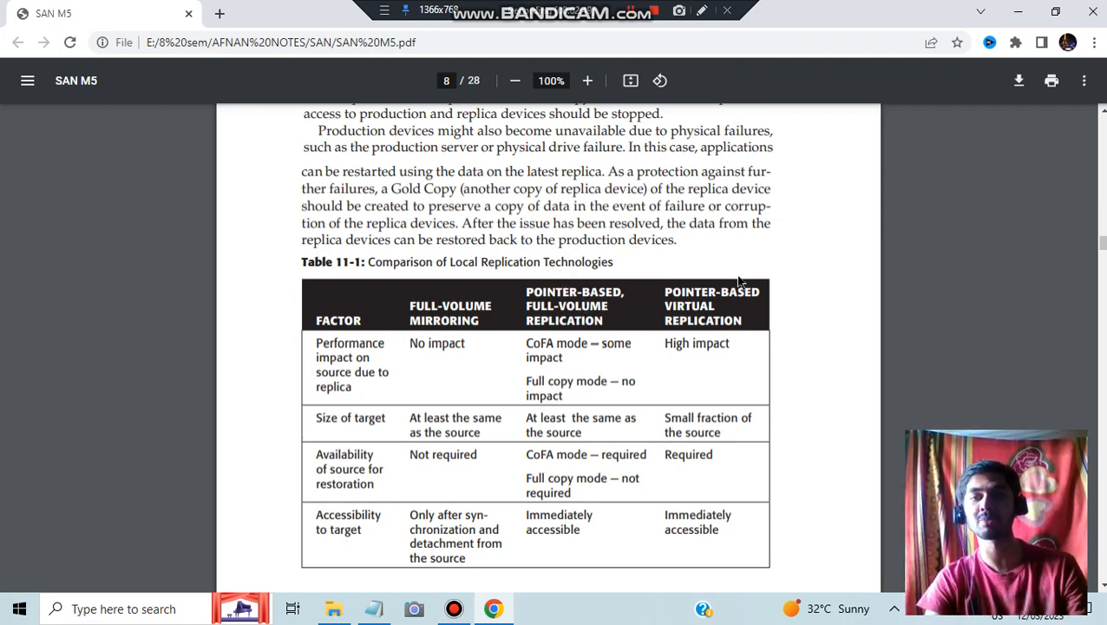
scroll("down", 3)
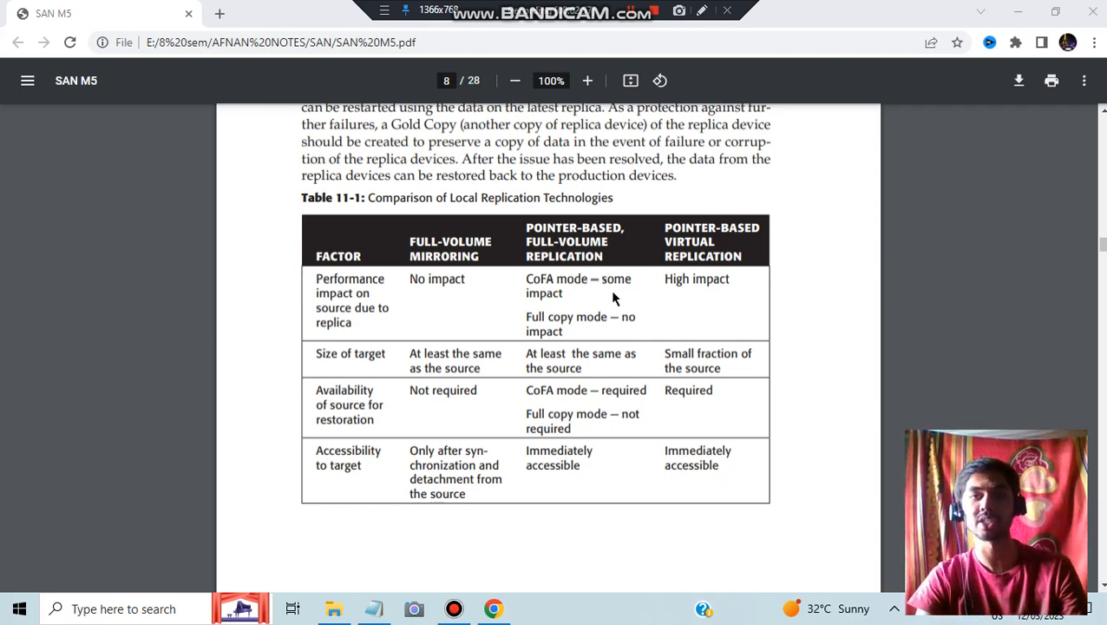
Step: Scroll through page 9 past 11.7 Creating Multiple Replicas to page 10
scroll("down", 3)
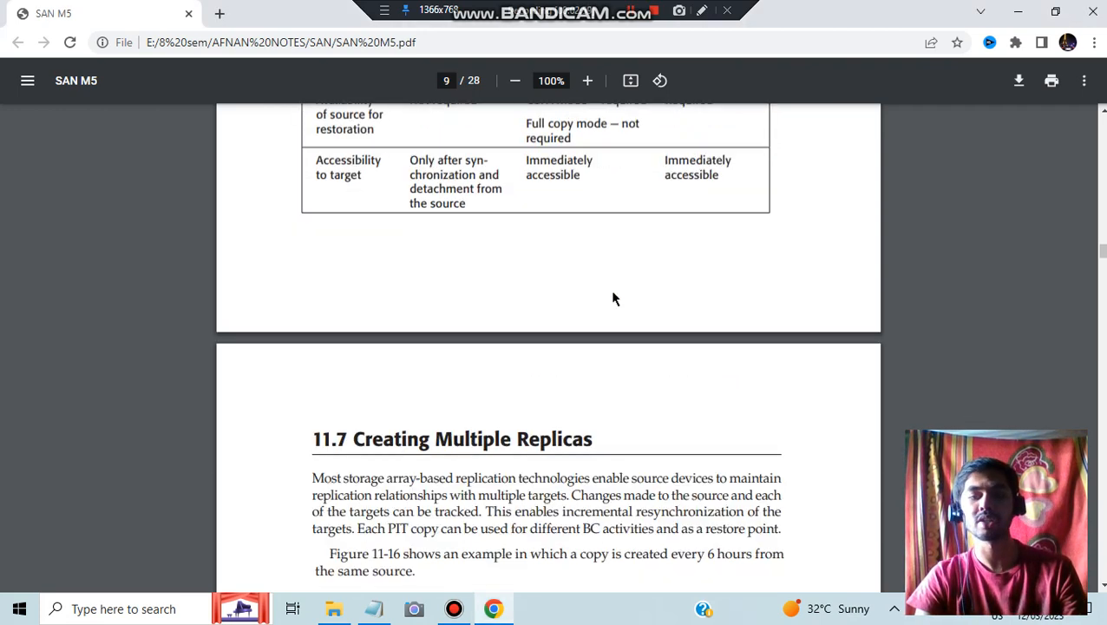
scroll("down", 3)
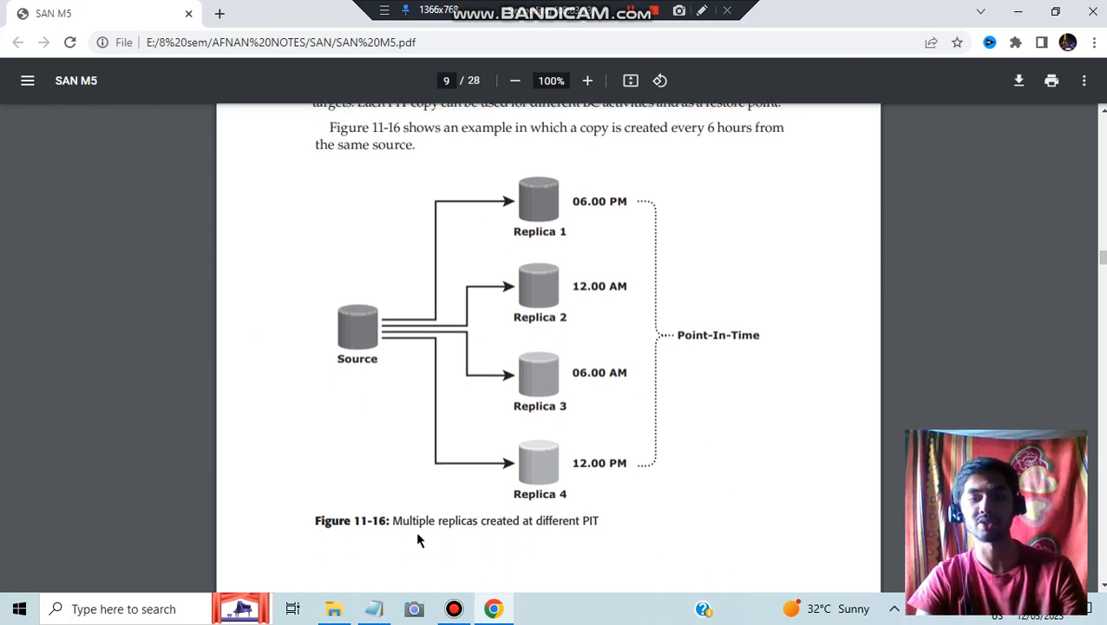
scroll("down", 3)
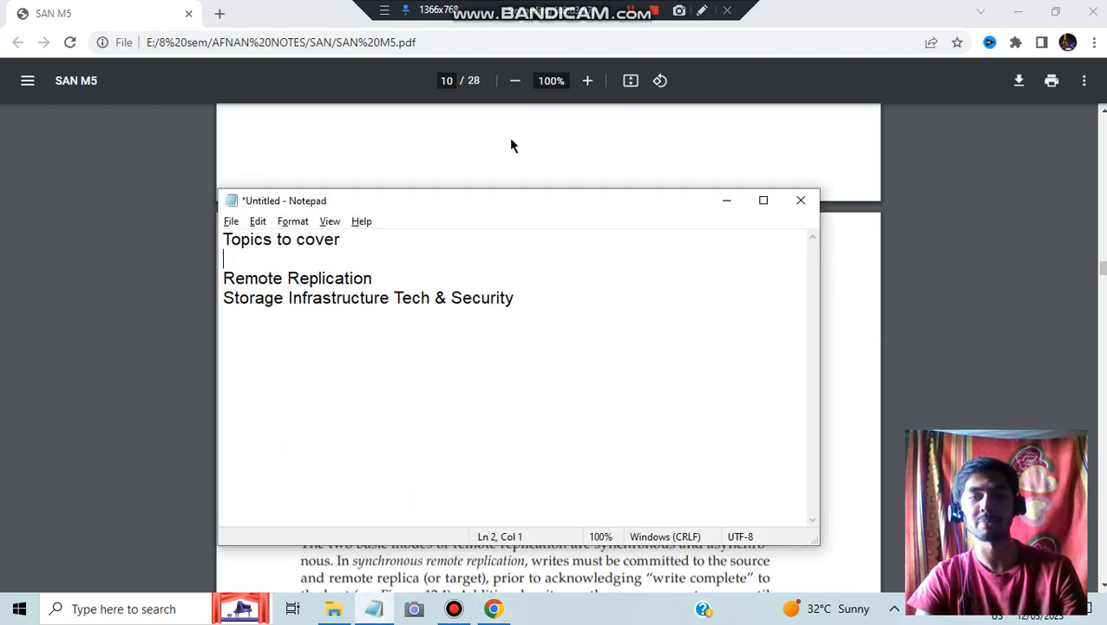
Step: Return to the PDF and scroll page 10 to Chapter 12, 12.1 Modes and Figure 12-1 synchronous replication
left_click(802, 201)
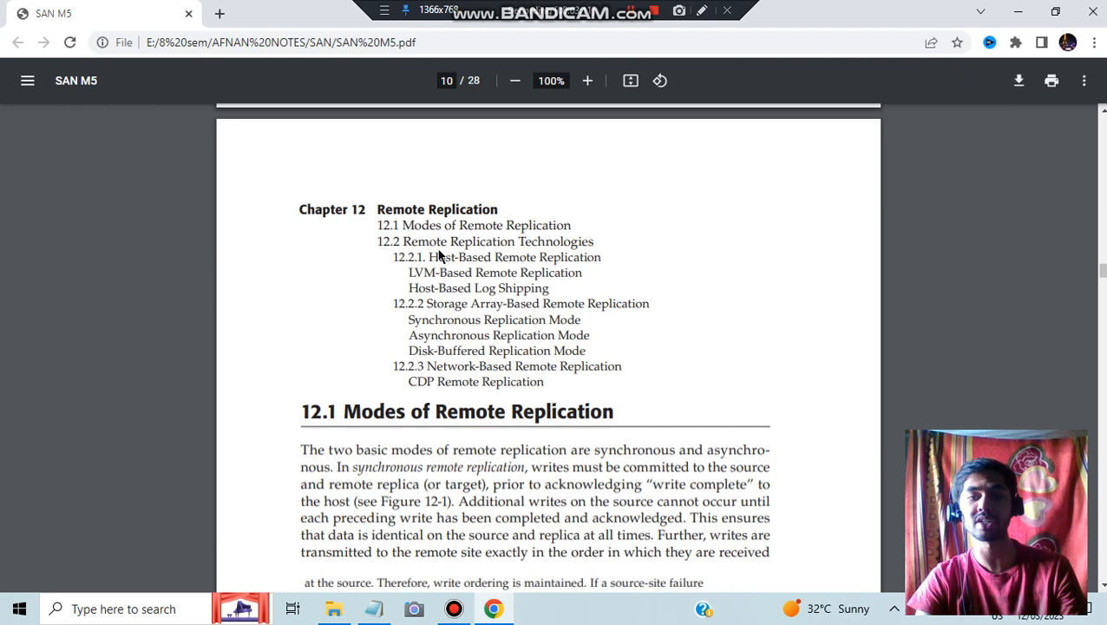
mouse_move(441, 229)
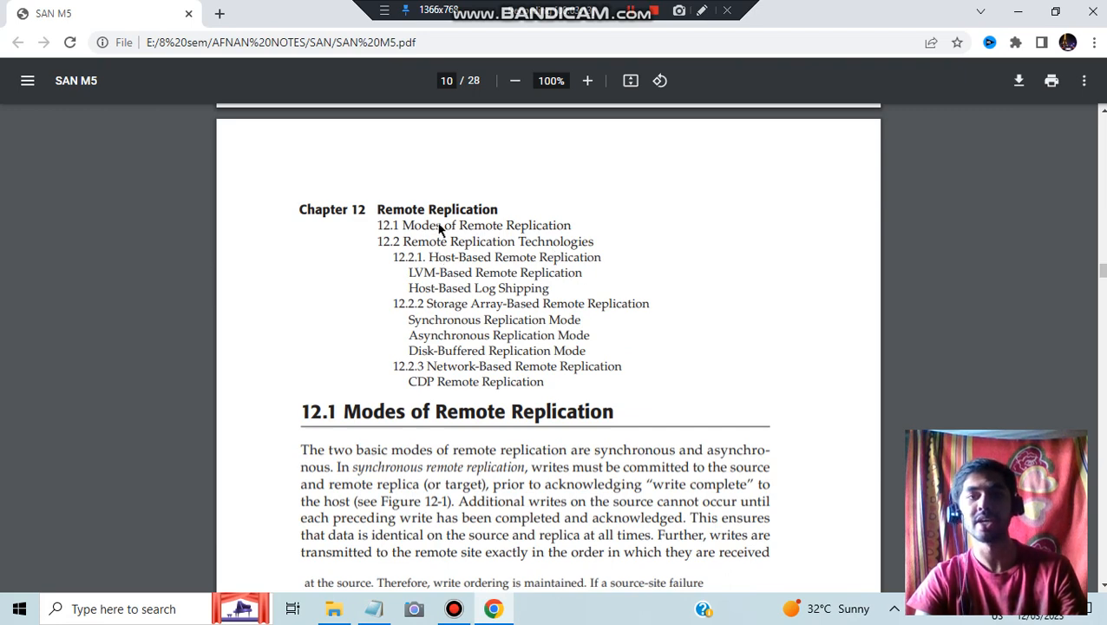
scroll("down", 3)
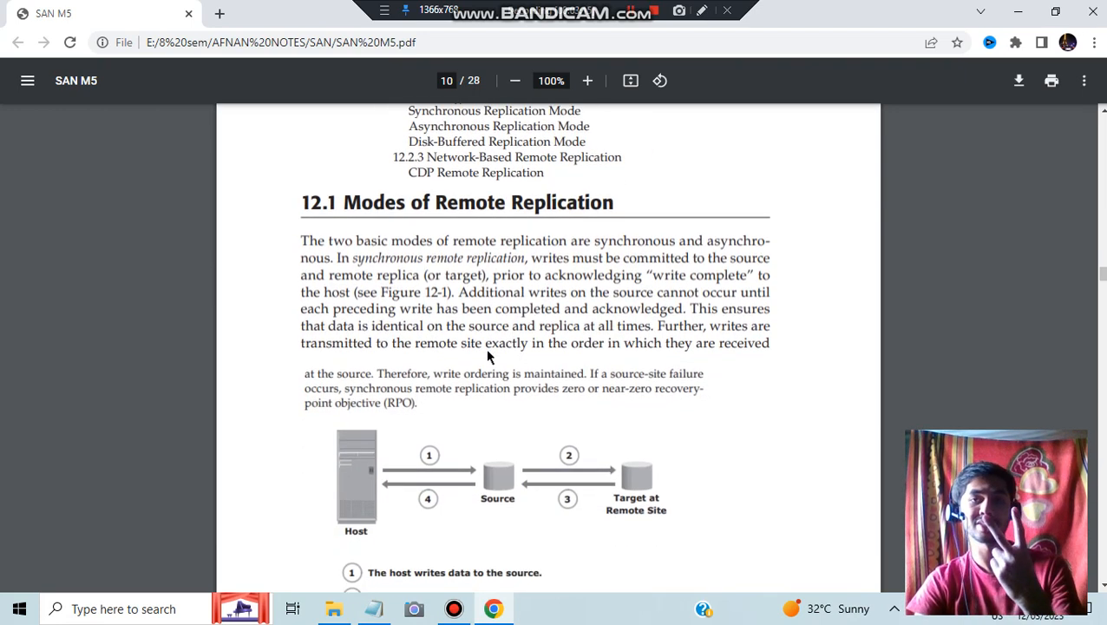
scroll("down", 3)
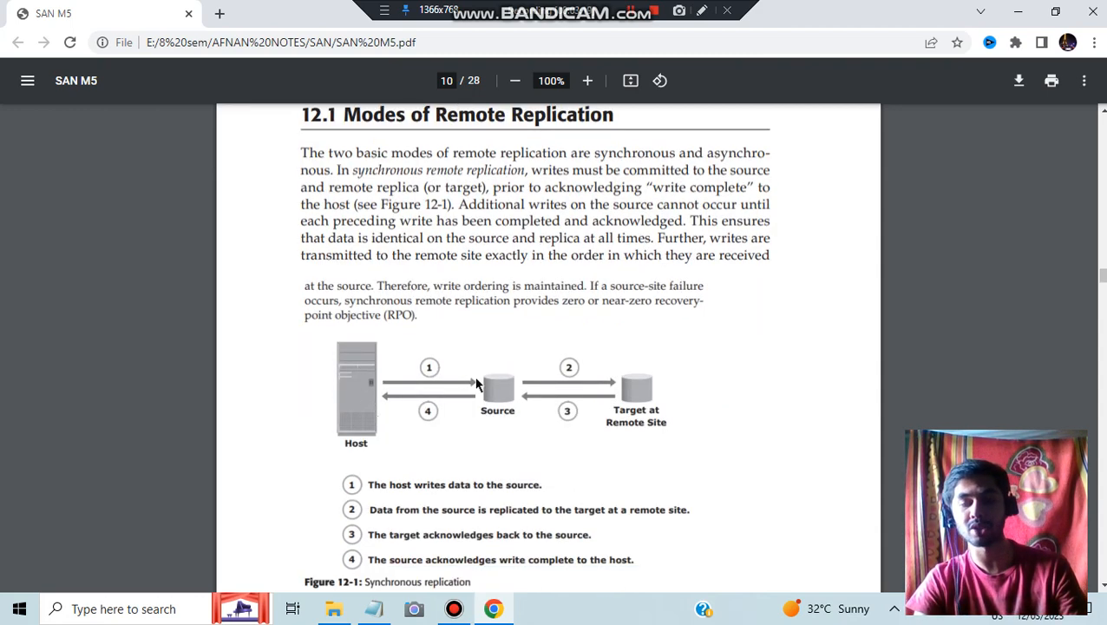
mouse_move(500, 391)
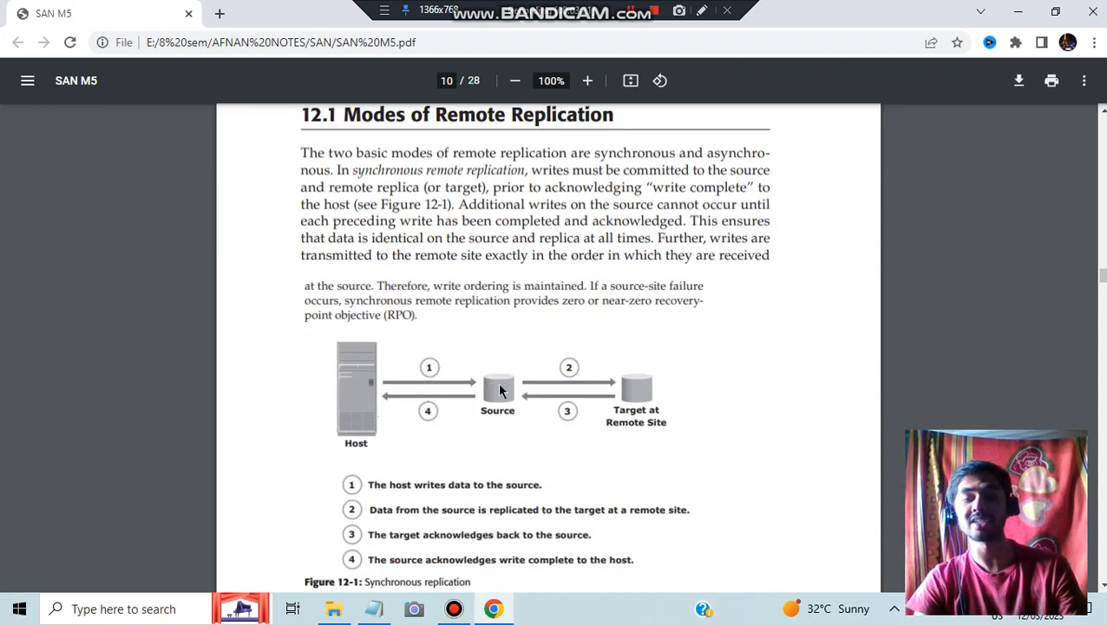
mouse_move(642, 390)
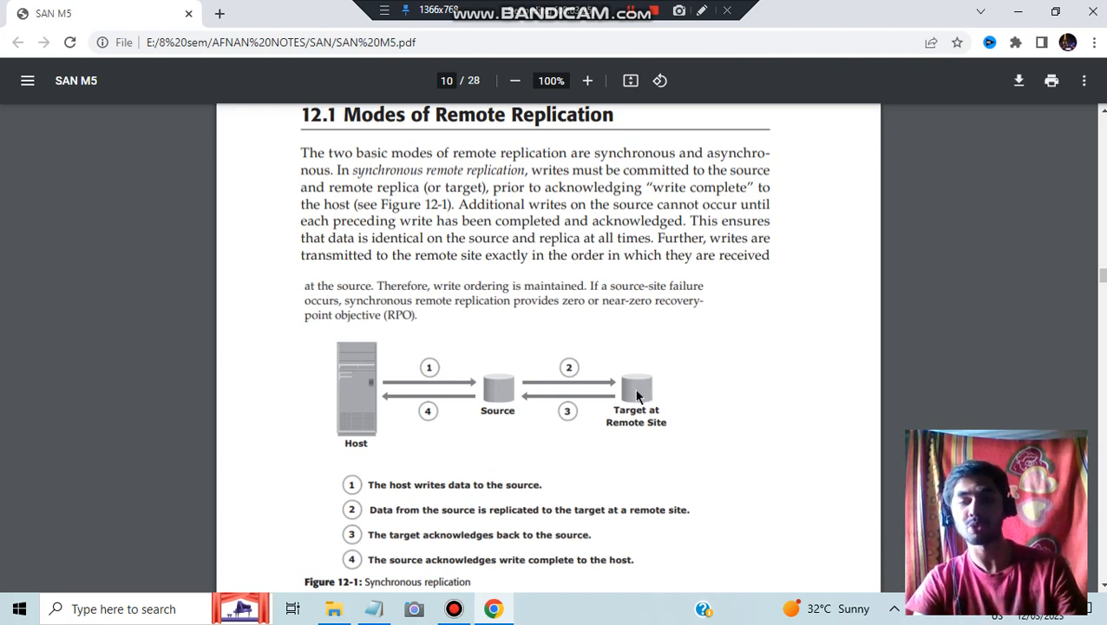
mouse_move(493, 396)
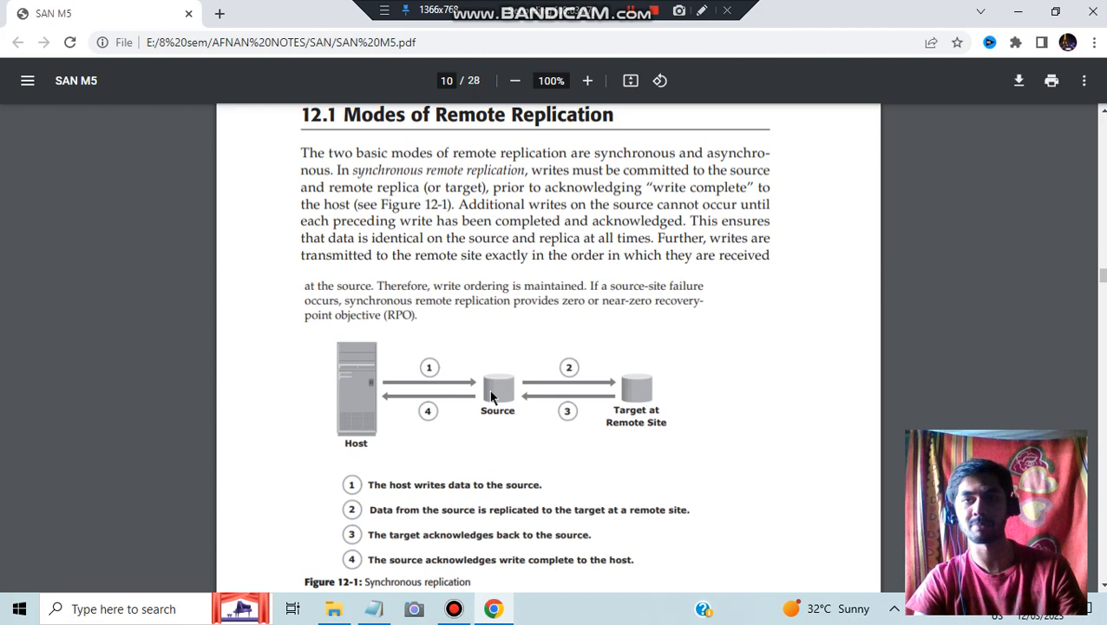
mouse_move(338, 479)
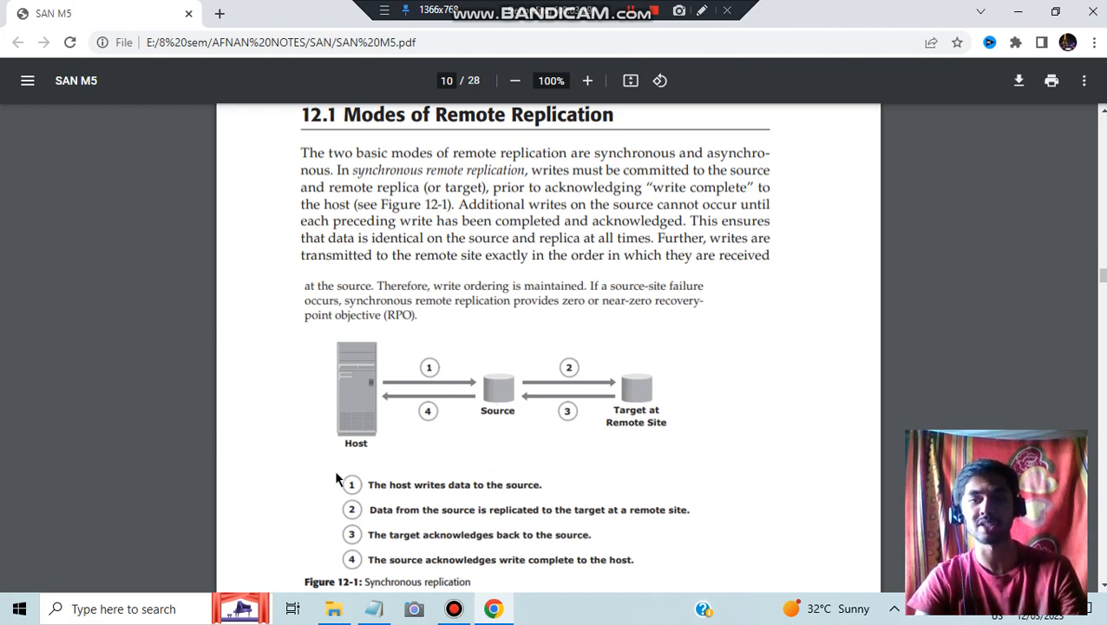
Step: Scroll to page 11 showing Figure 12-3, the asynchronous replication diagram
scroll("down", 3)
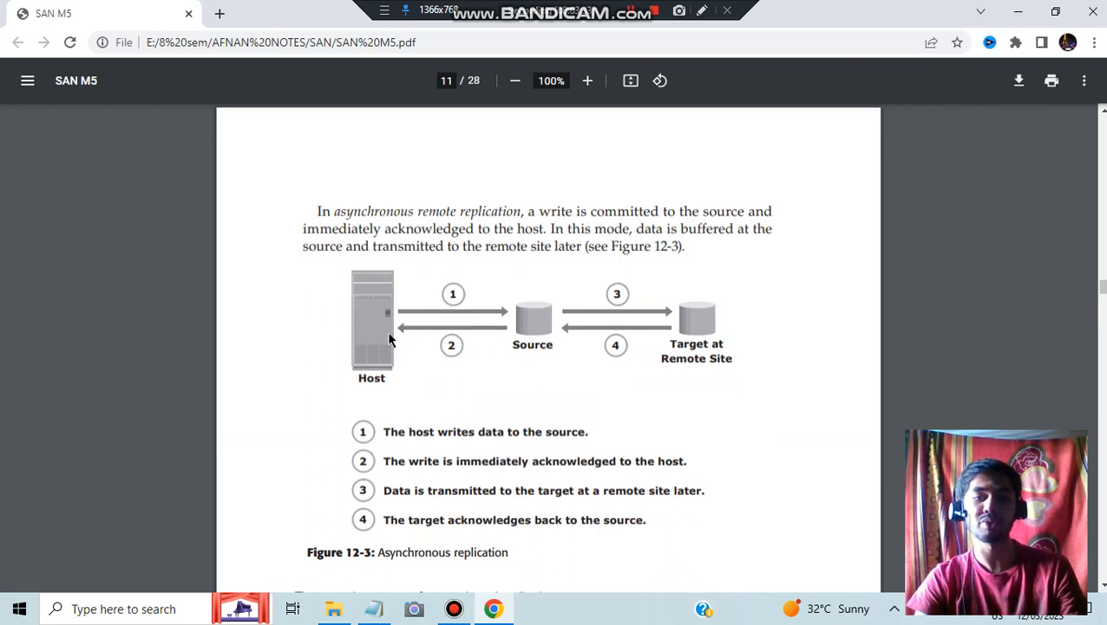
mouse_move(715, 334)
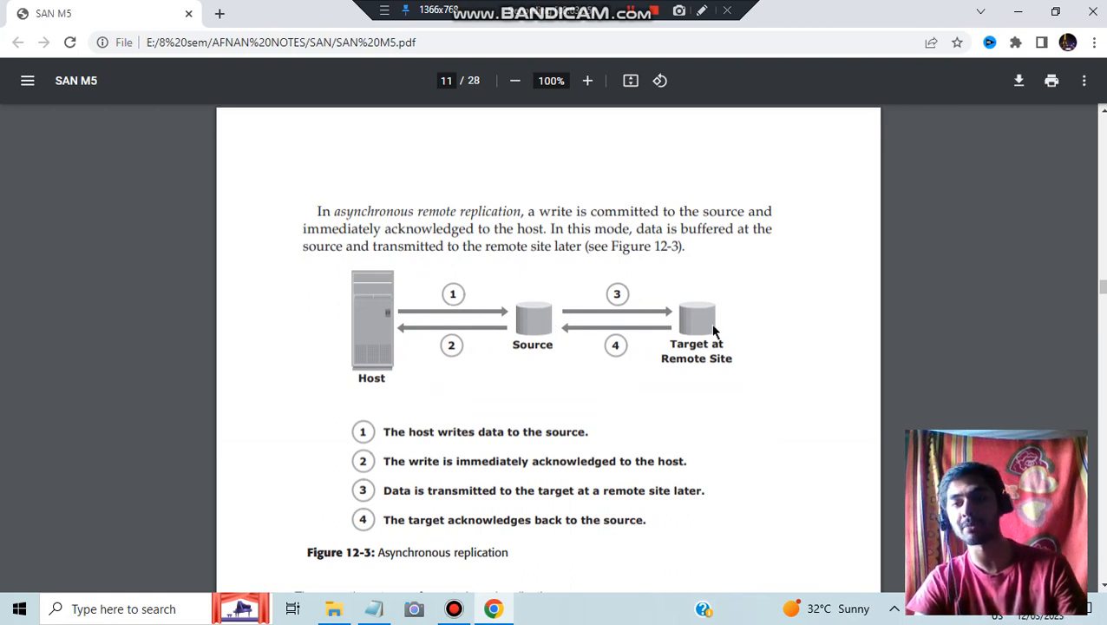
mouse_move(508, 323)
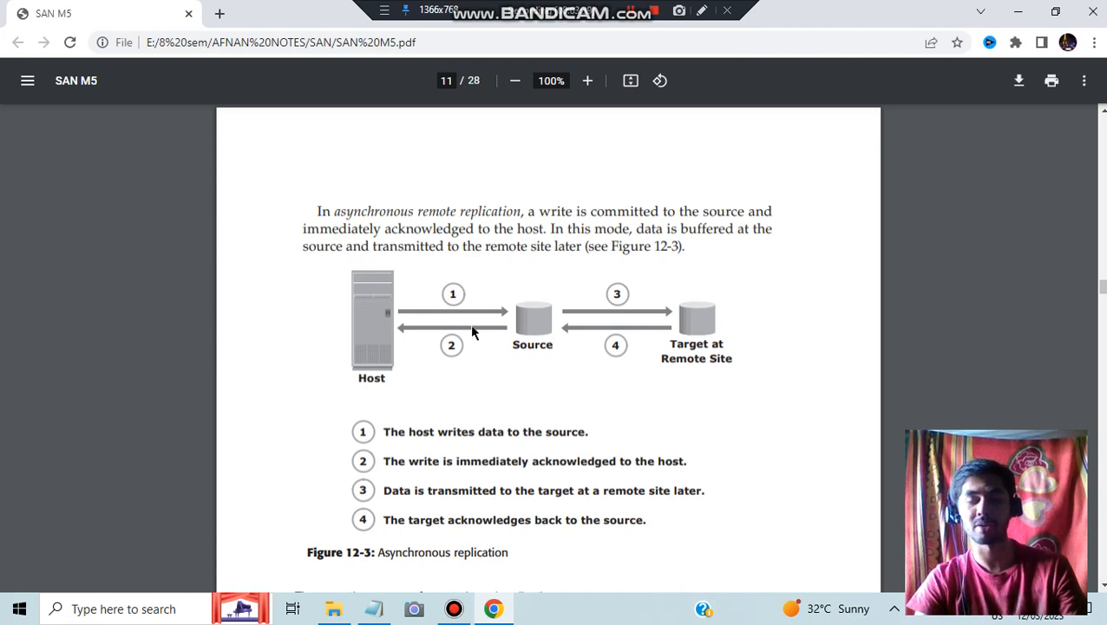
mouse_move(593, 345)
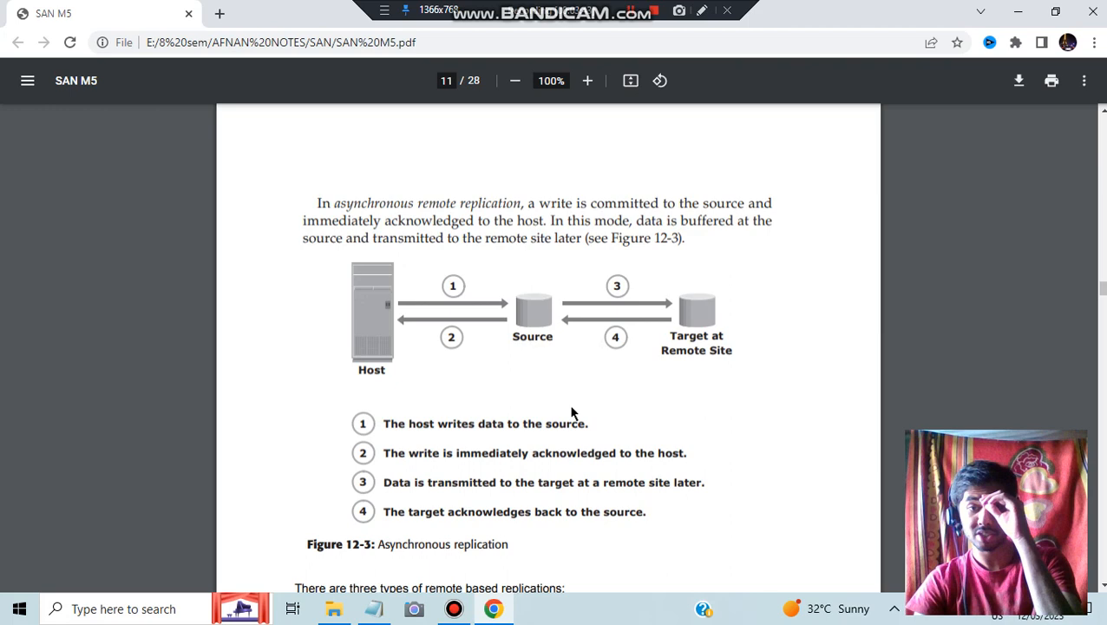
Step: Scroll from LVM-Based Remote Replication to Host-Based Log Shipping and Figure 12-6 on page 12
scroll("down", 3)
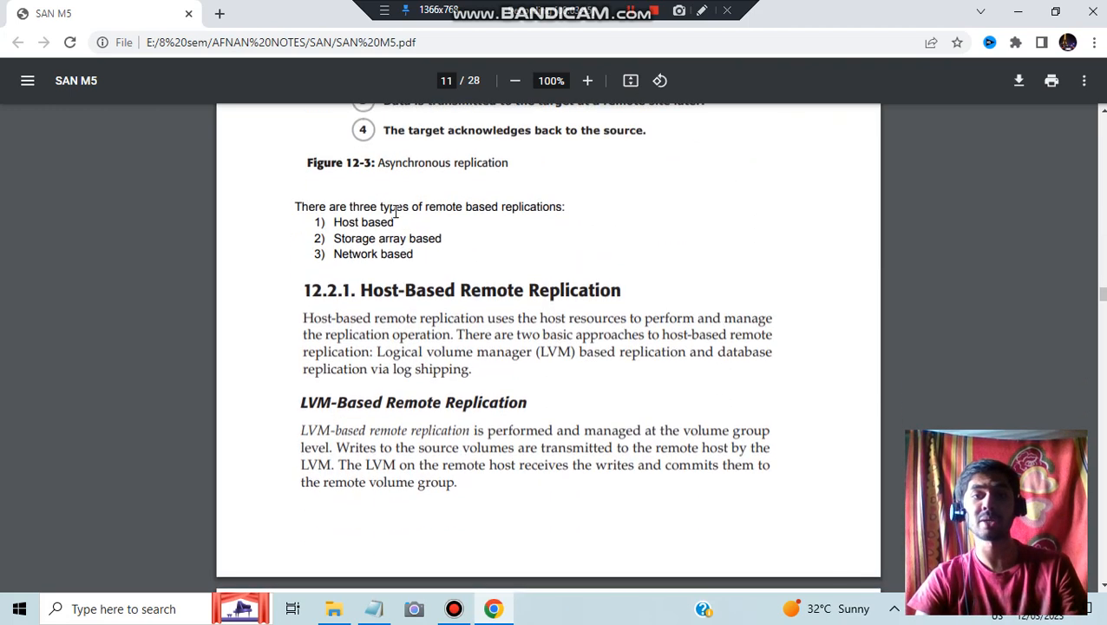
double_click(524, 207)
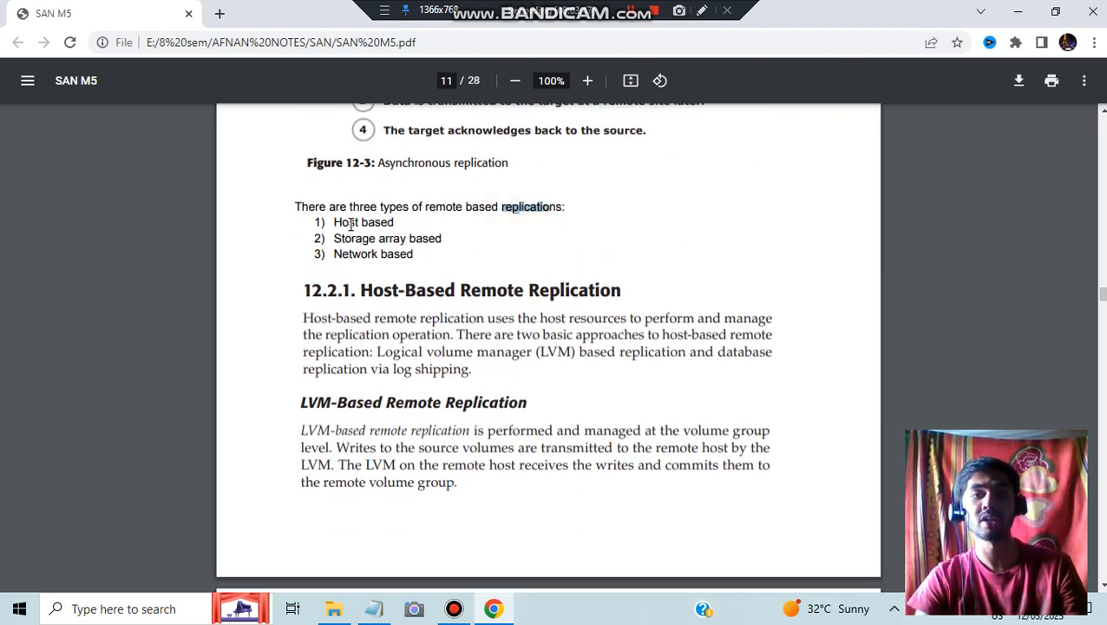
double_click(354, 253)
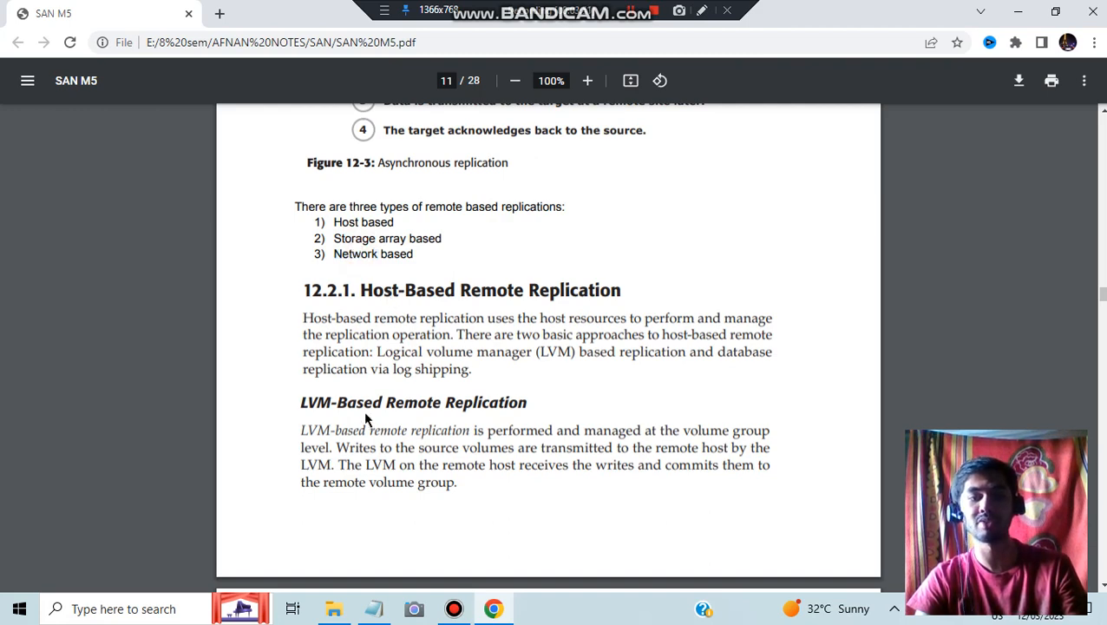
scroll("down", 3)
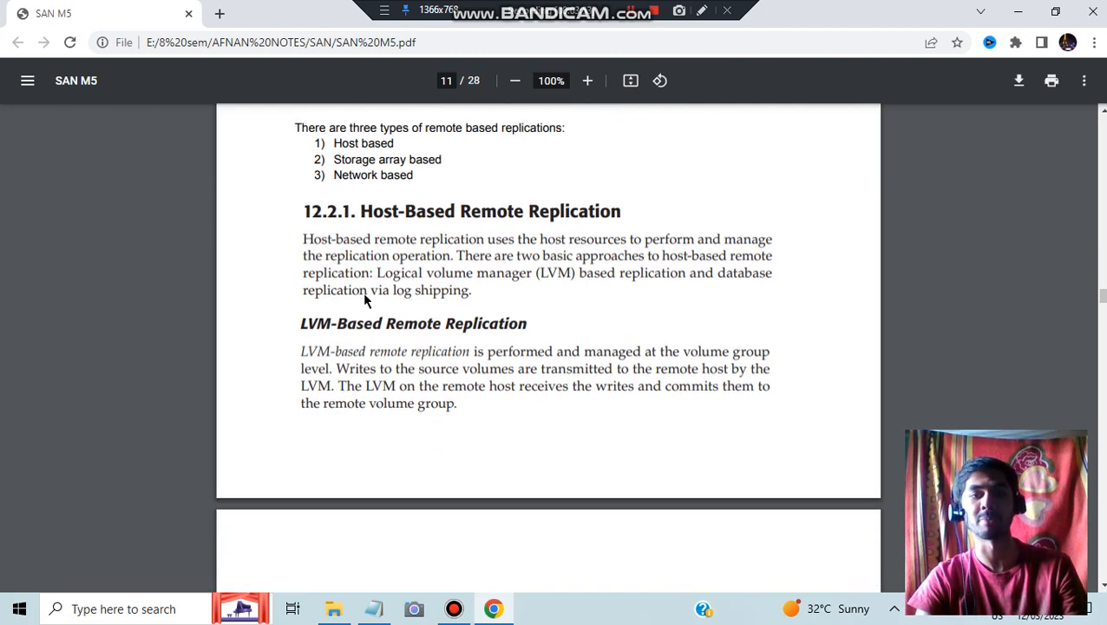
mouse_move(559, 363)
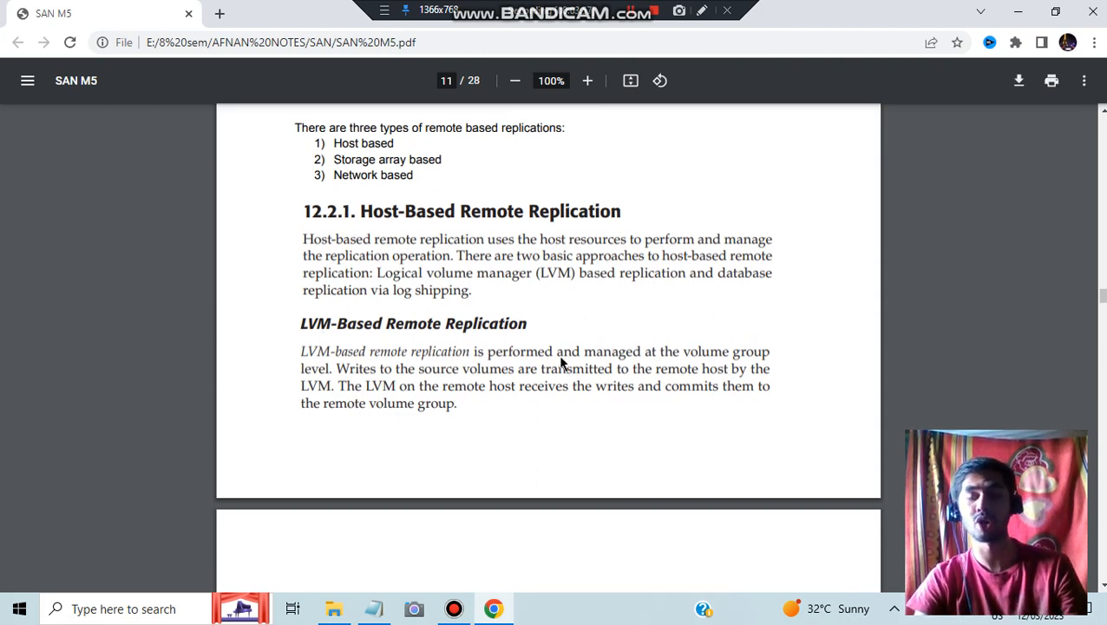
mouse_move(402, 408)
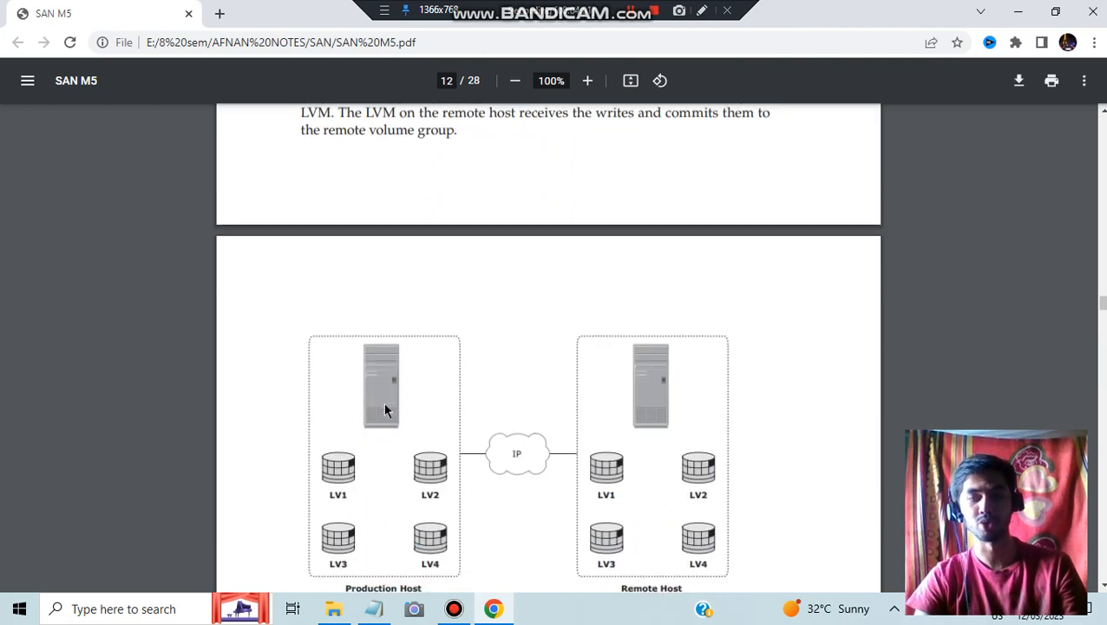
scroll("down", 3)
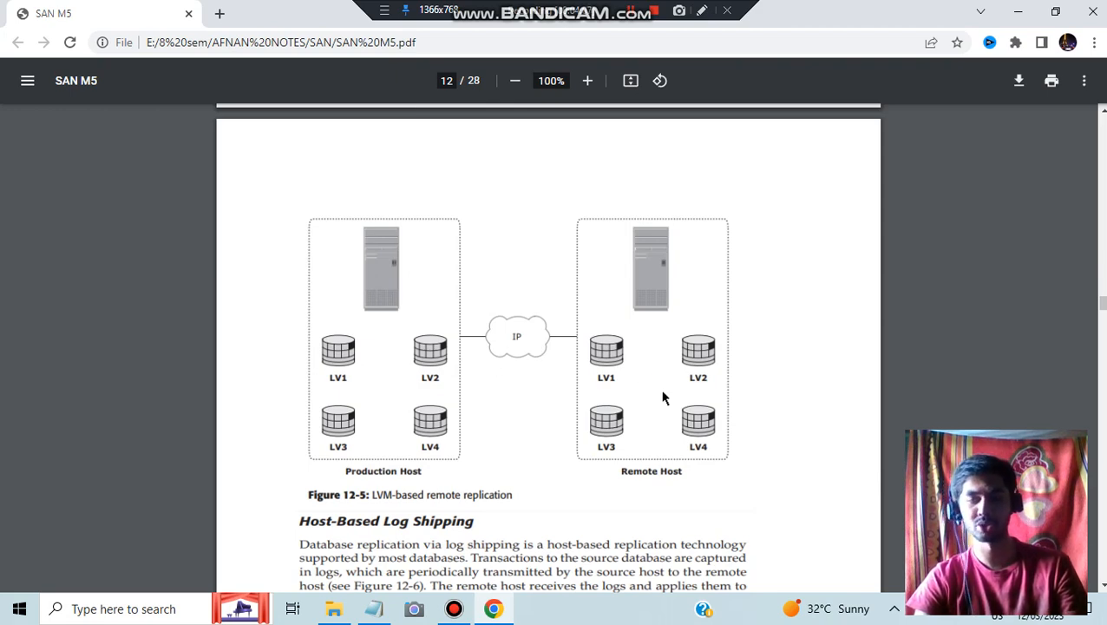
scroll("down", 3)
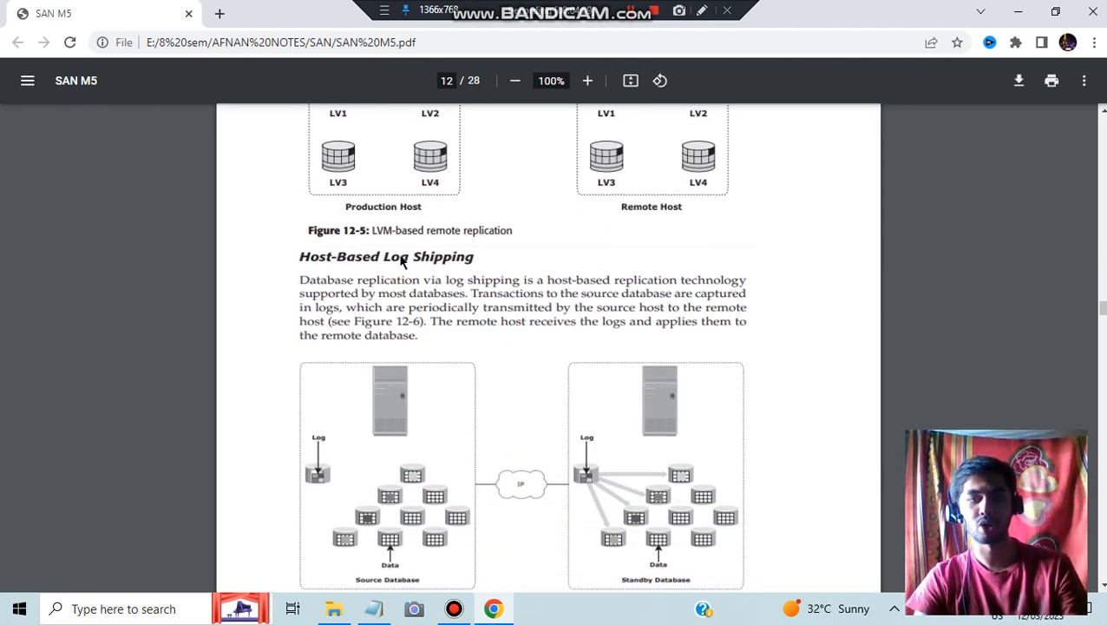
scroll("down", 3)
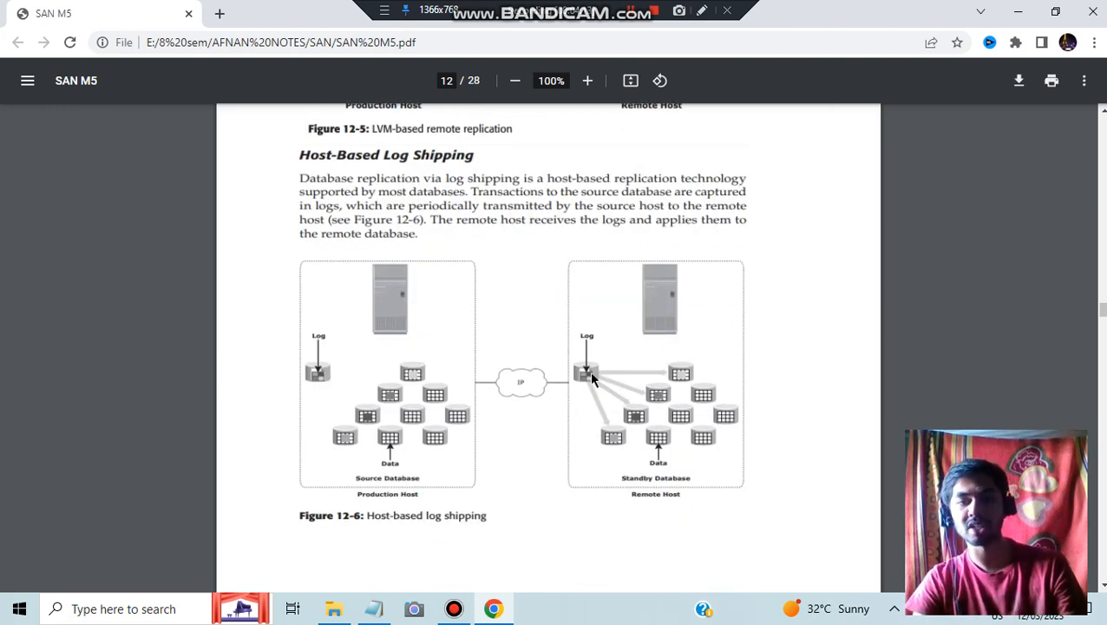
mouse_move(691, 447)
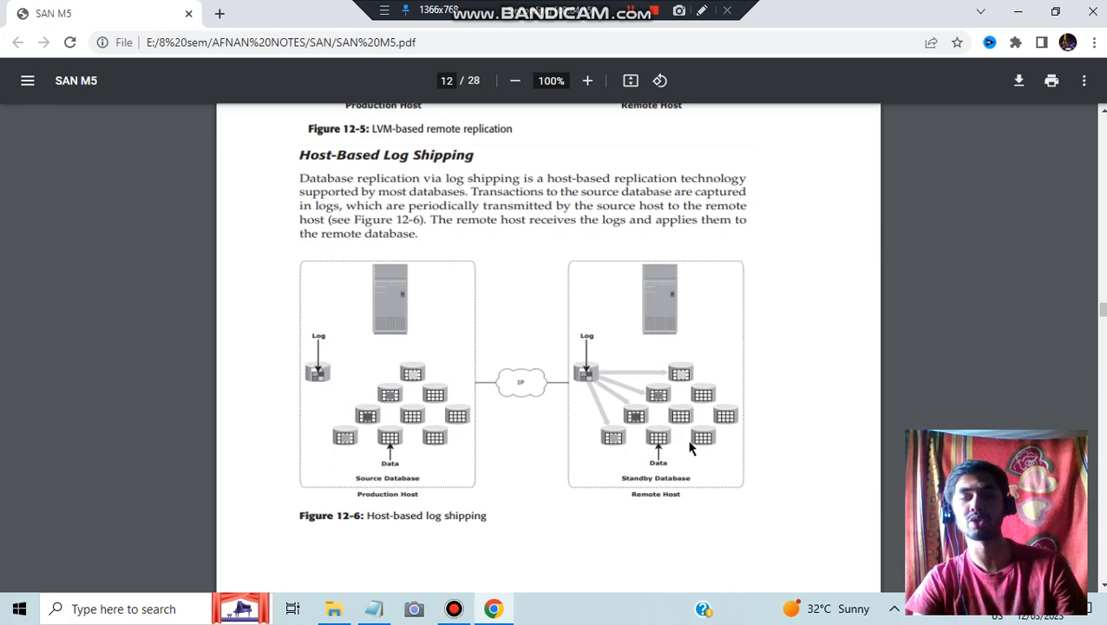
mouse_move(685, 452)
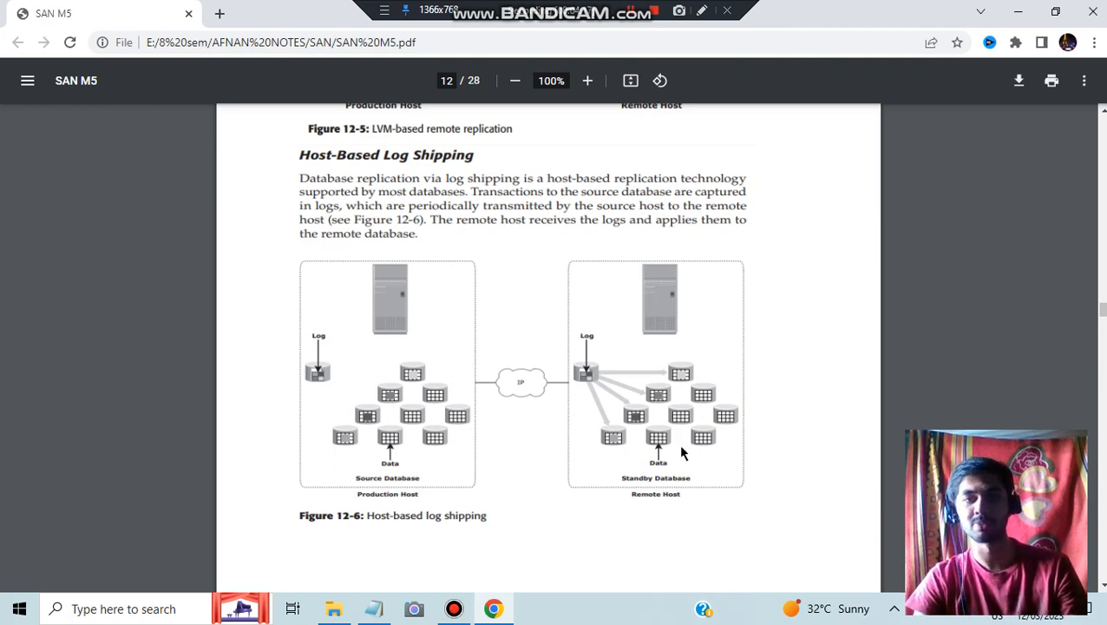
Step: Scroll to page 13's 12.2.2 Storage Array-Based Remote Replication and its disk-buffered workflow diagram
scroll("down", 3)
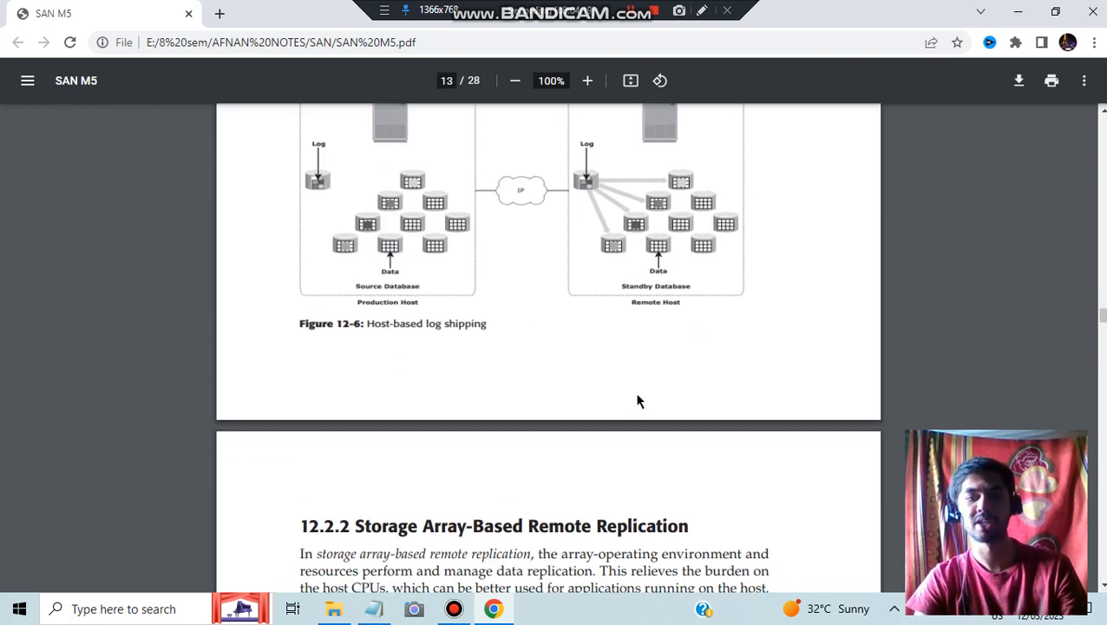
scroll("down", 3)
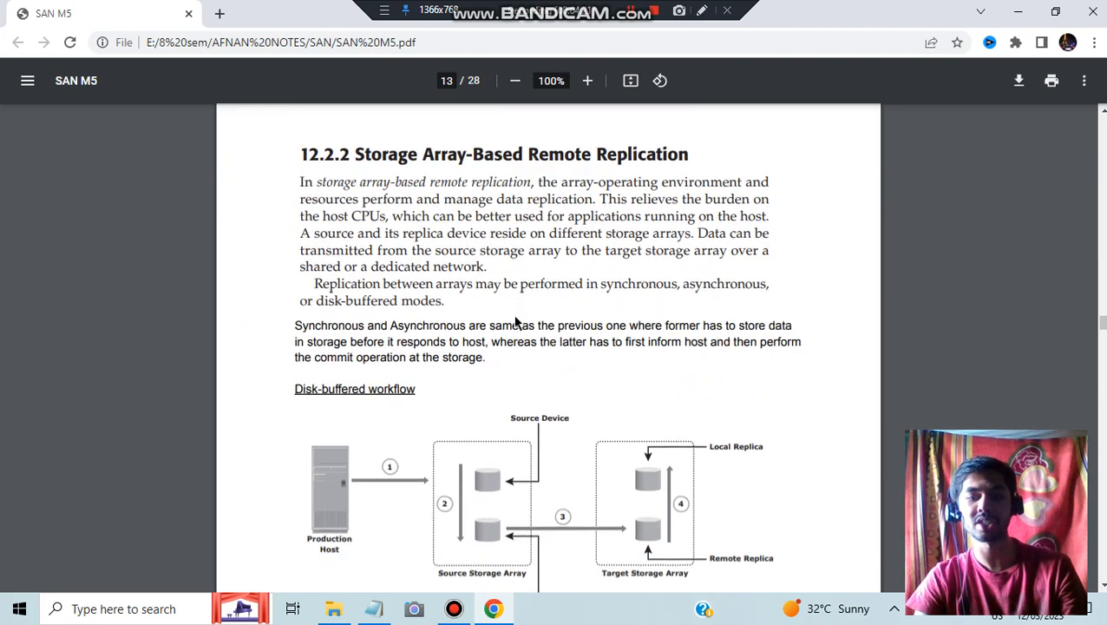
scroll("down", 3)
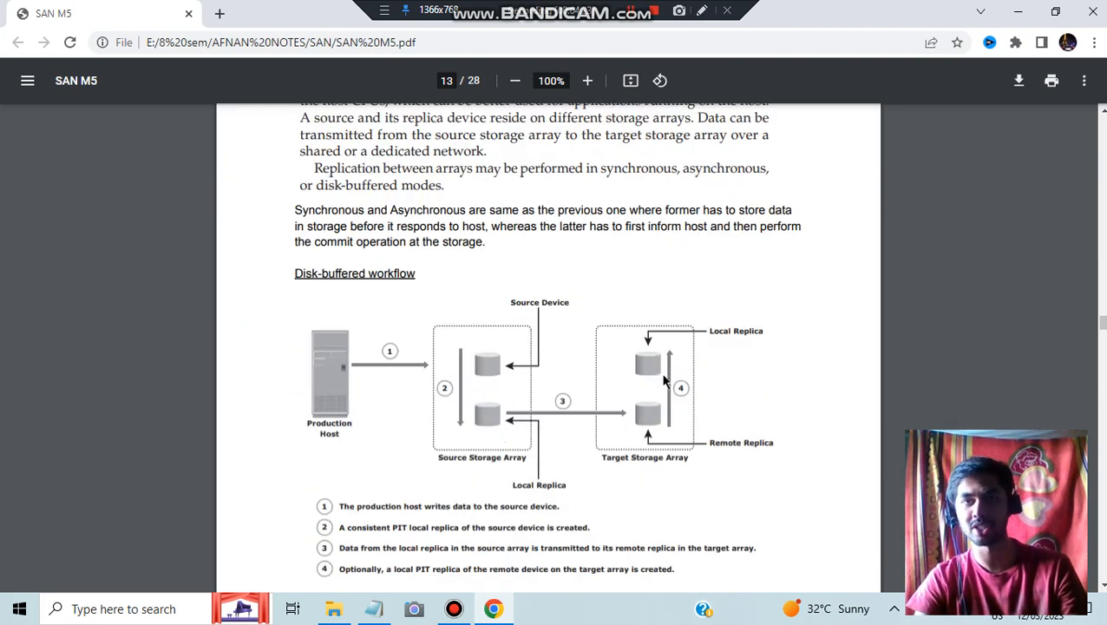
scroll("down", 3)
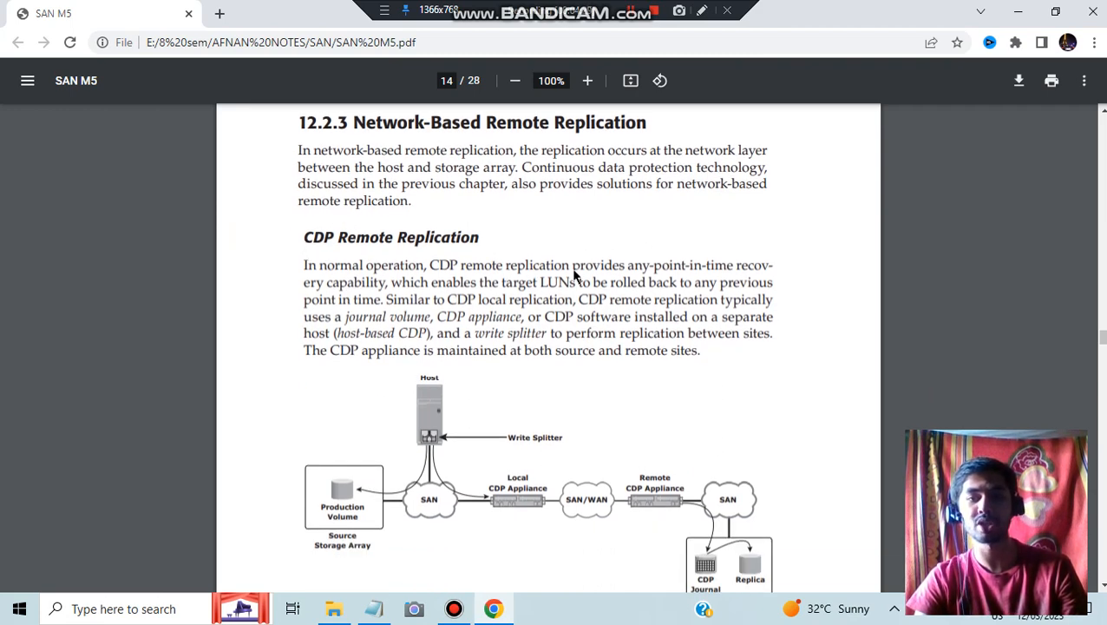
mouse_move(634, 309)
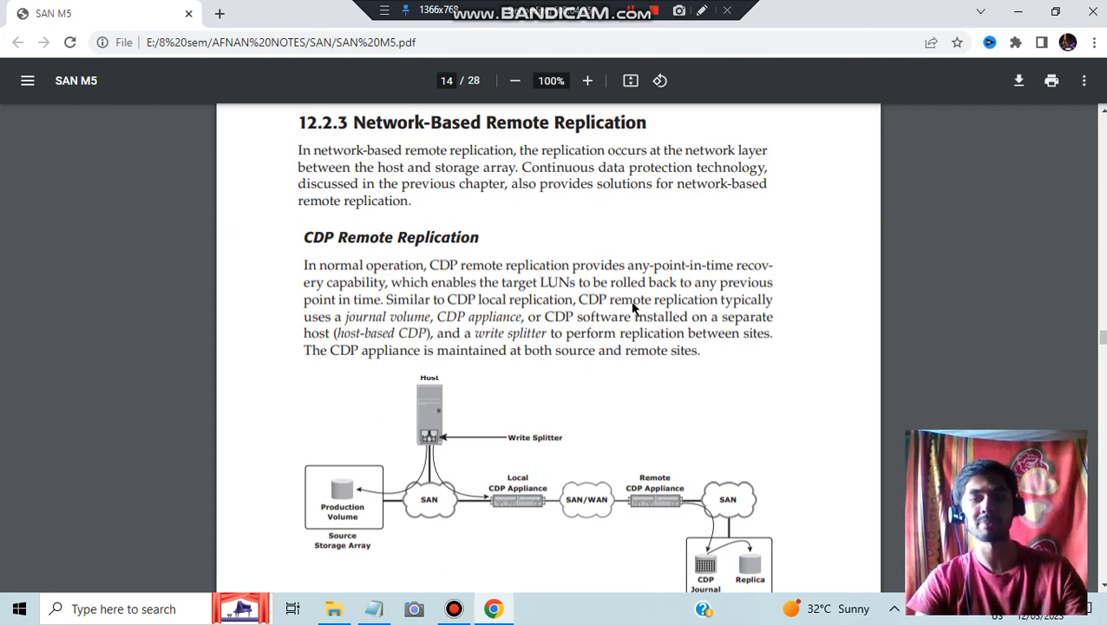
Step: Scroll page 14 past the CDP remote replication Figure 12-10 to the asynchronous mode paragraph
scroll("down", 3)
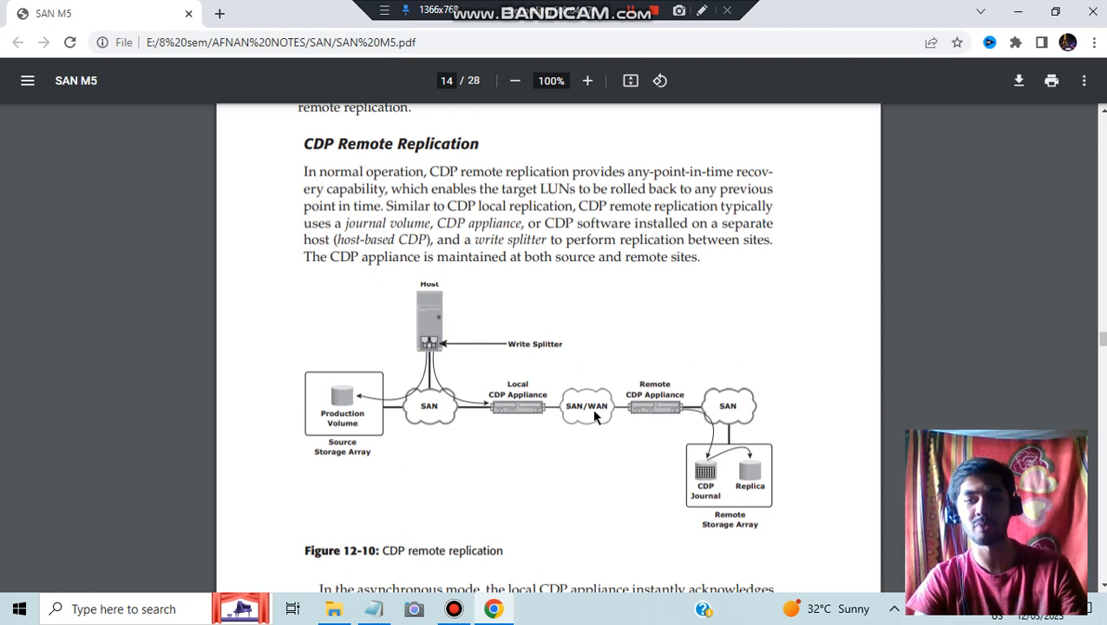
mouse_move(736, 469)
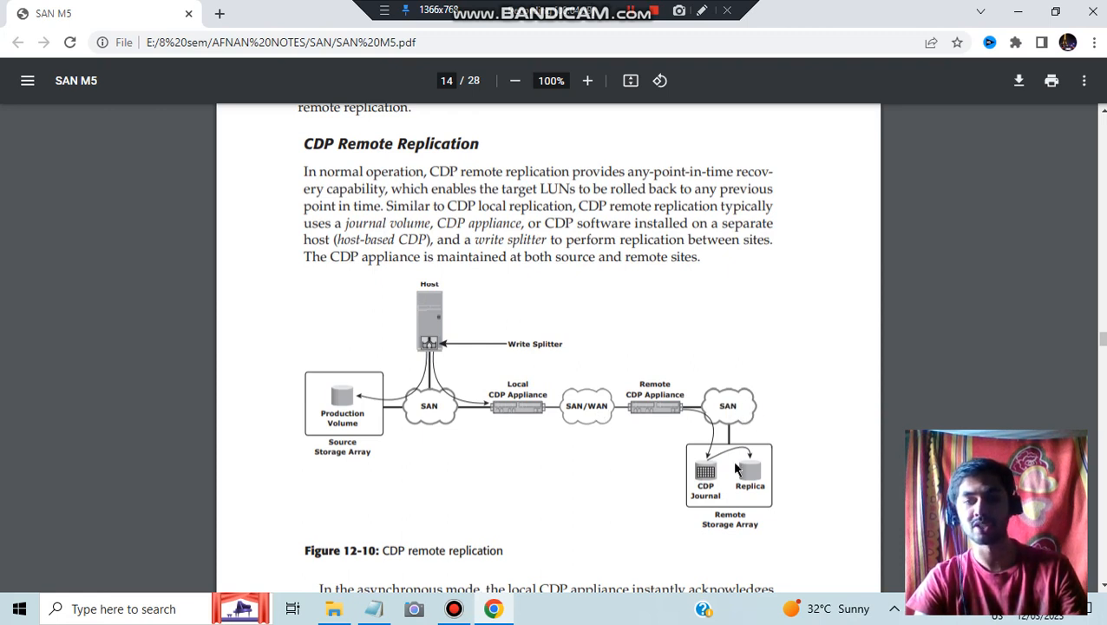
mouse_move(465, 363)
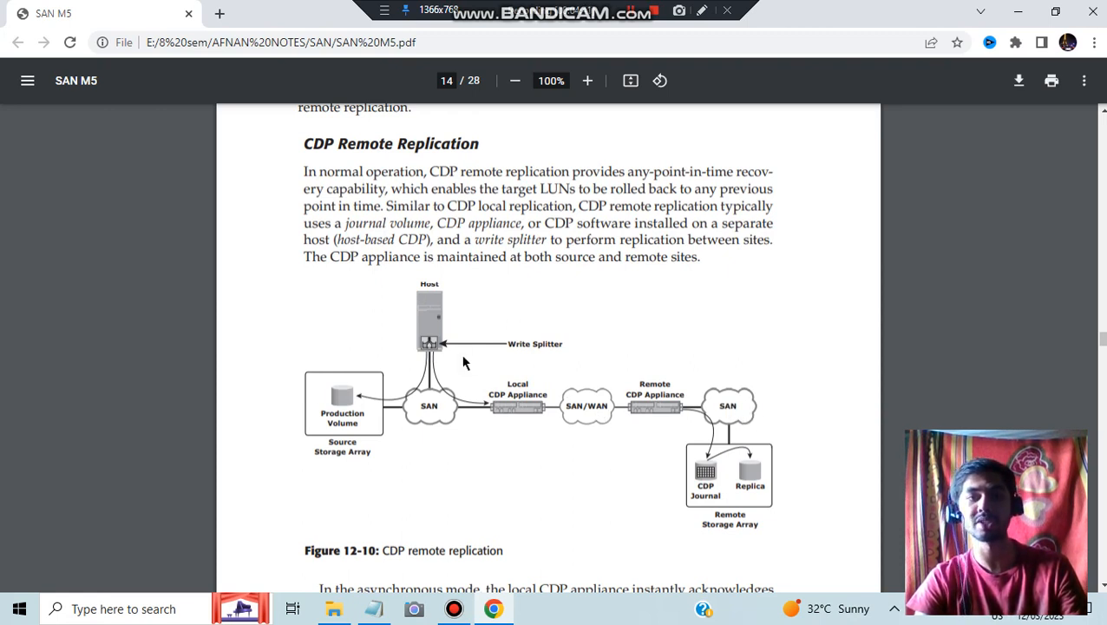
mouse_move(462, 333)
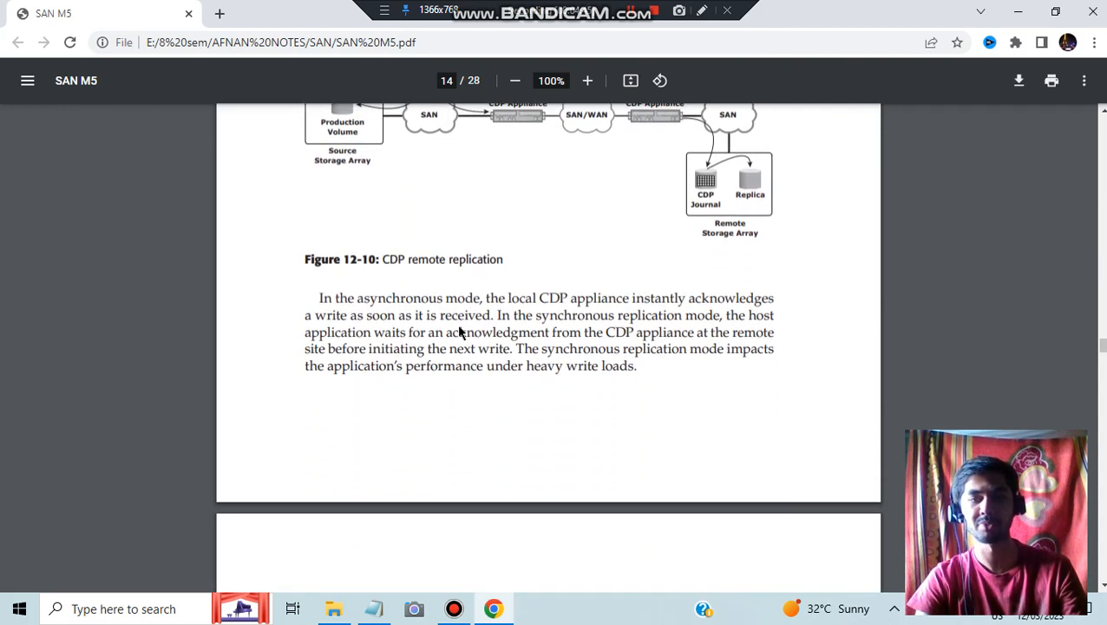
scroll("down", 3)
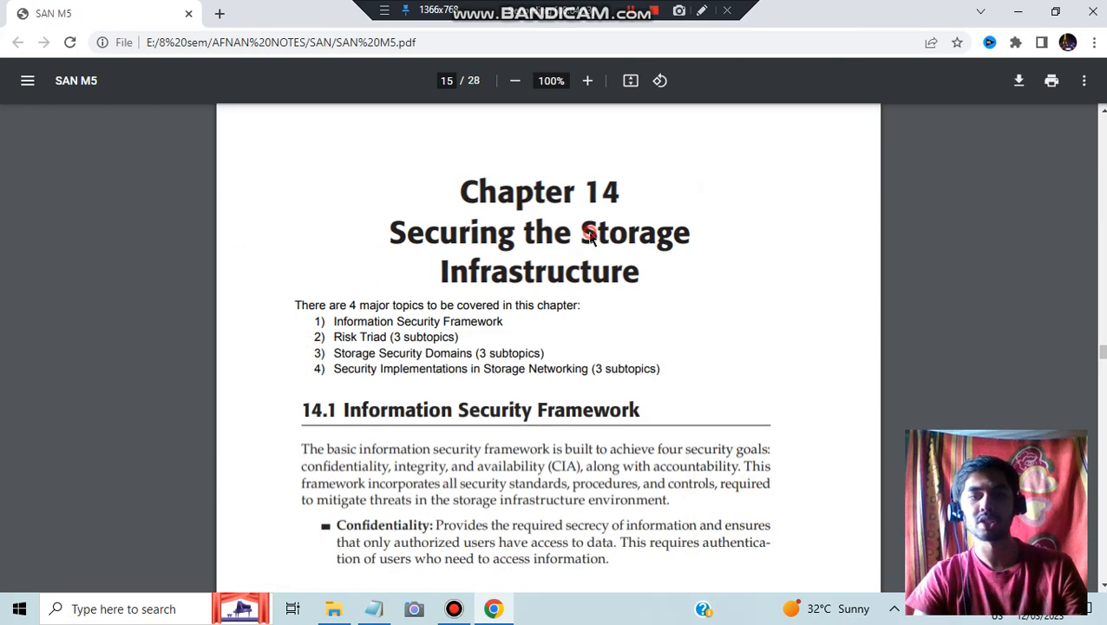
mouse_move(569, 281)
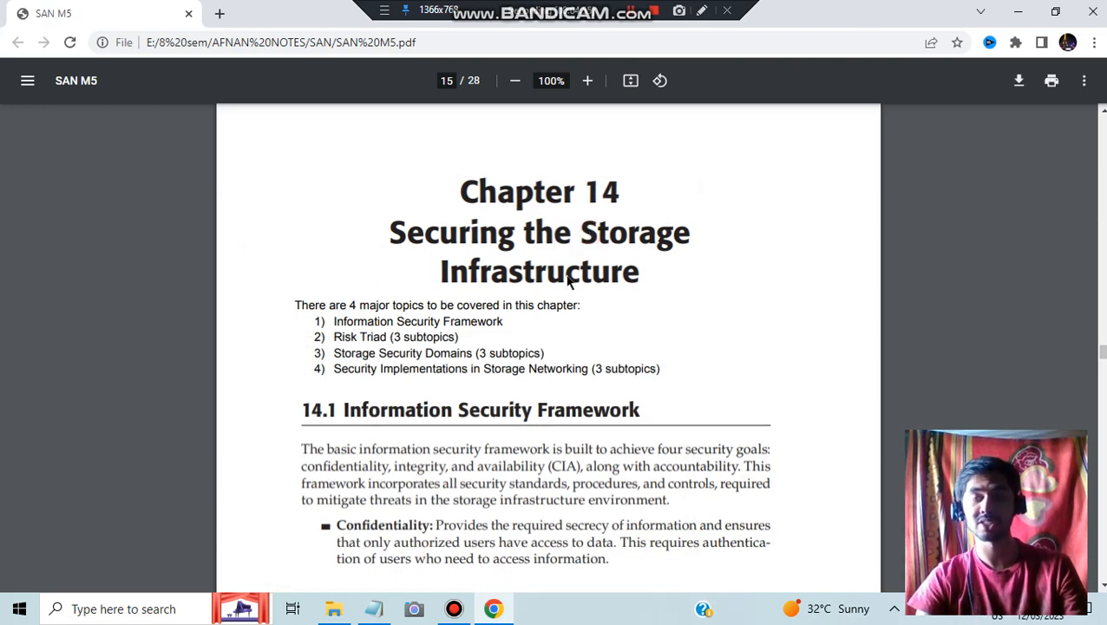
Step: Scroll through the Chapter 14 title and 14.1's CIA goals and accountability to 14.2 Risk Triad on page 16
scroll("down", 3)
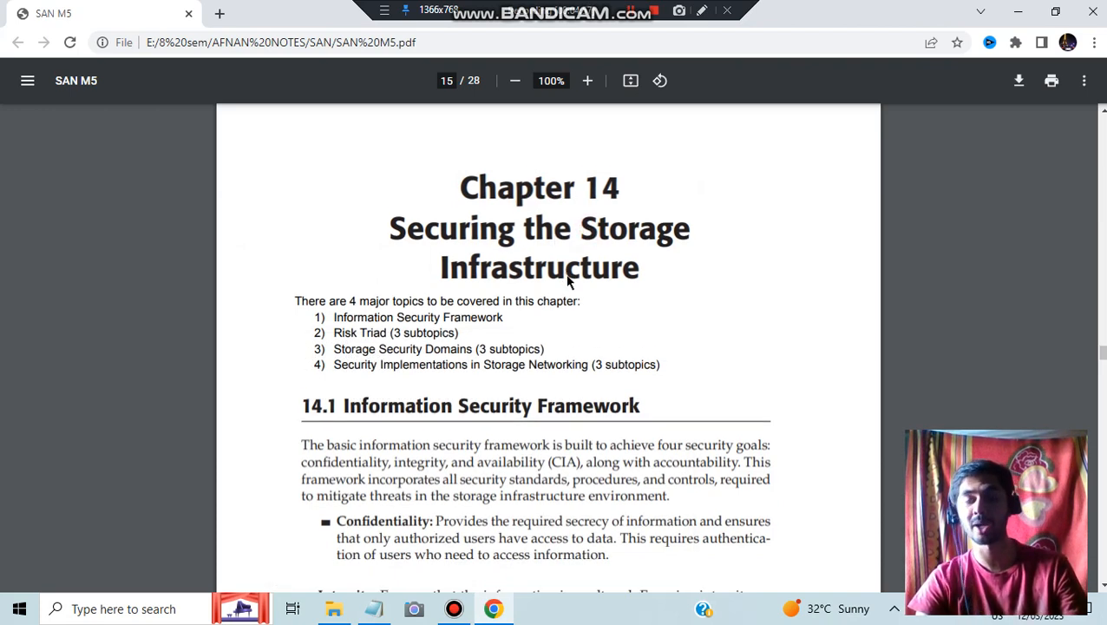
scroll("down", 3)
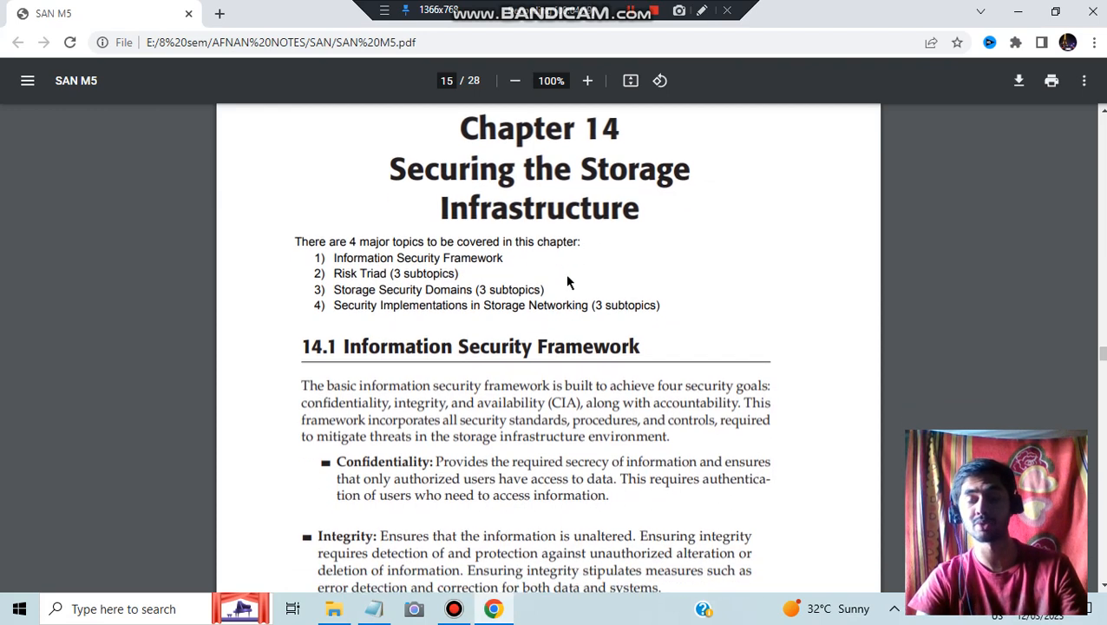
scroll("down", 3)
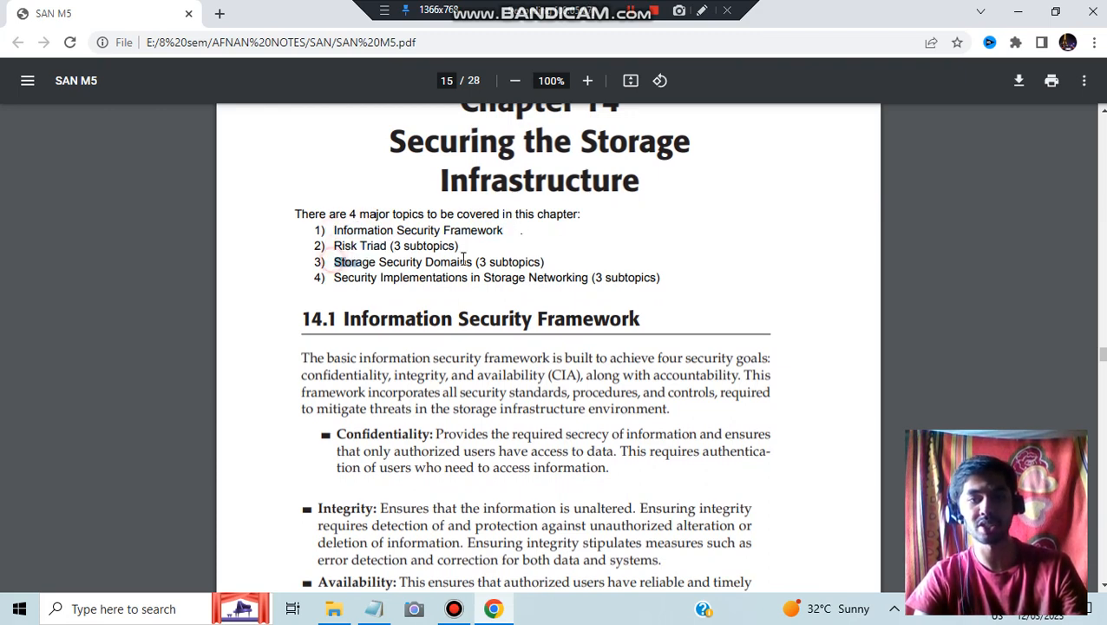
left_click_drag(334, 277, 538, 277)
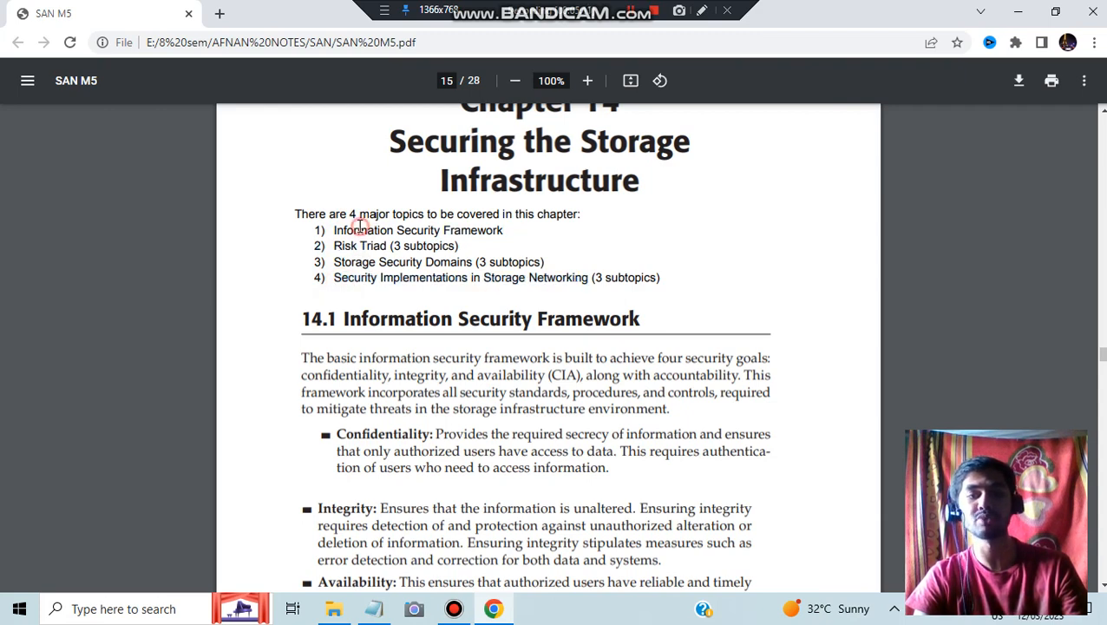
scroll("down", 3)
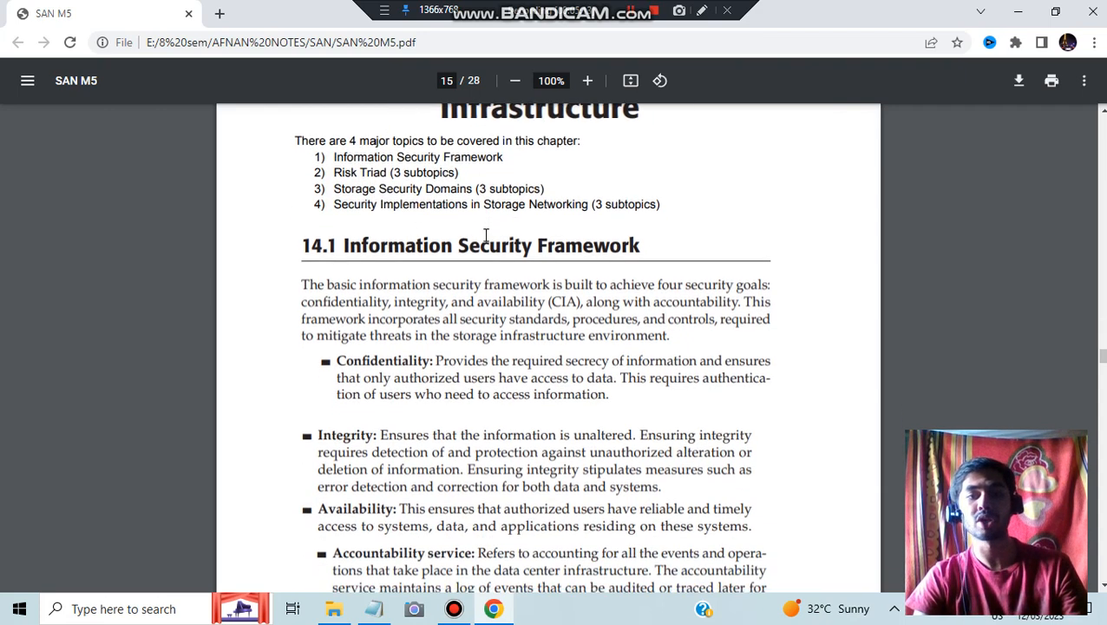
scroll("down", 3)
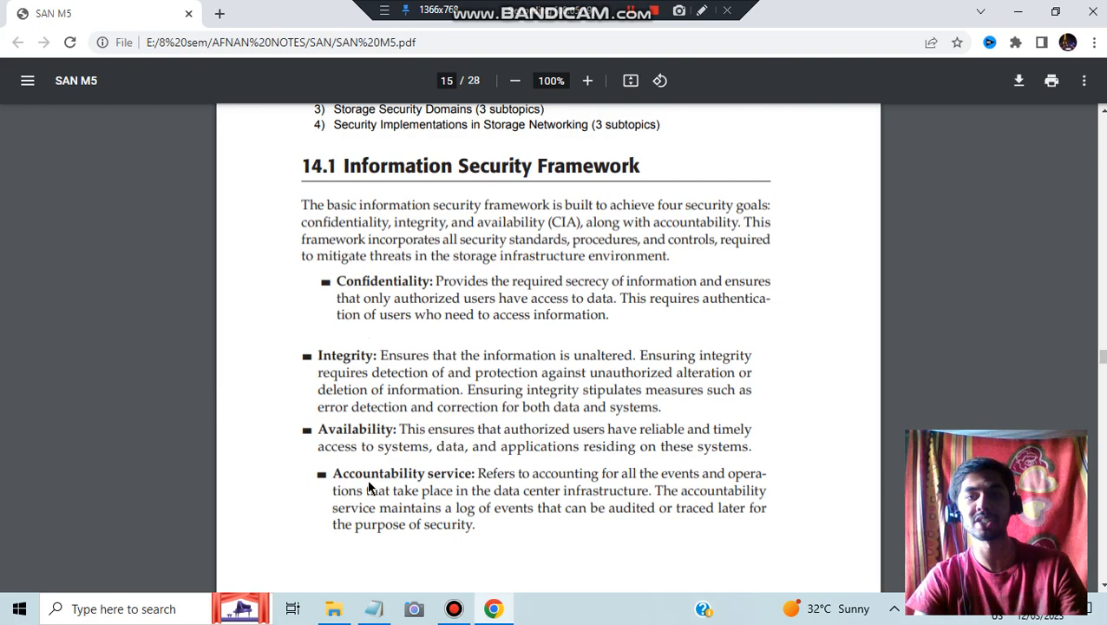
mouse_move(562, 415)
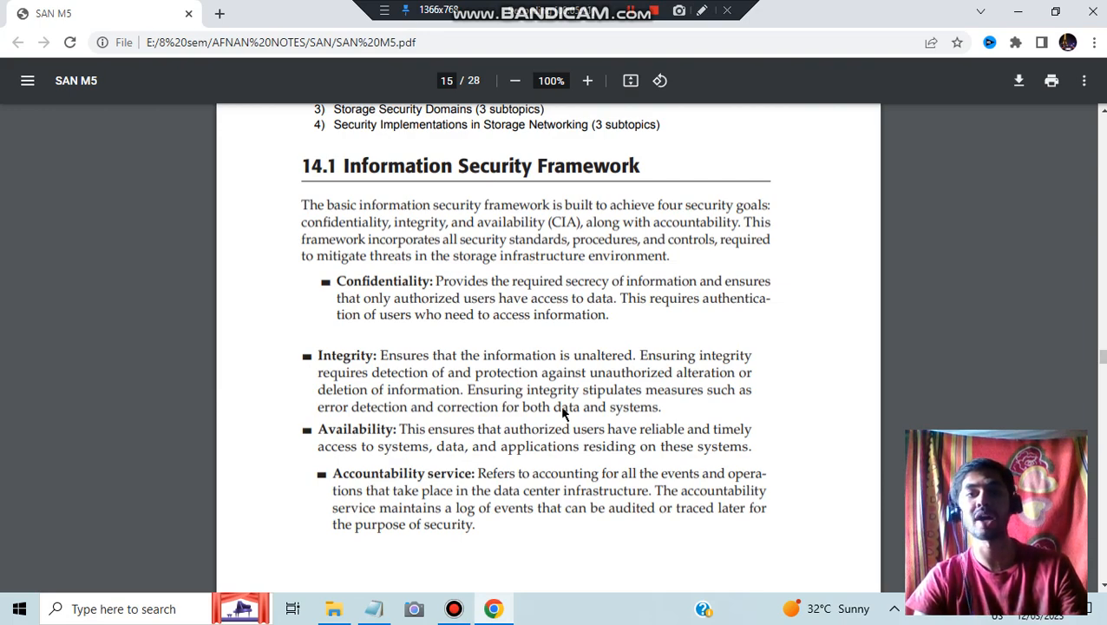
scroll("down", 3)
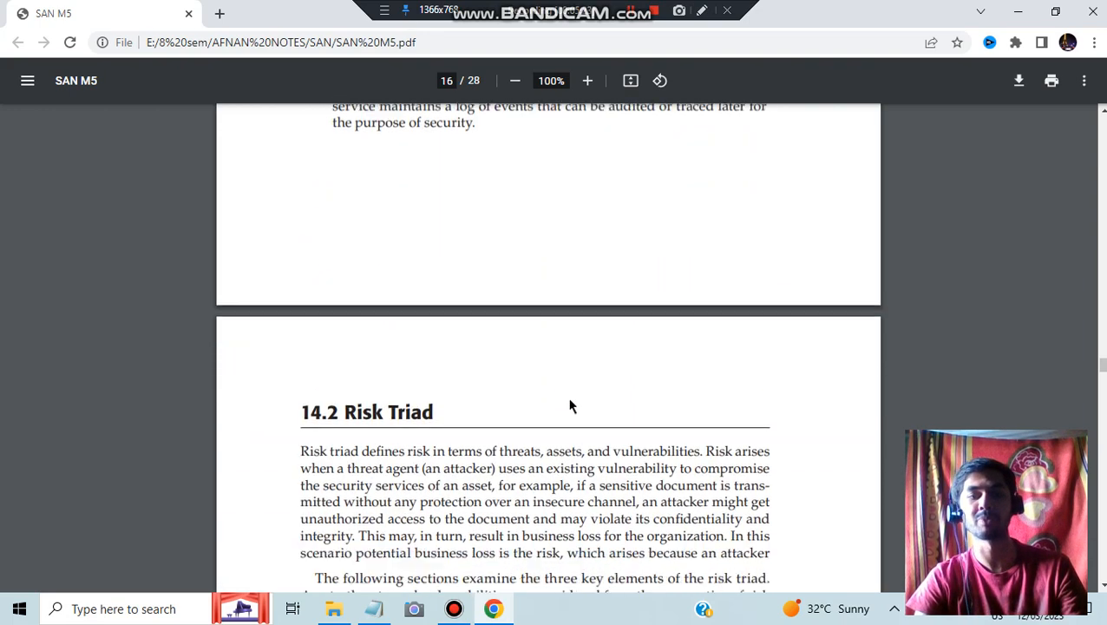
Step: Scroll past 14.2.1 Assets and 14.2.2 Threats to 14.2.3 Vulnerability and 14.3 on page 17
scroll("down", 3)
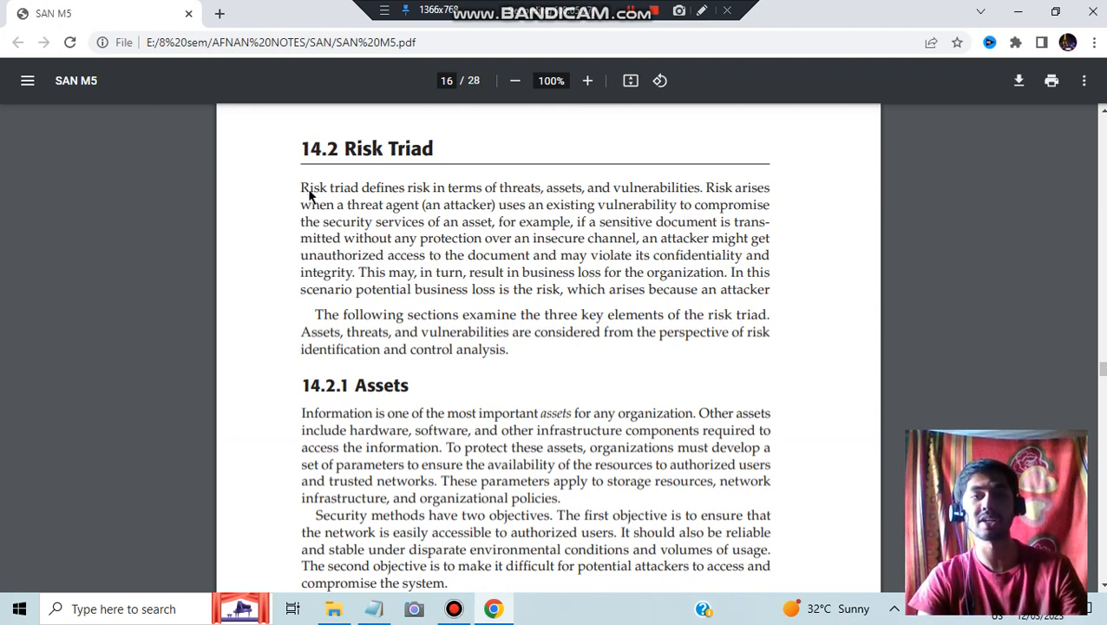
mouse_move(524, 197)
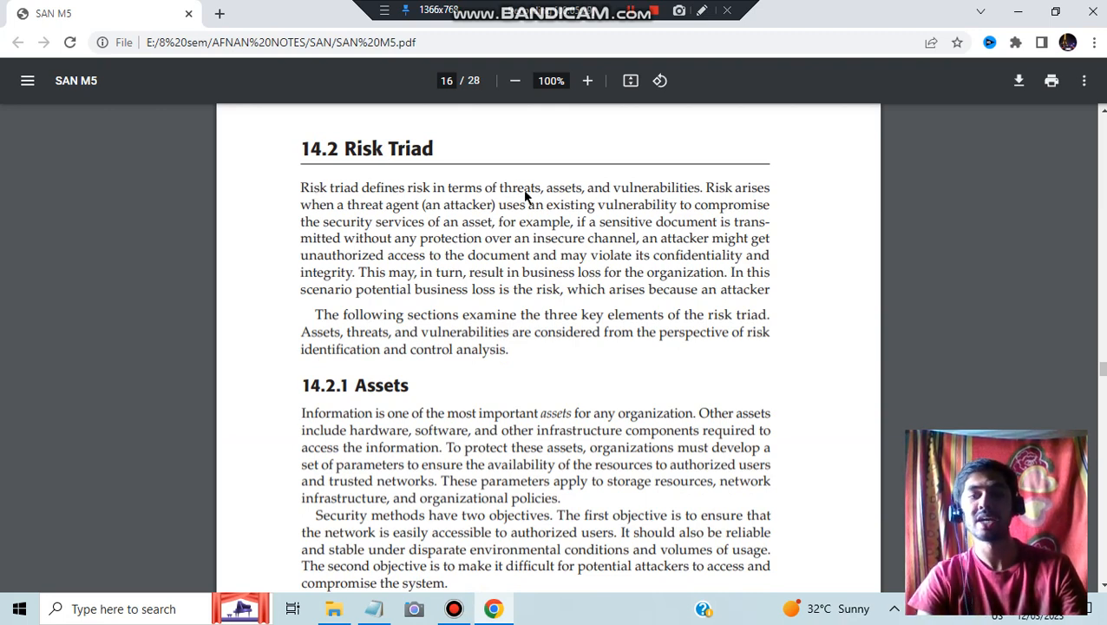
mouse_move(644, 192)
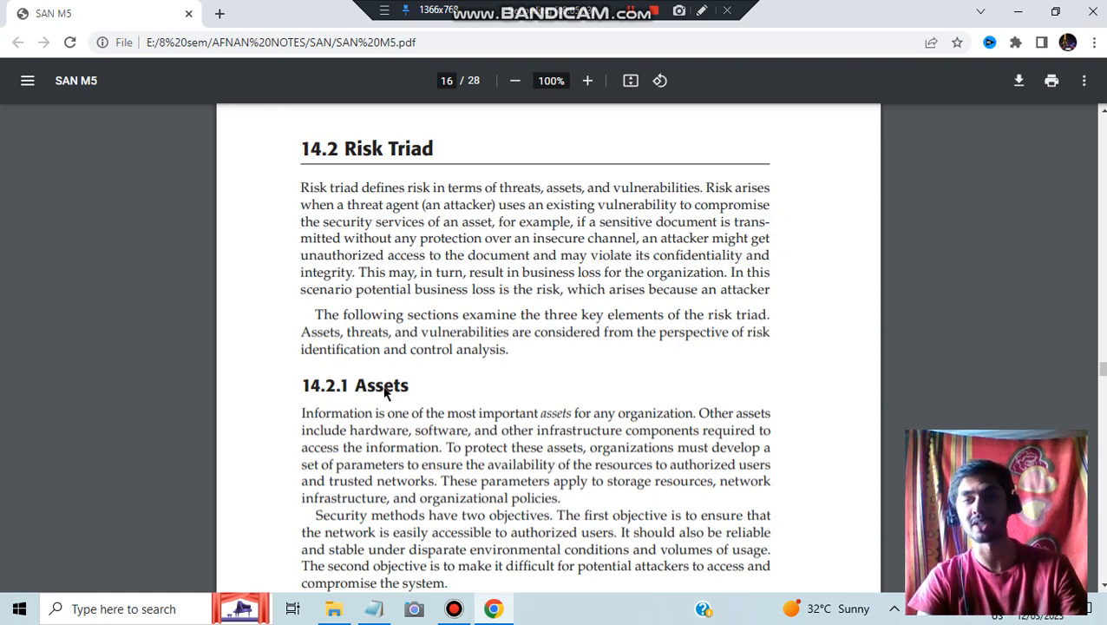
scroll("down", 3)
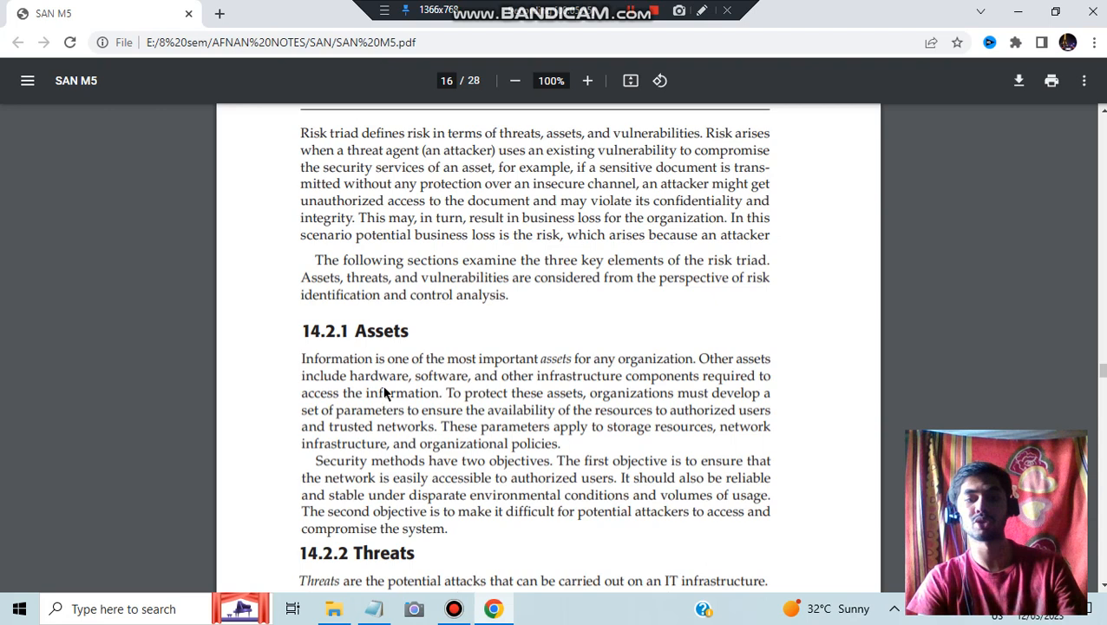
scroll("down", 3)
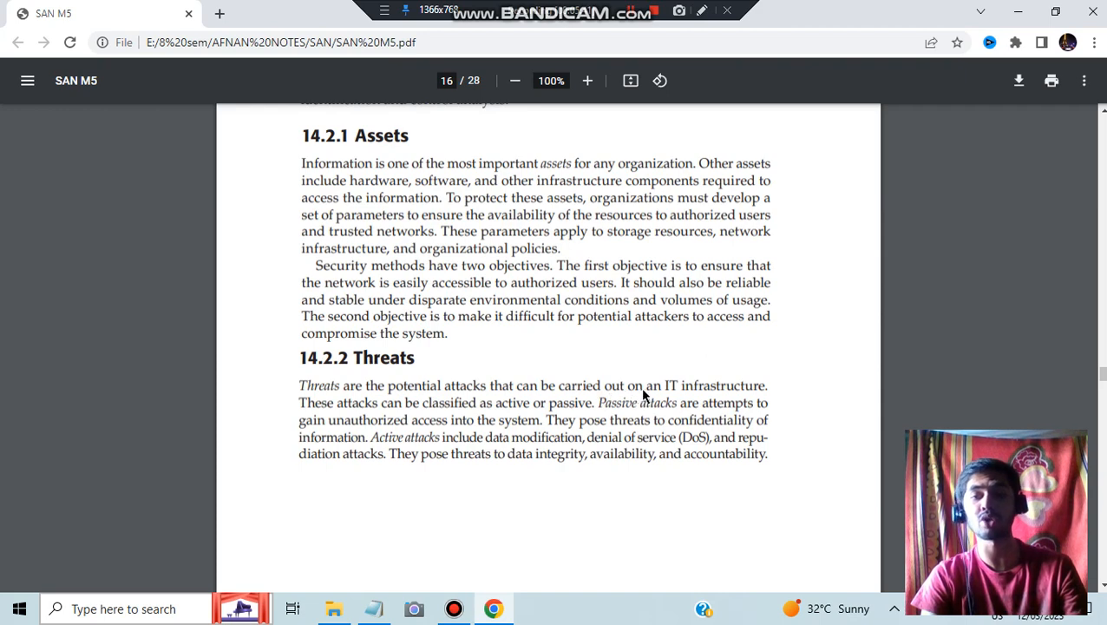
mouse_move(733, 396)
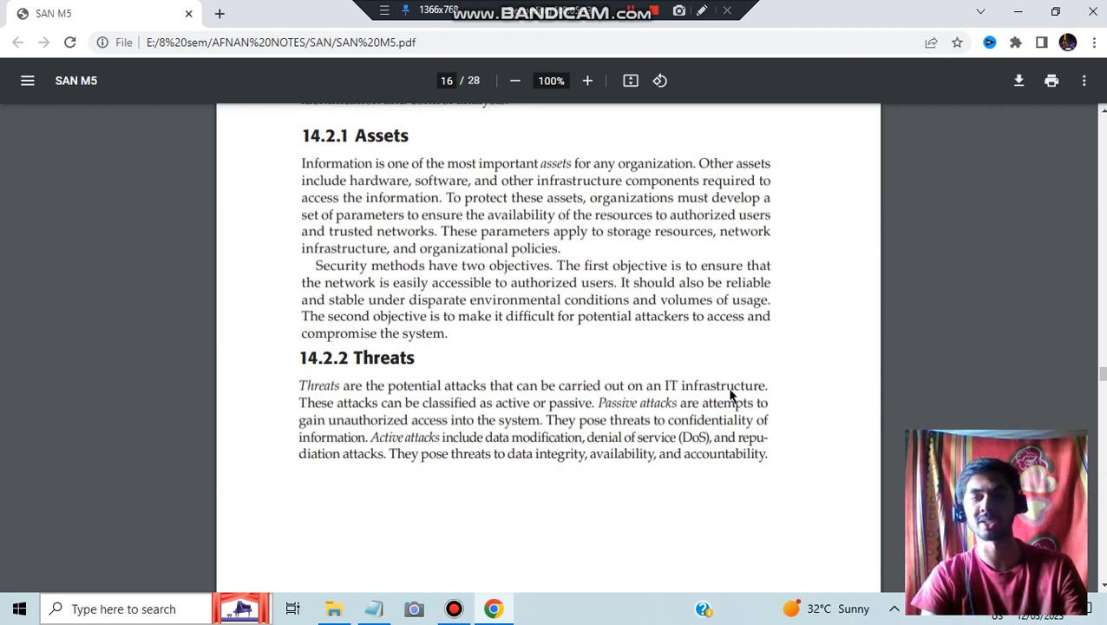
mouse_move(373, 389)
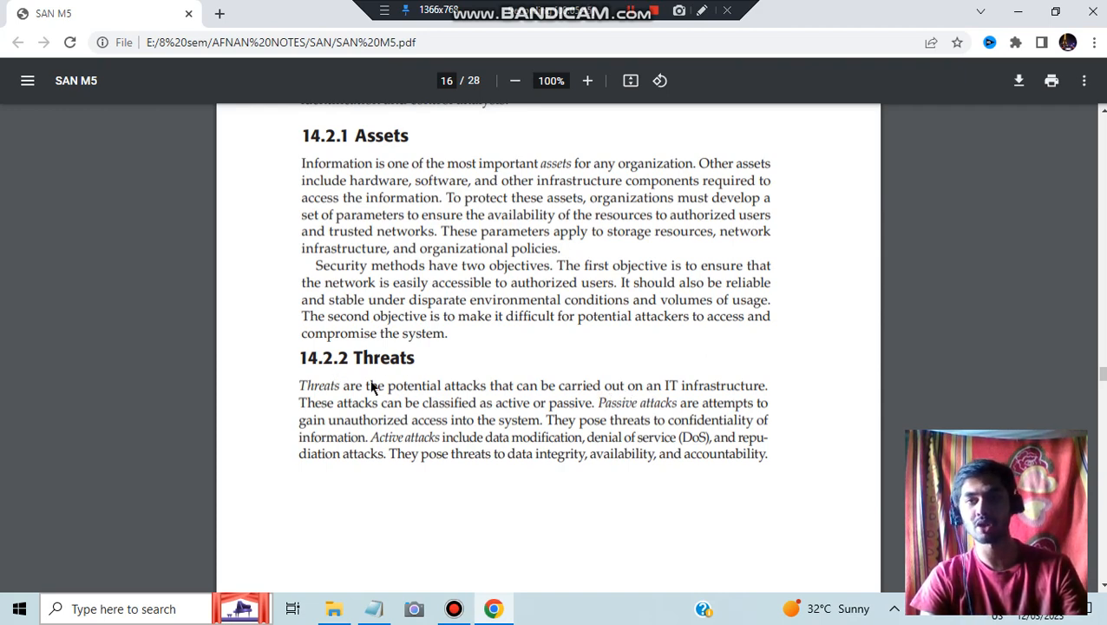
scroll("down", 3)
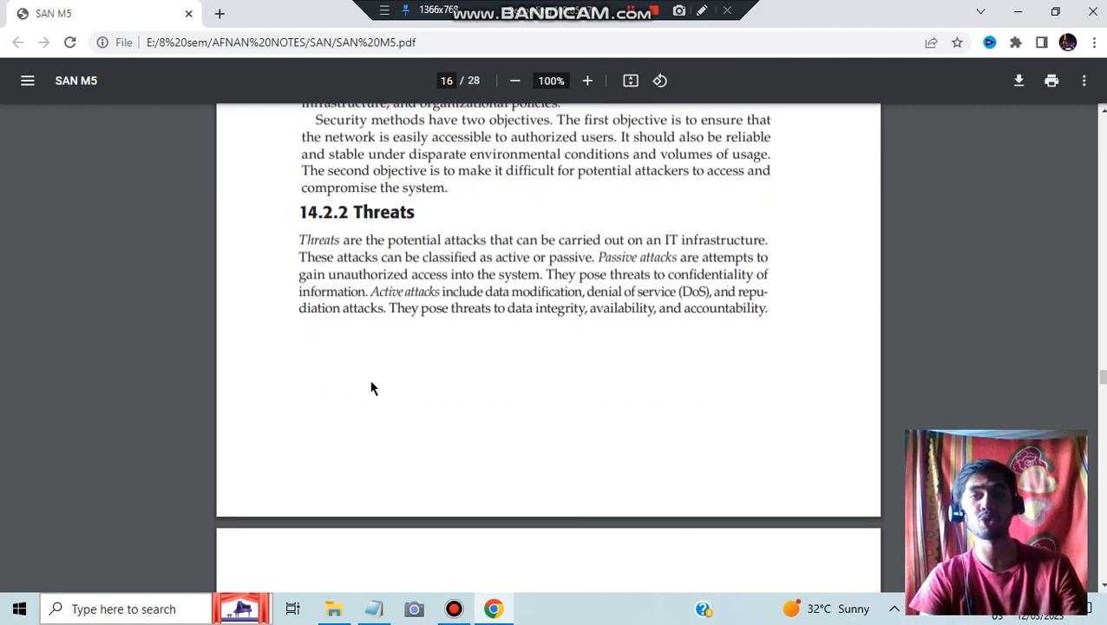
scroll("down", 3)
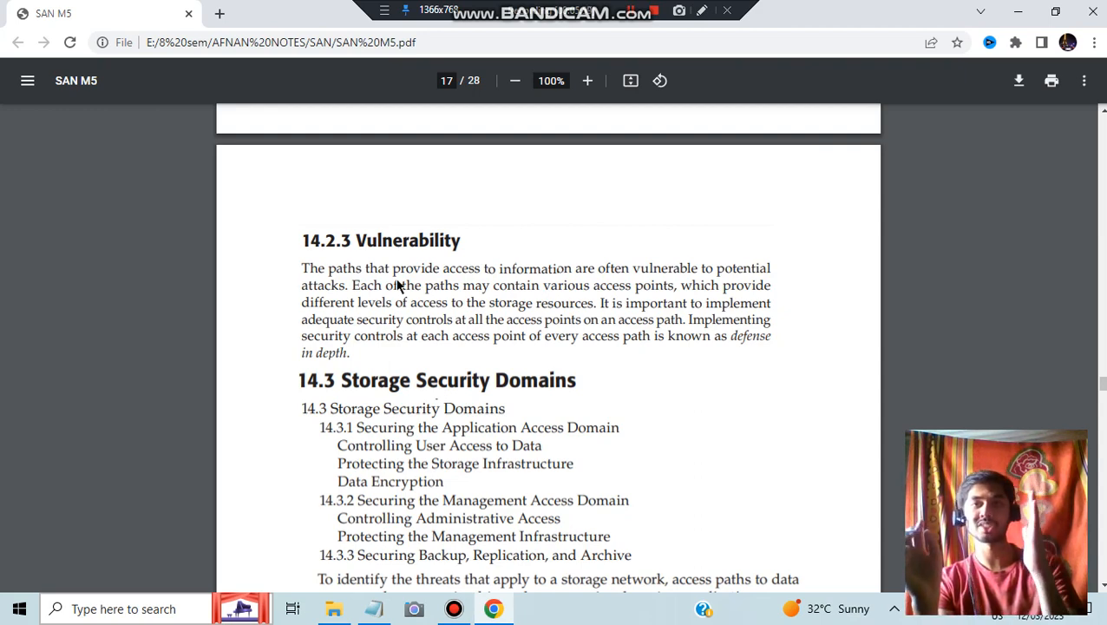
mouse_move(413, 276)
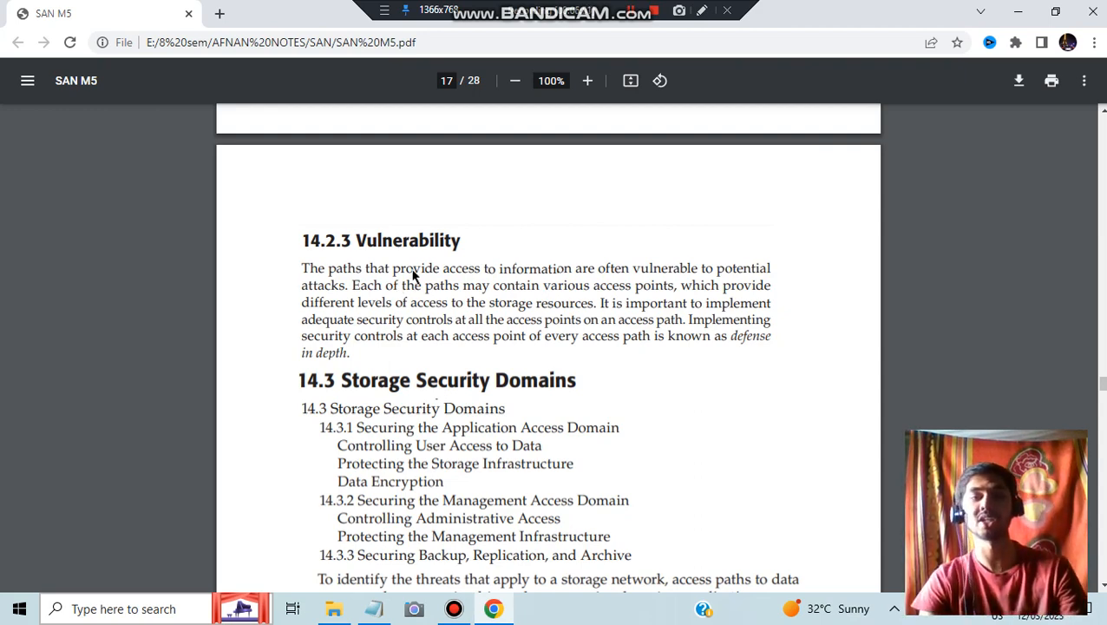
Step: Scroll through the 14.3 outline and Figure 14-1 storage security domains diagram toward 14.3.1 on page 18
scroll("down", 3)
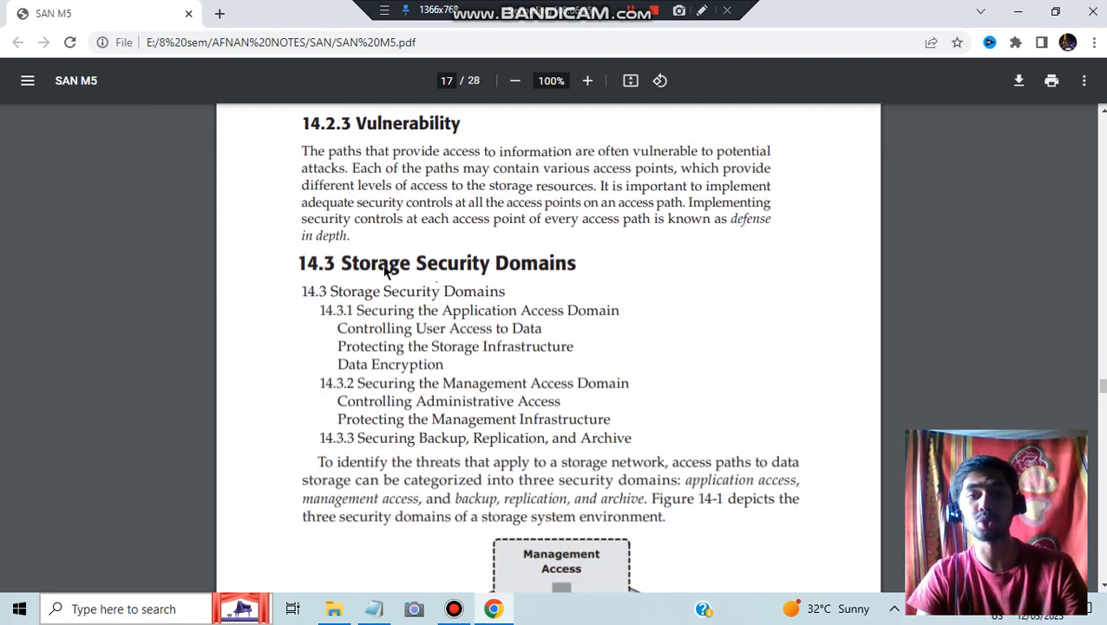
scroll("up", 3)
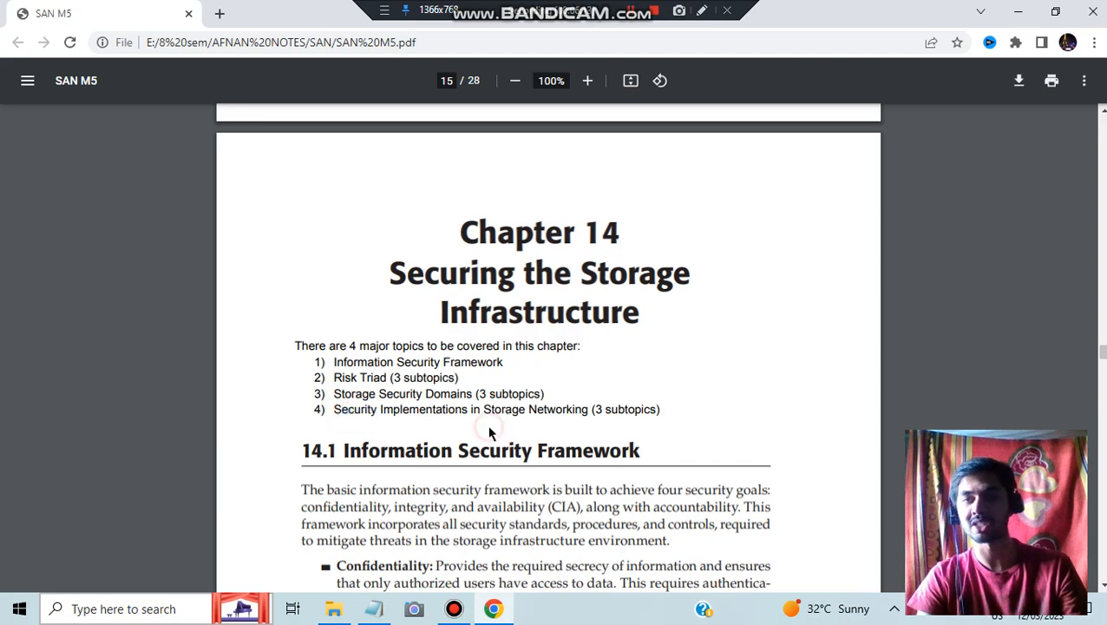
scroll("down", 3)
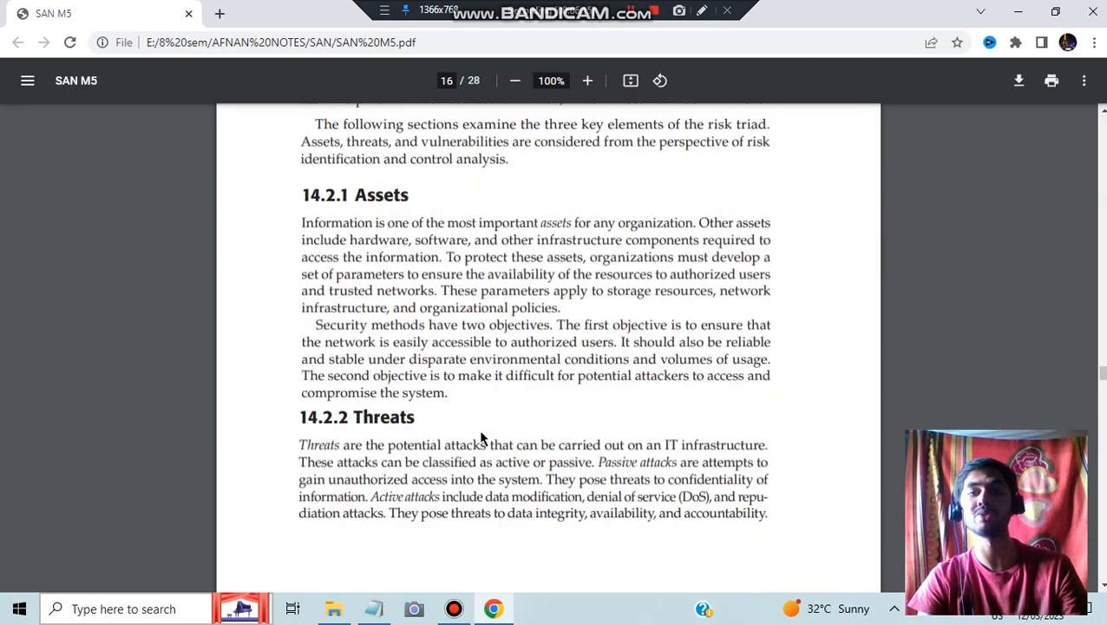
scroll("down", 3)
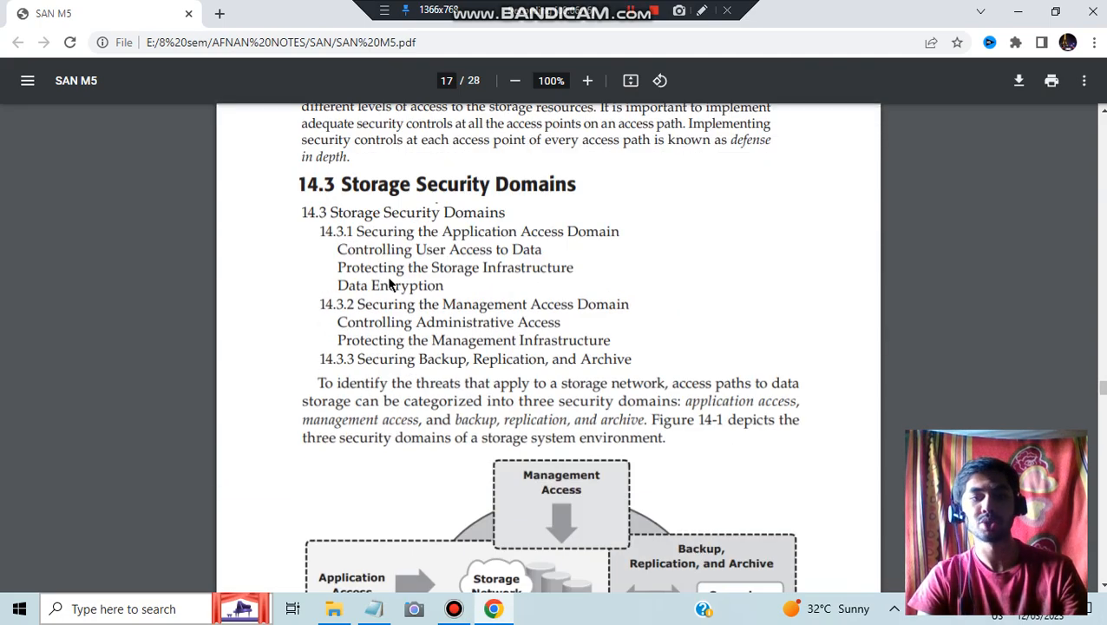
mouse_move(420, 299)
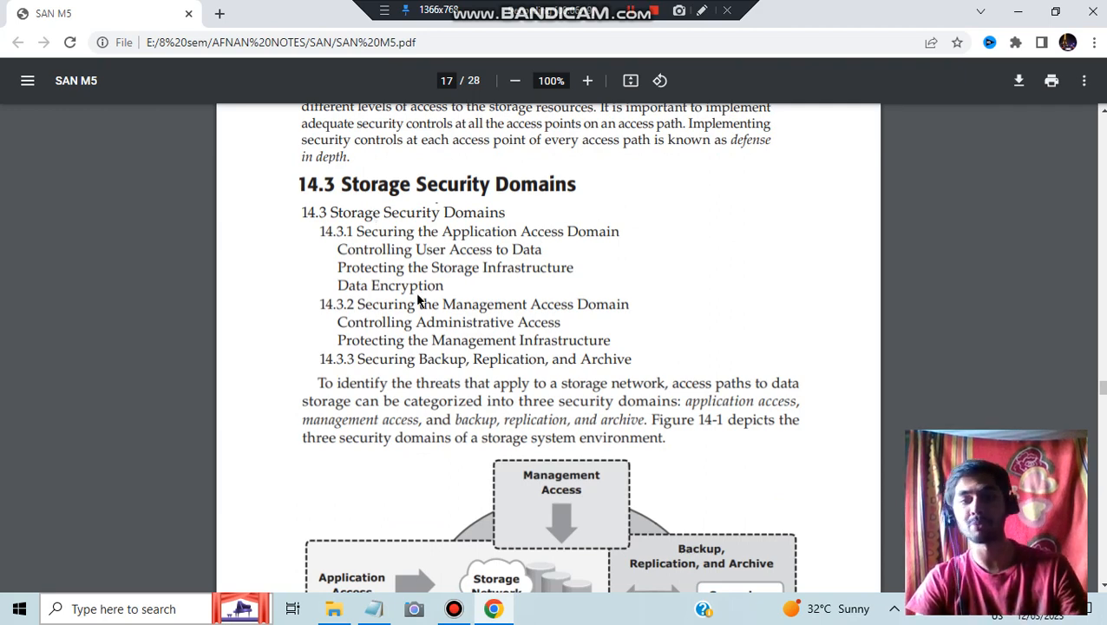
scroll("down", 3)
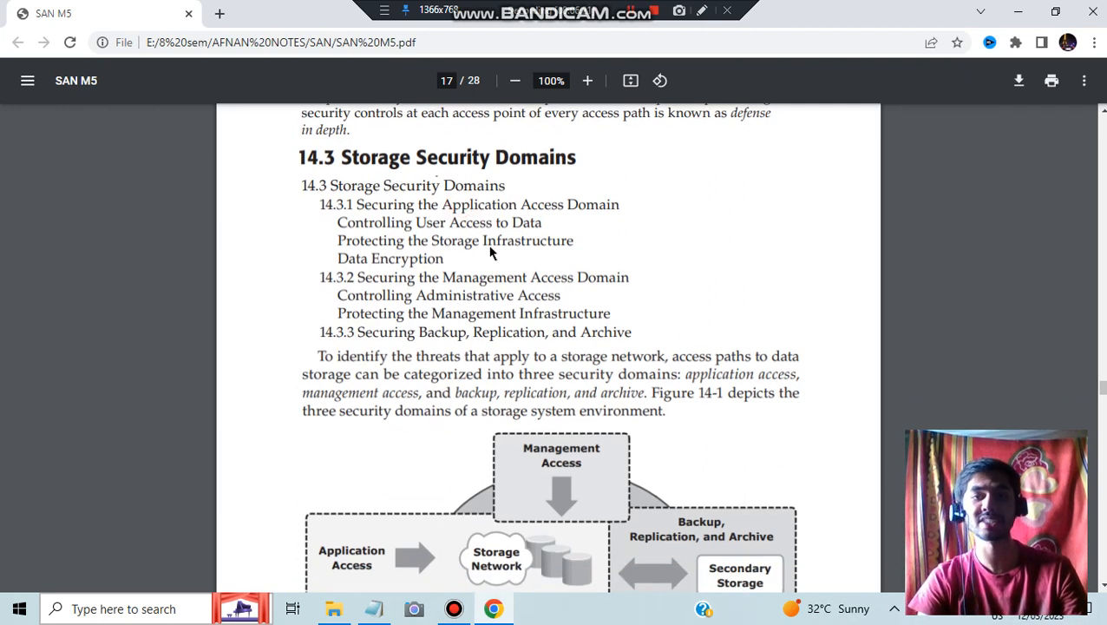
mouse_move(415, 340)
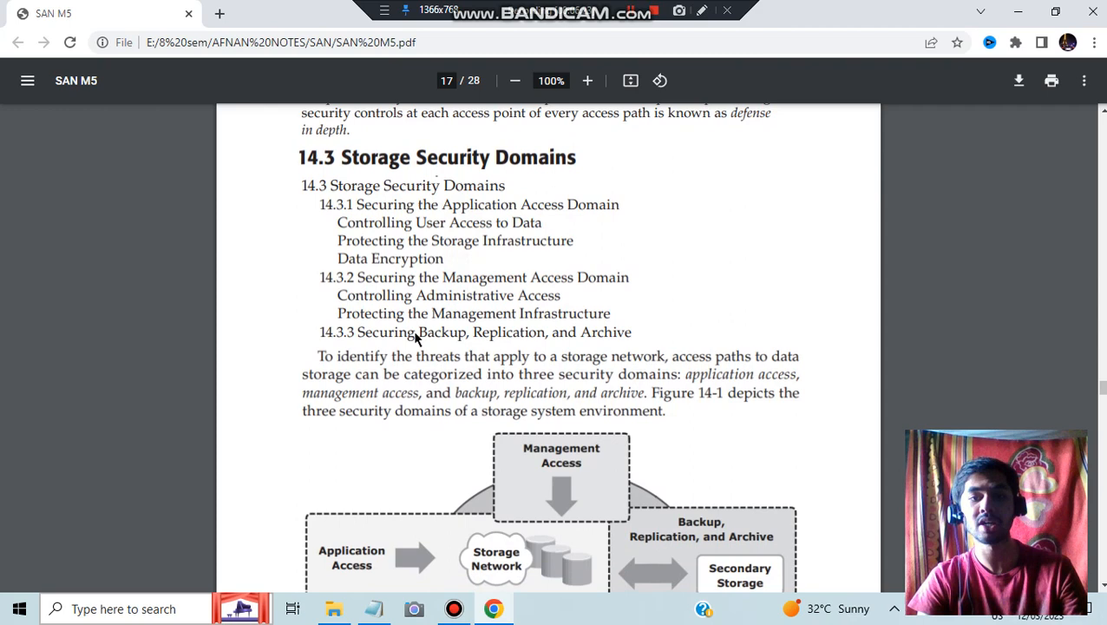
scroll("down", 3)
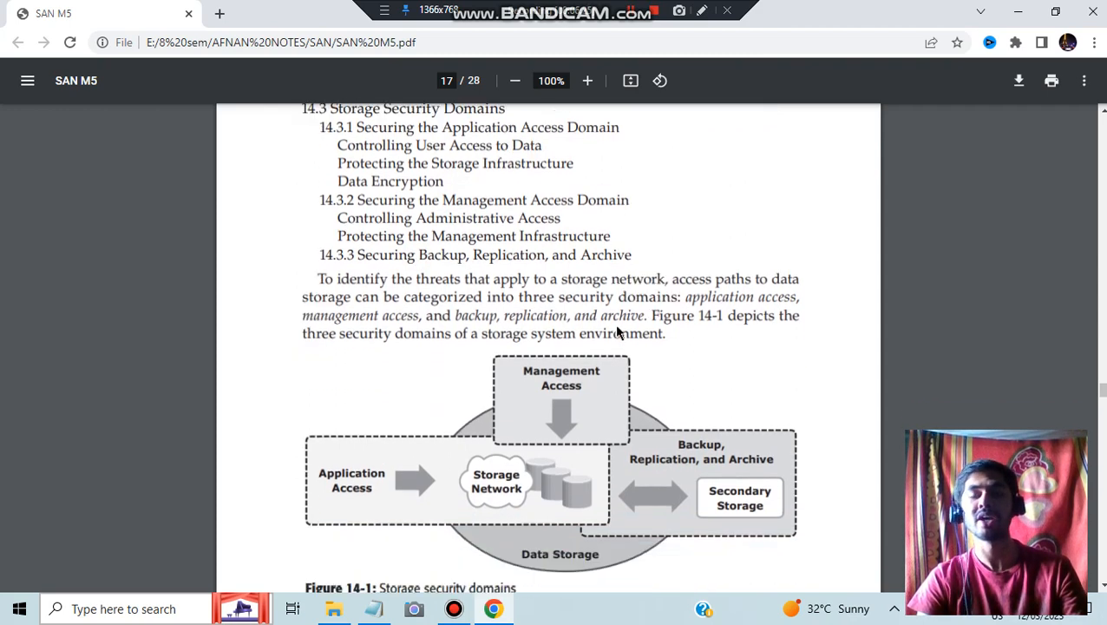
scroll("down", 3)
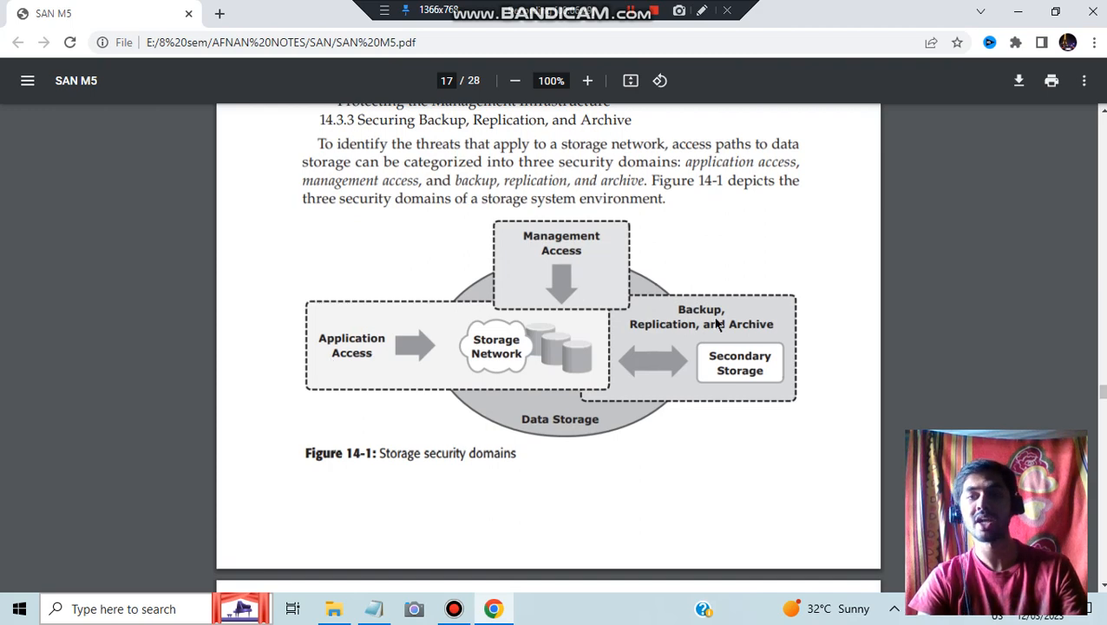
mouse_move(760, 375)
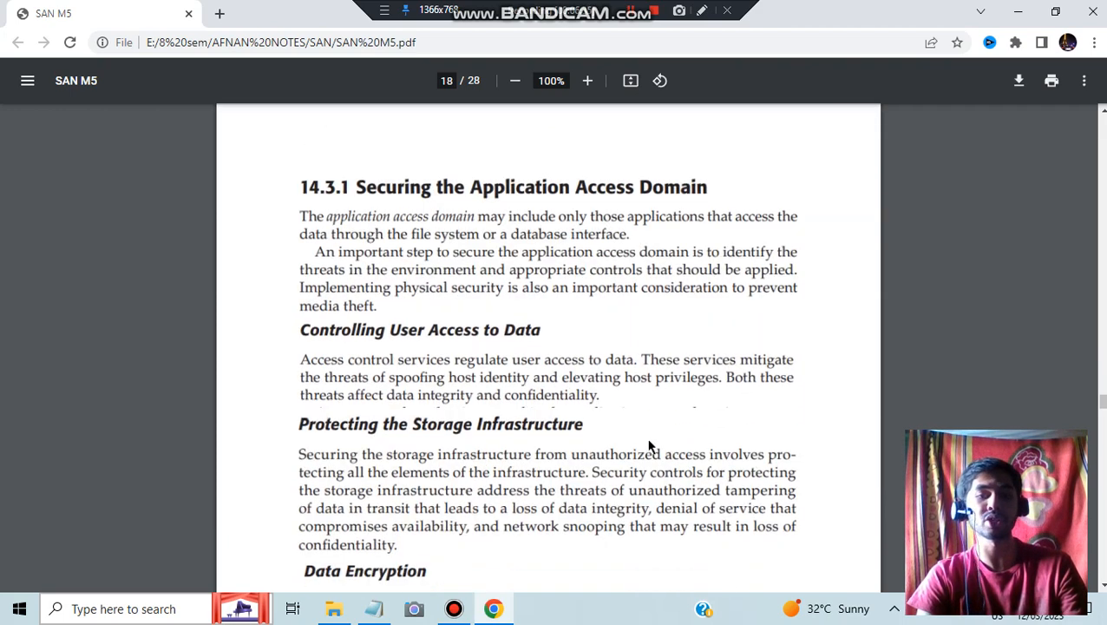
Step: Scroll page 18 past Data Encryption to page 19's Controlling Administrative Access under 14.3.2
scroll("down", 3)
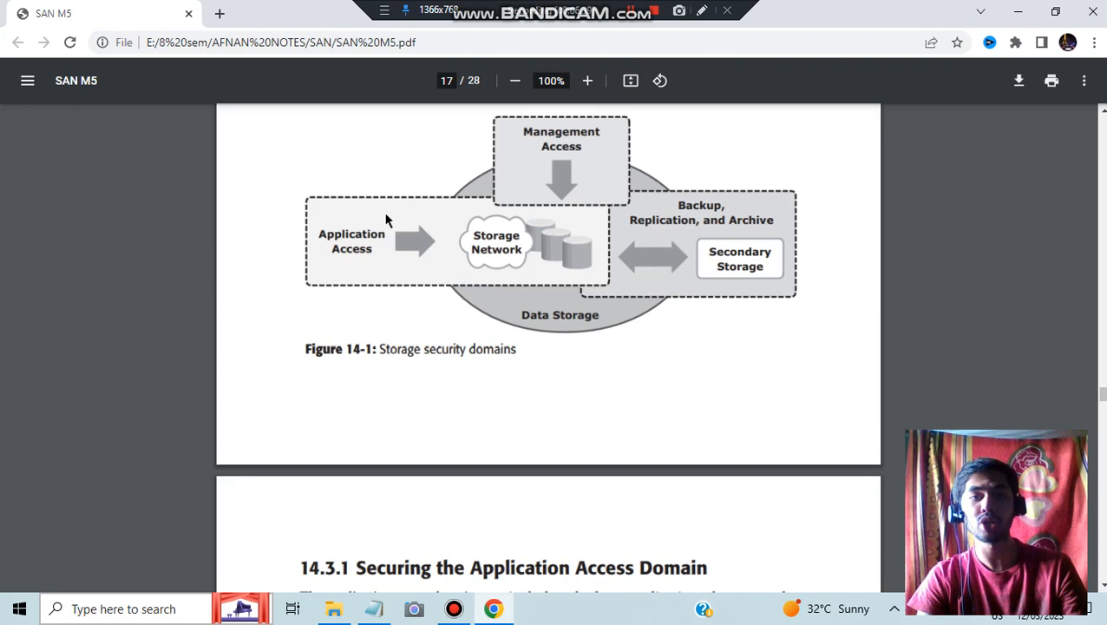
scroll("down", 3)
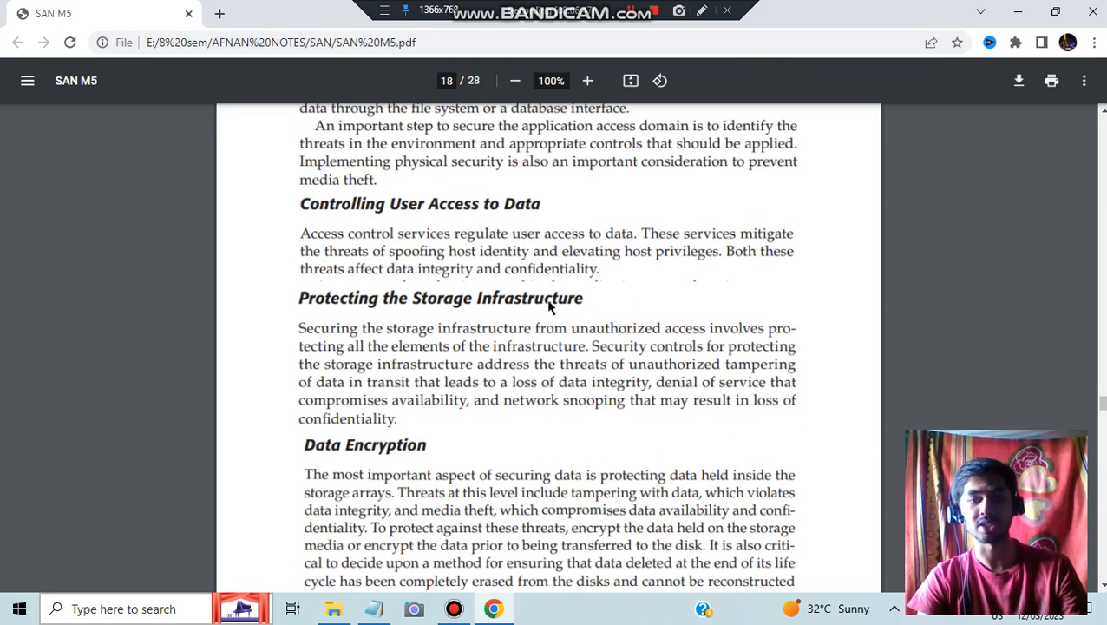
scroll("down", 3)
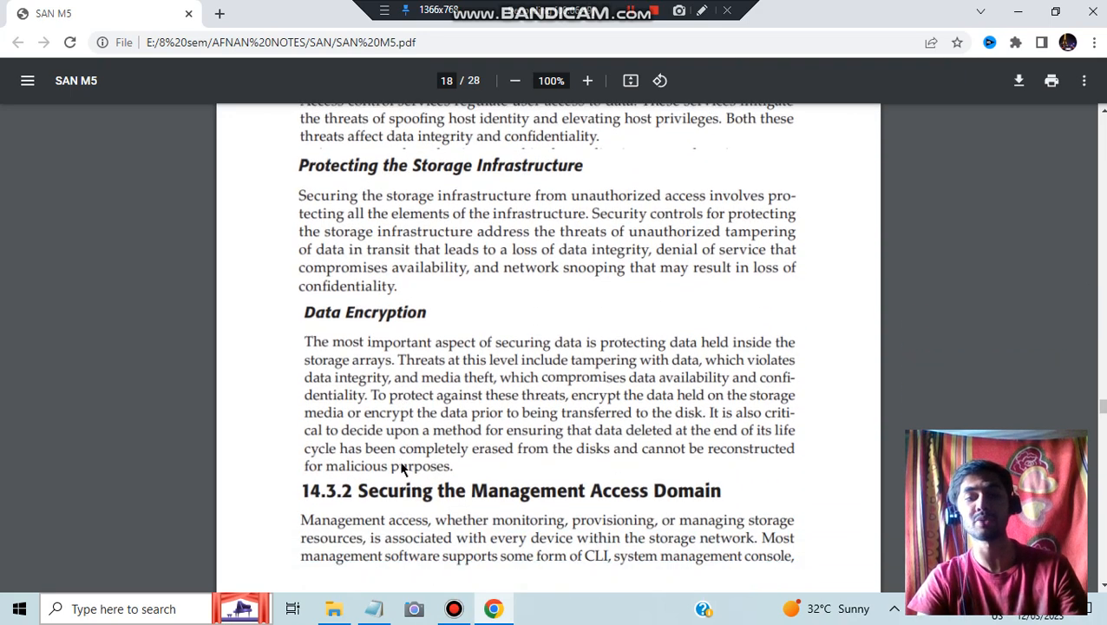
scroll("down", 3)
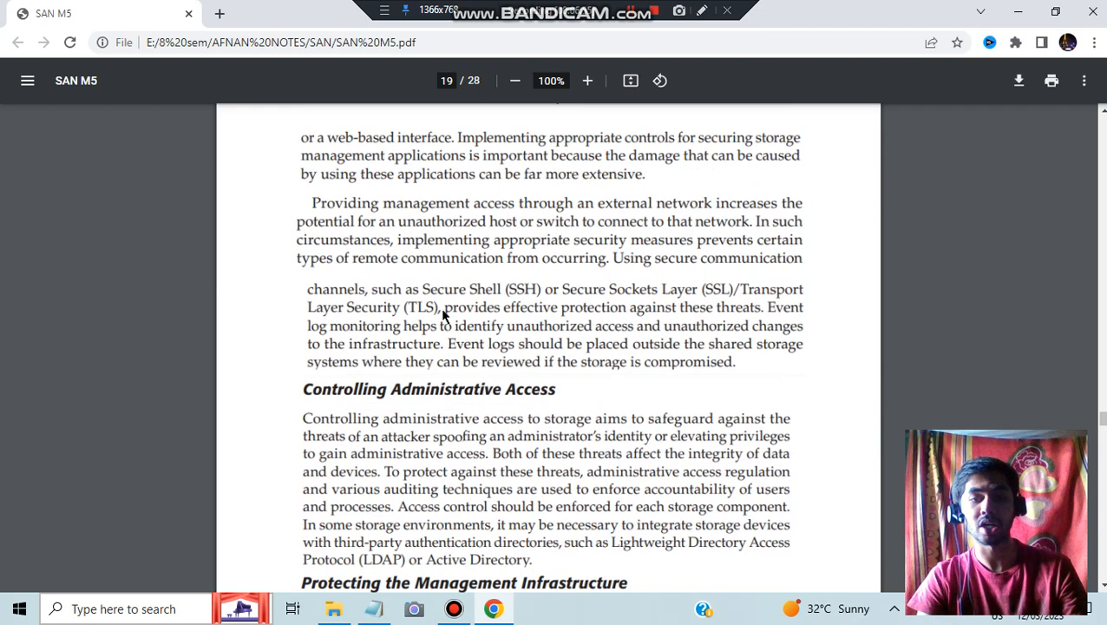
mouse_move(451, 396)
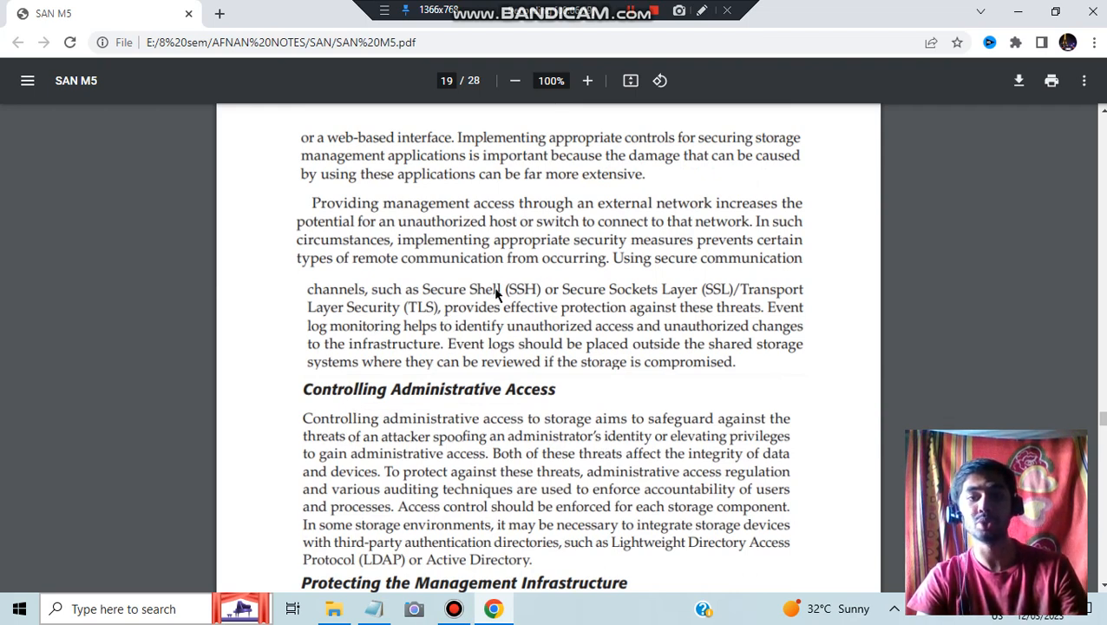
Step: Scroll past Protecting the Management Infrastructure to page 20's 14.3.3 Securing Backup, Replication, and Archive
scroll("down", 3)
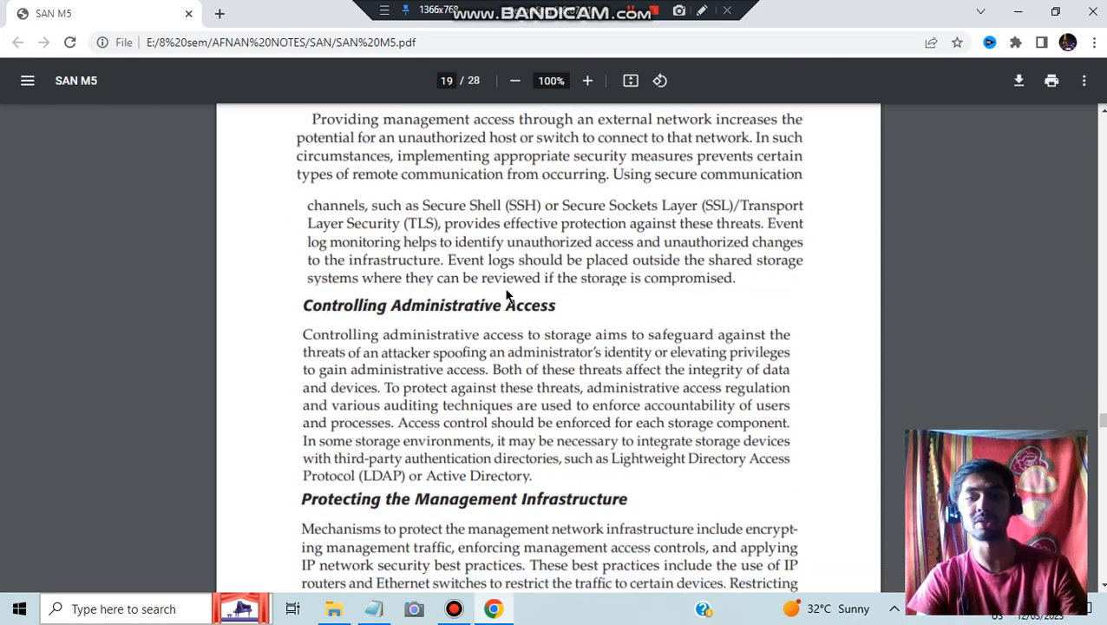
scroll("down", 3)
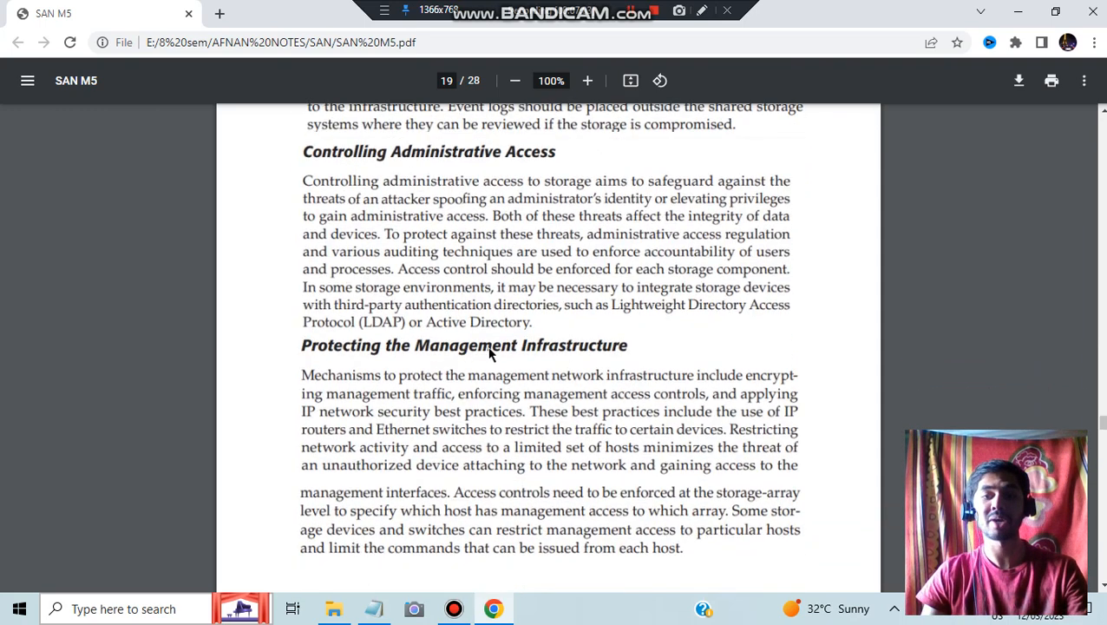
scroll("down", 3)
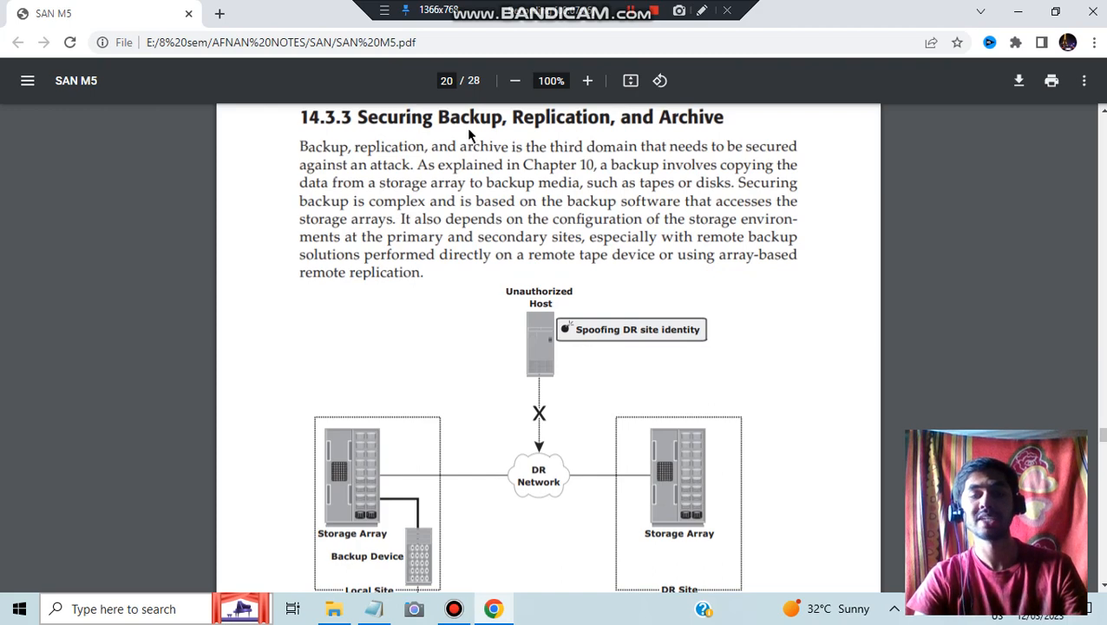
mouse_move(581, 384)
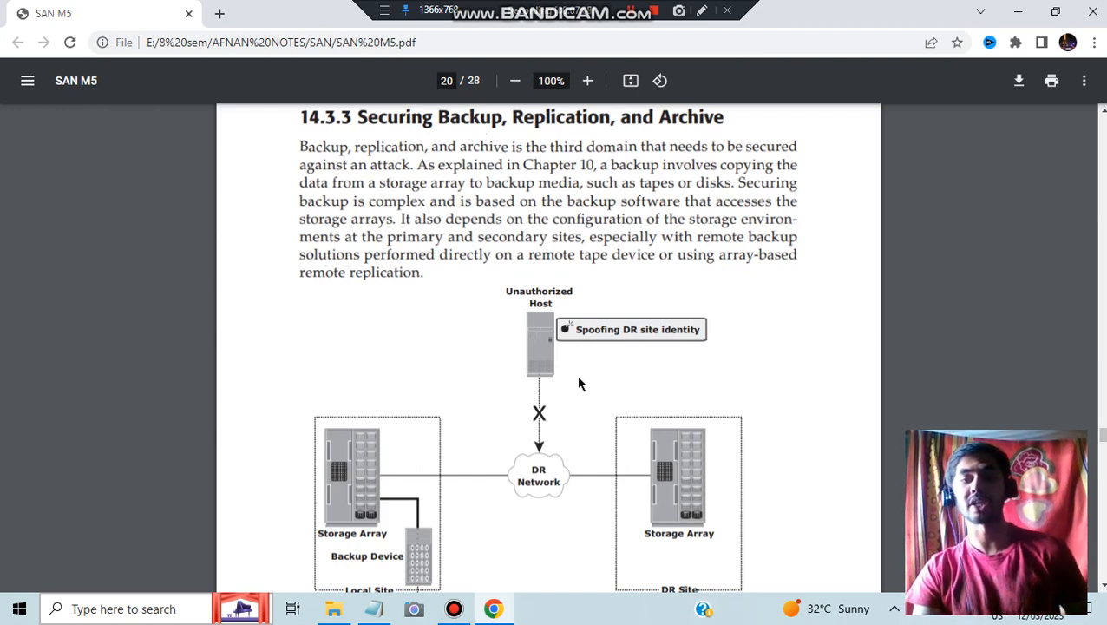
mouse_move(547, 317)
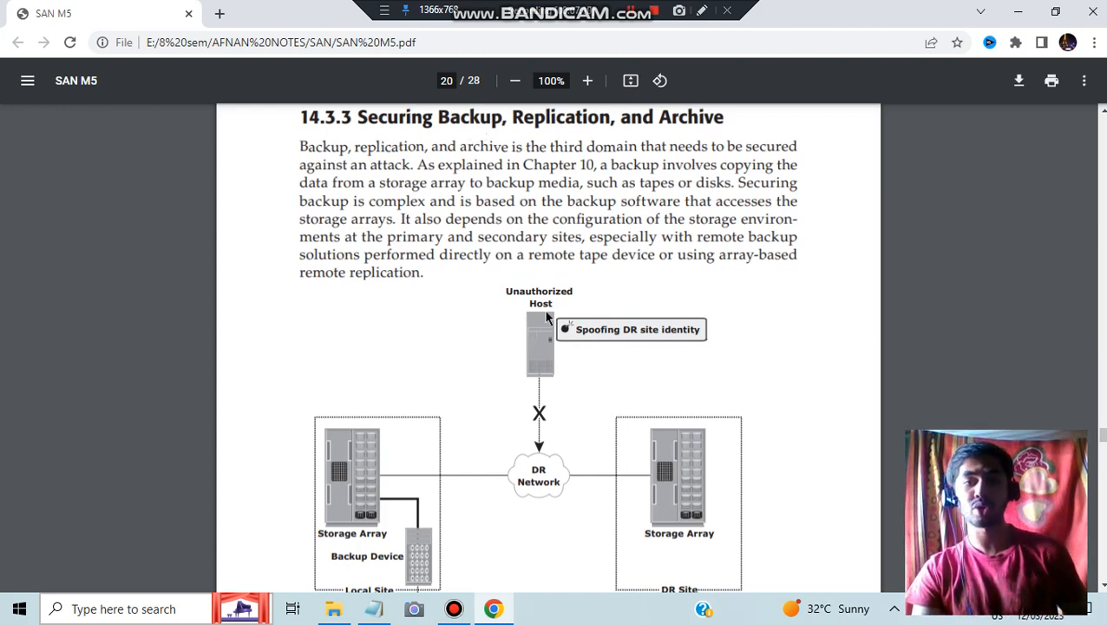
Step: Scroll through 14.3.3 and Figure 14-4's backup threats to 14.4 on page 21
scroll("down", 3)
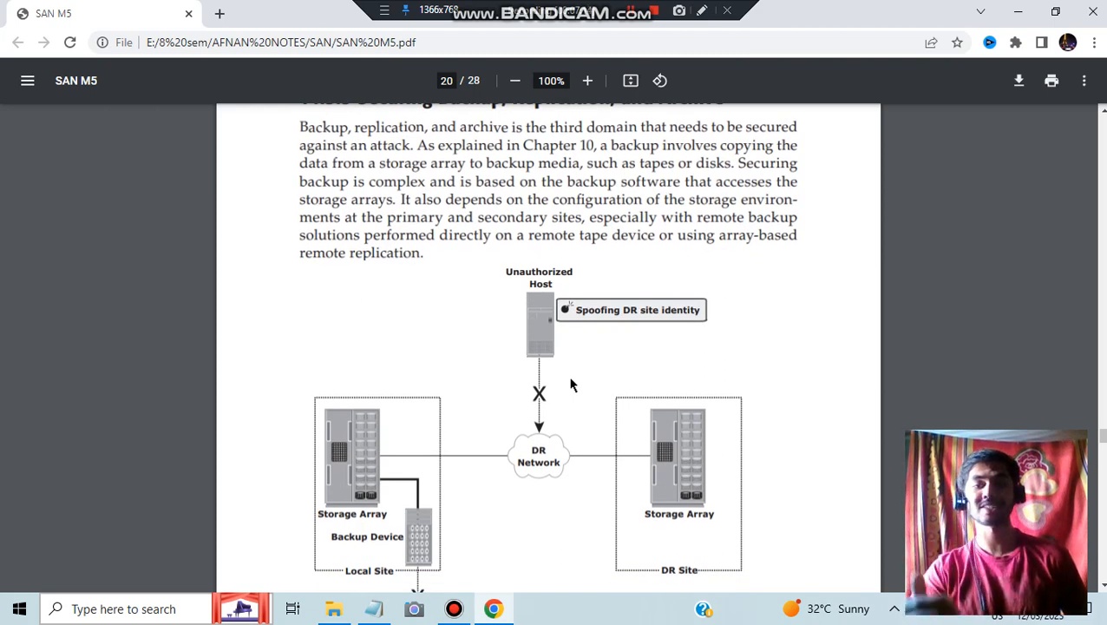
mouse_move(538, 354)
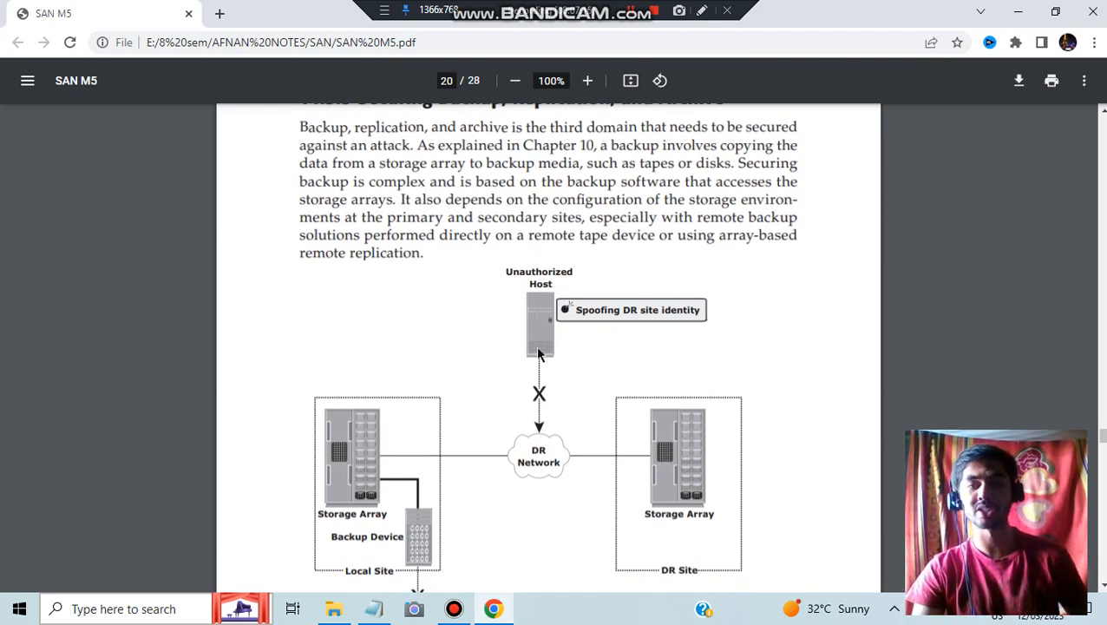
scroll("down", 3)
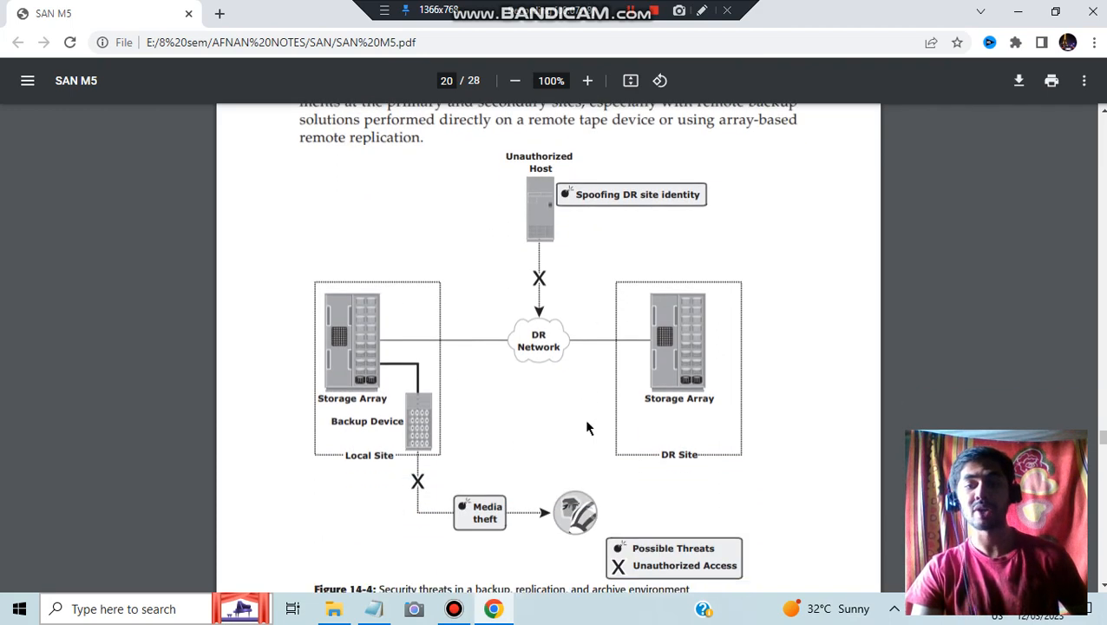
scroll("down", 3)
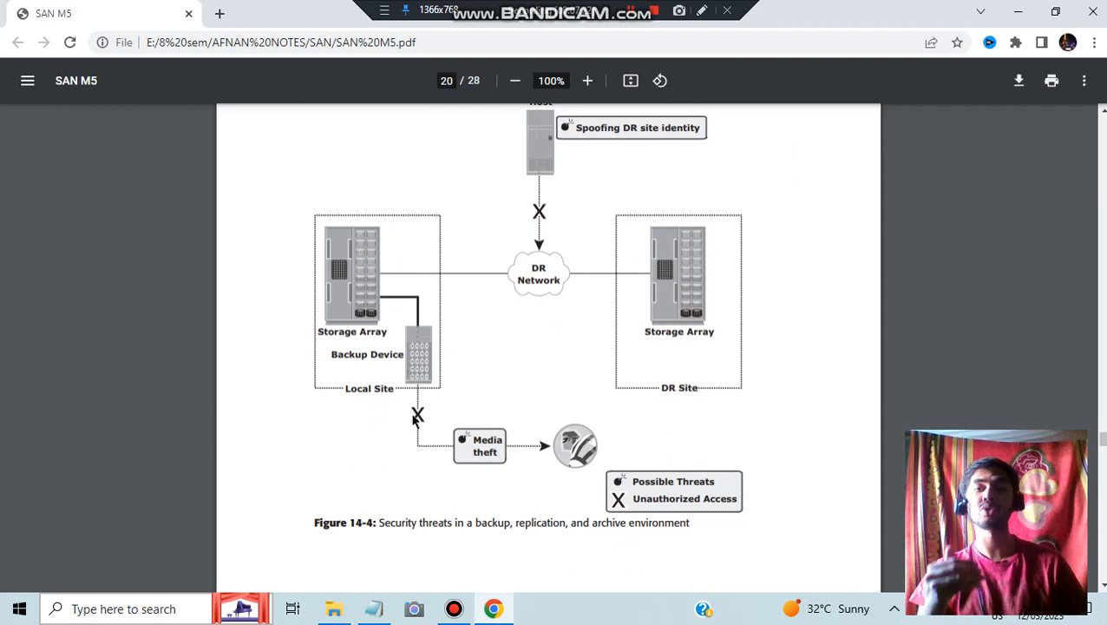
scroll("down", 3)
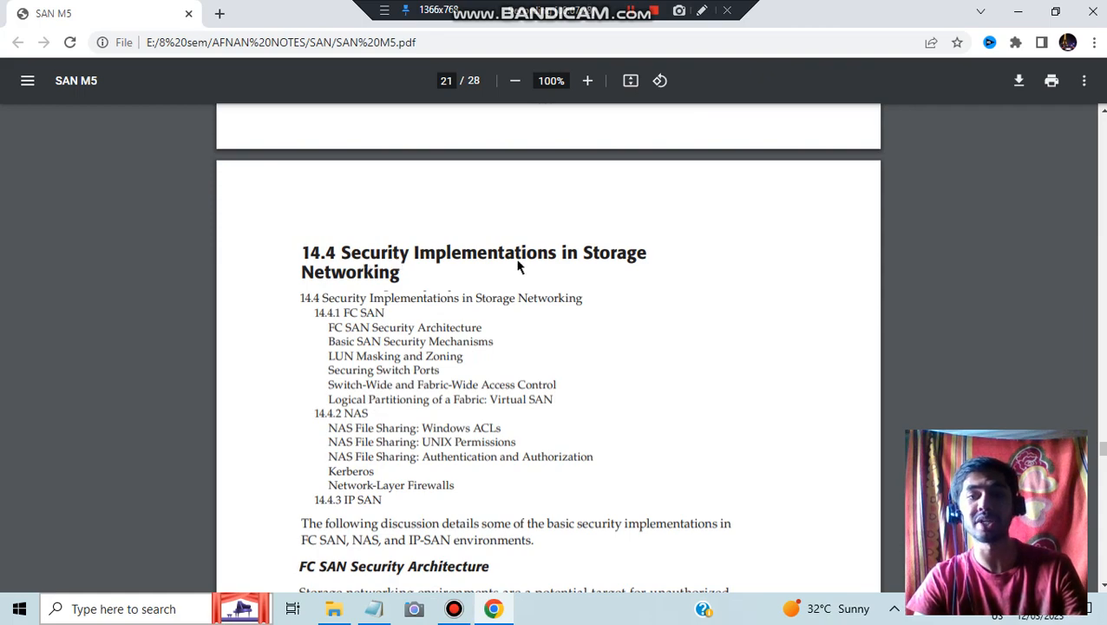
mouse_move(375, 276)
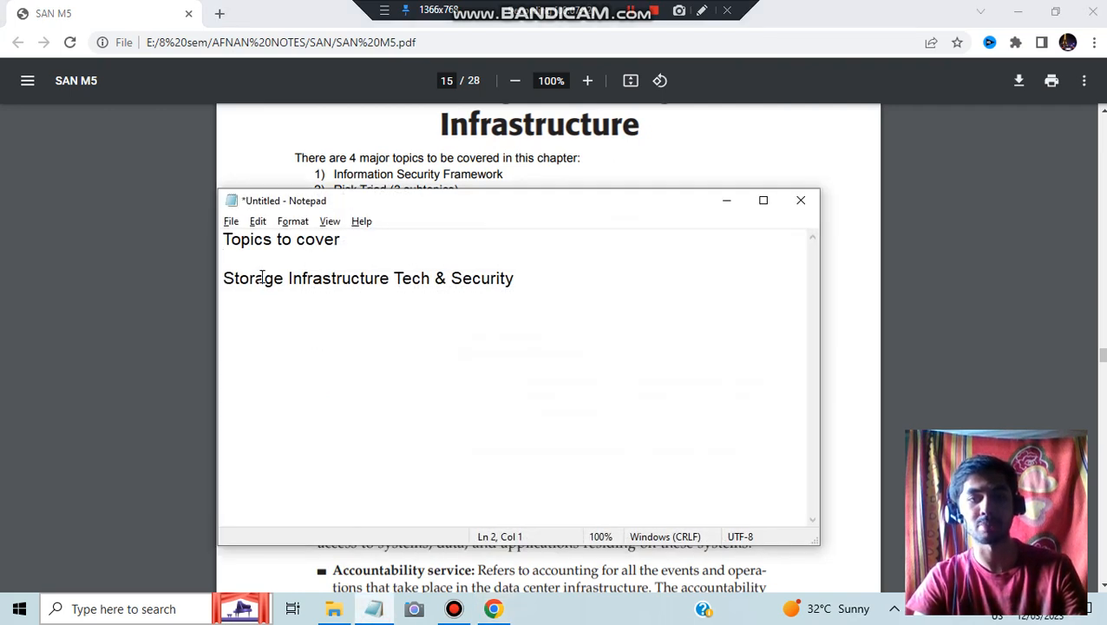
Step: Focus the PDF page and scroll to 14.4's FC SAN Security Architecture on page 21
left_click(799, 202)
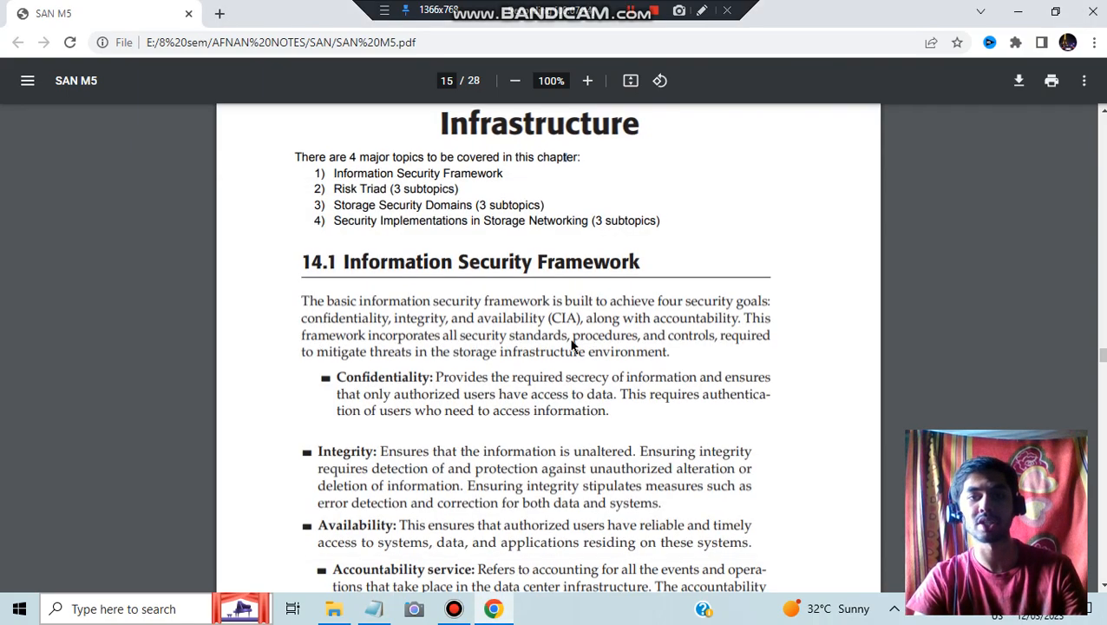
scroll("down", 3)
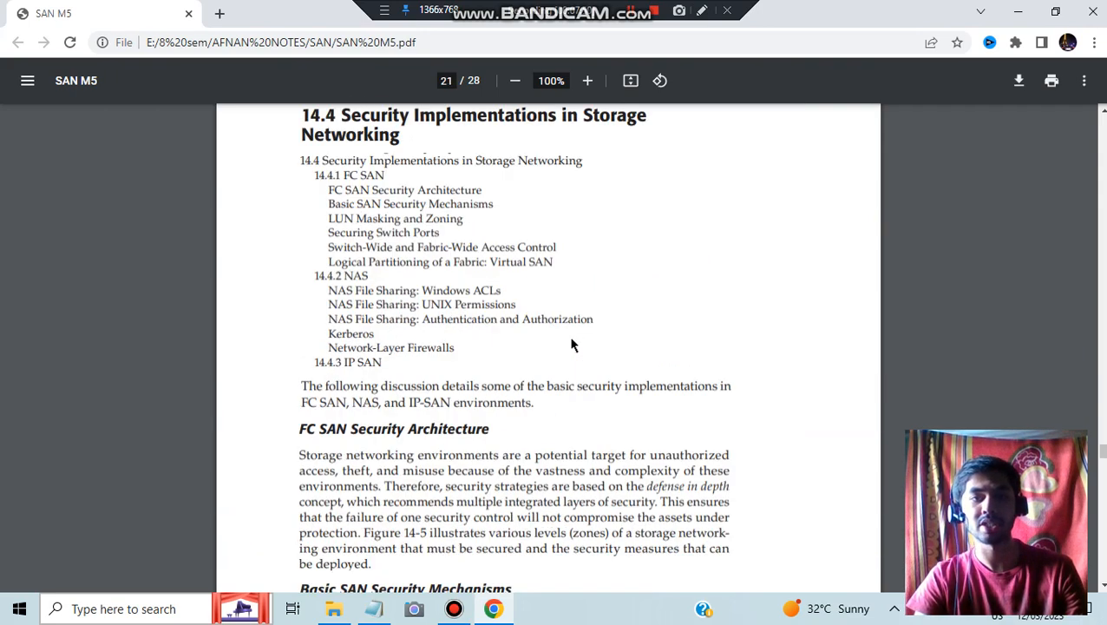
mouse_move(377, 177)
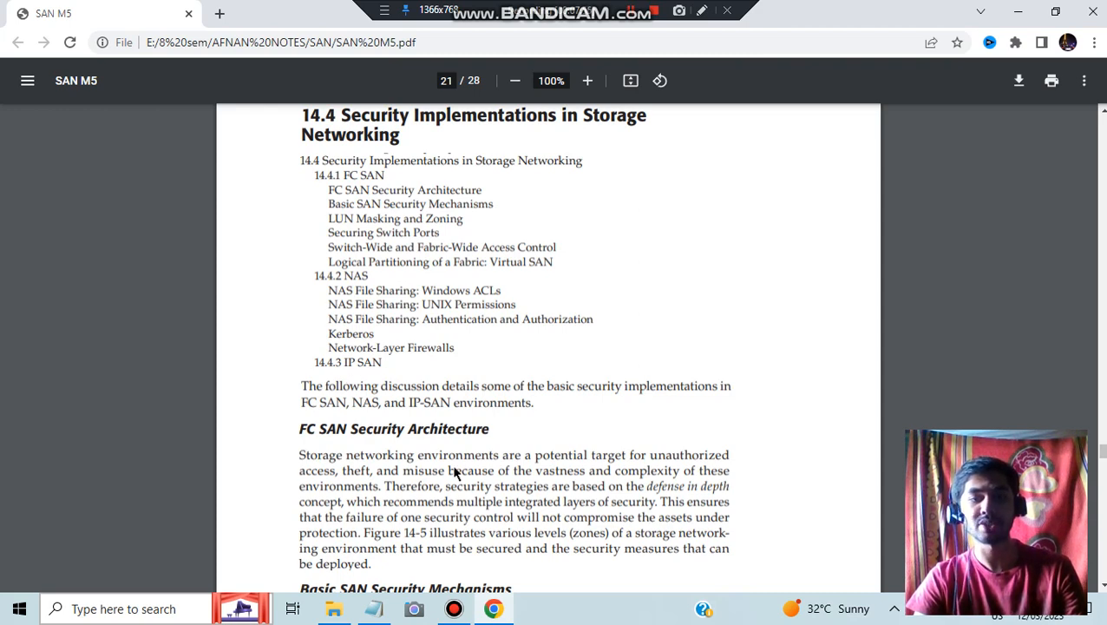
Step: Scroll past Basic SAN Security Mechanisms, Figure 14-5 and Table 14-1 toward 14.4.2 NAS on page 24
scroll("down", 3)
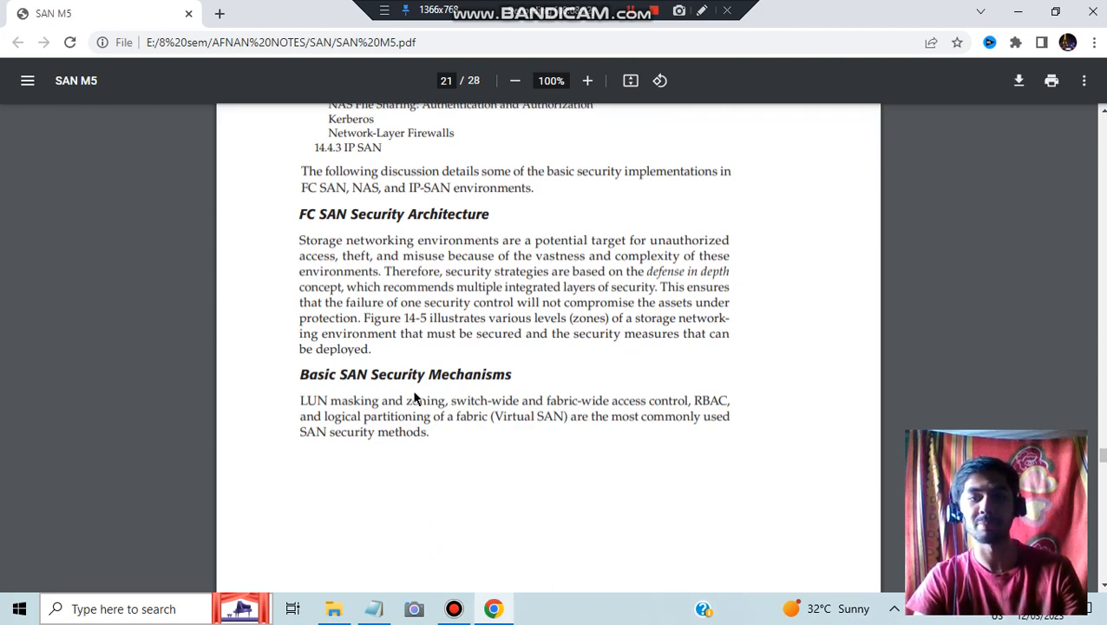
scroll("down", 3)
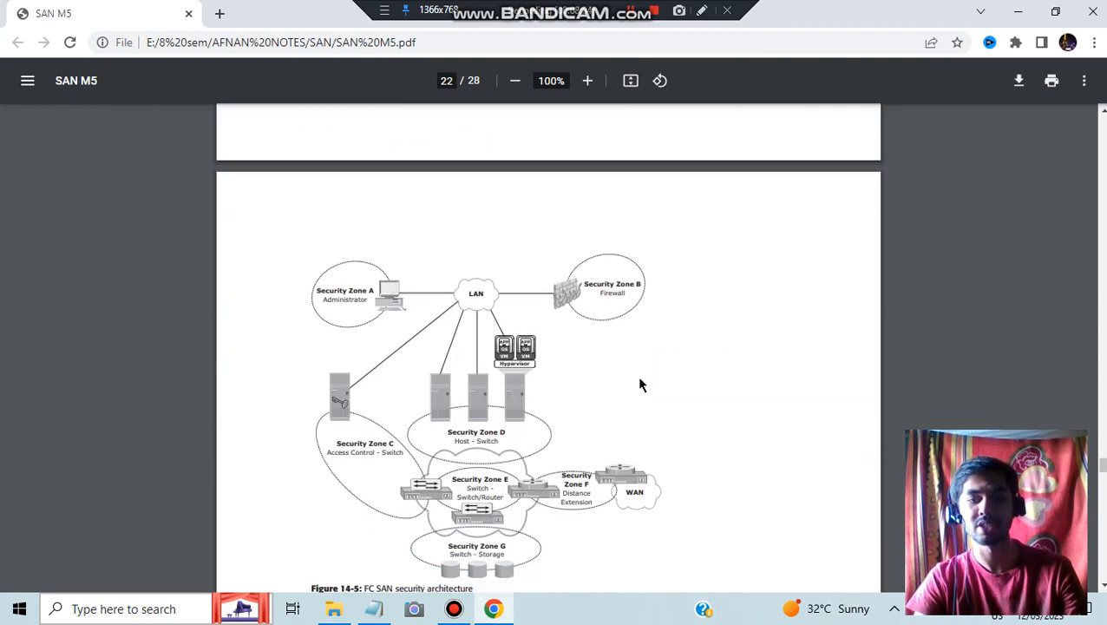
scroll("down", 3)
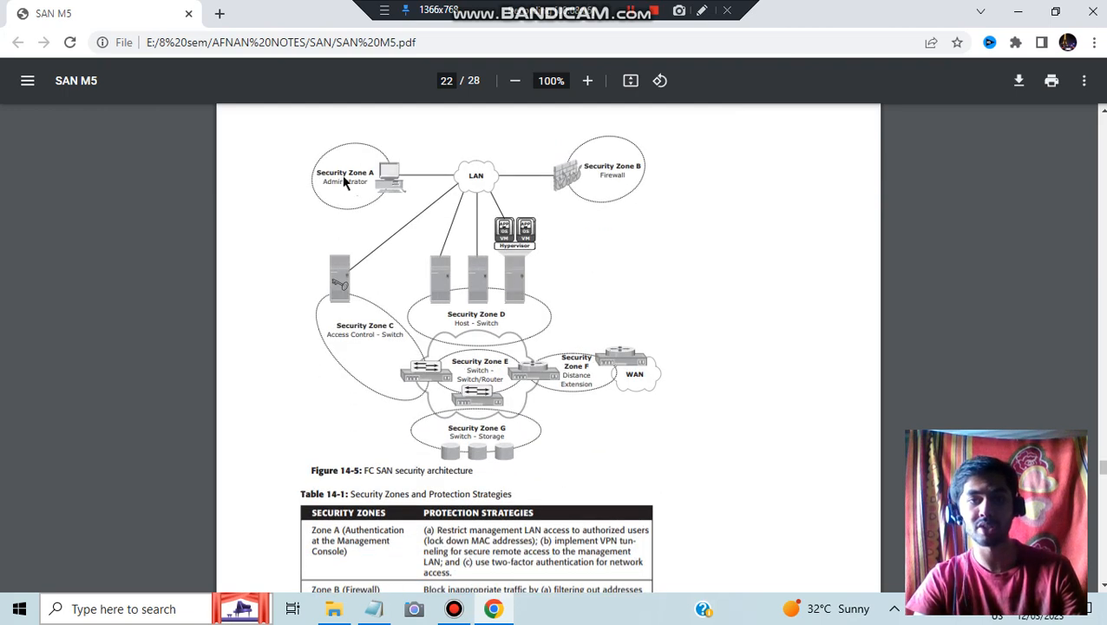
mouse_move(614, 177)
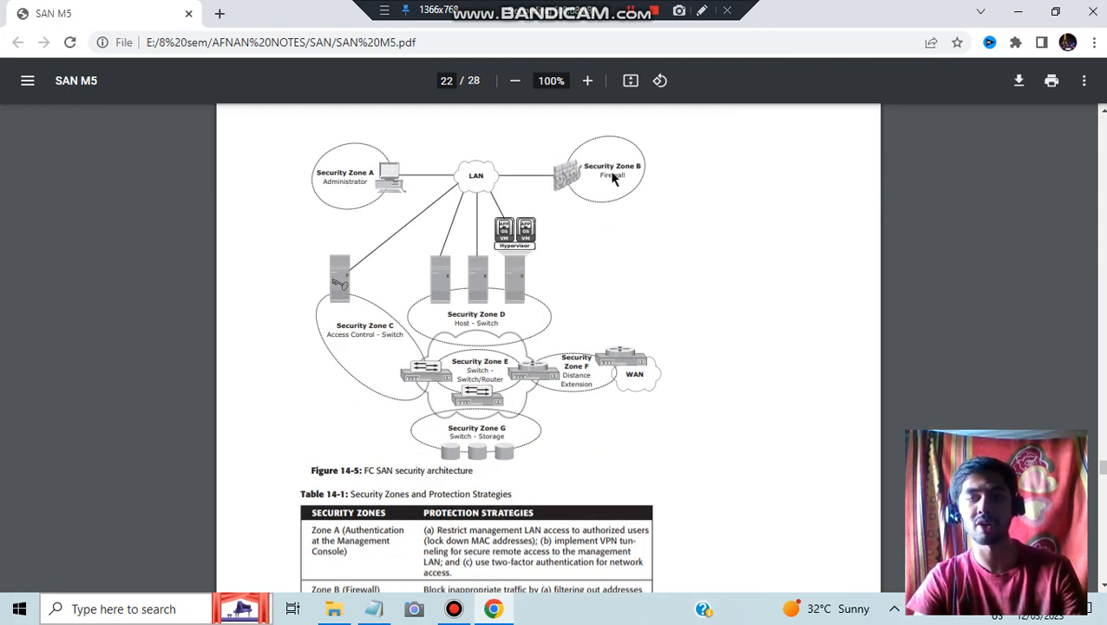
scroll("down", 3)
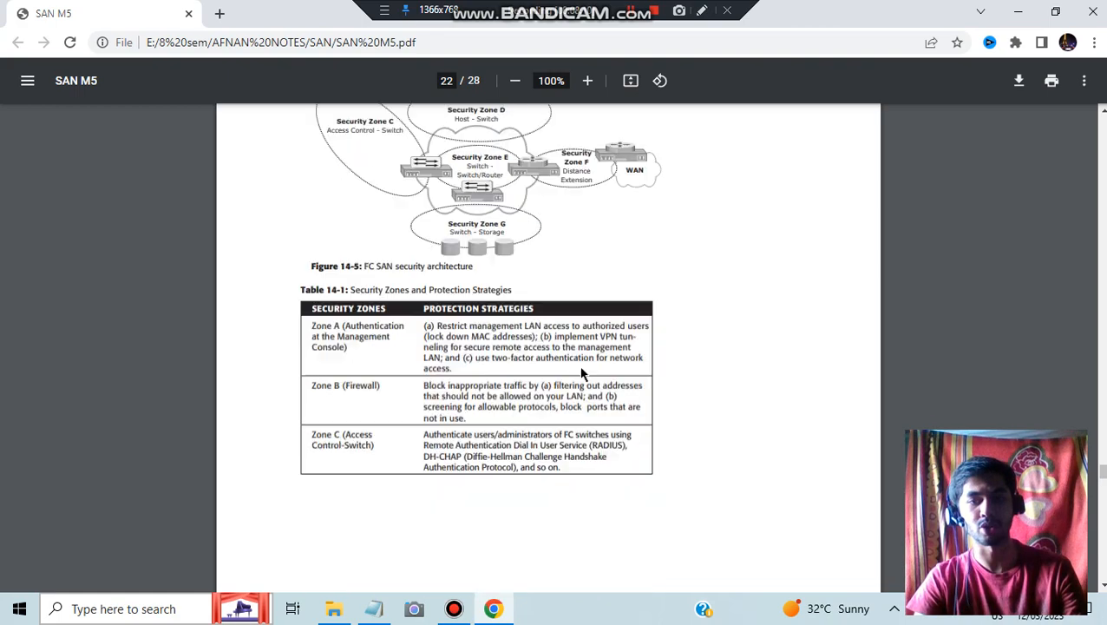
scroll("down", 3)
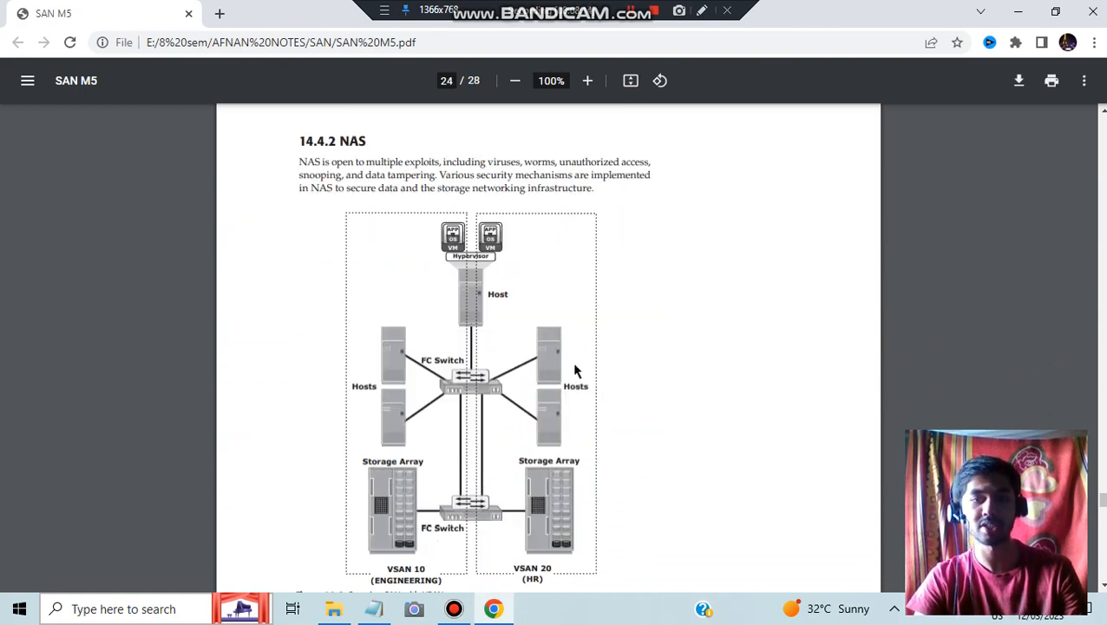
mouse_move(483, 167)
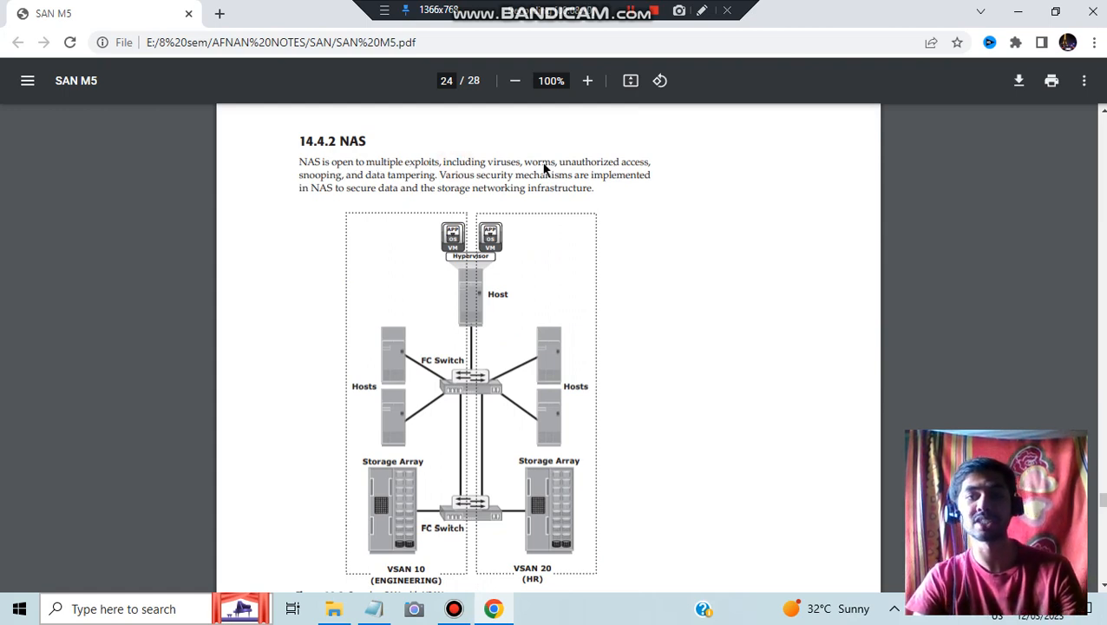
Step: Scroll past Figure 14-6, Windows ACLs and UNIX permissions to the Kerberos heading on page 26
scroll("down", 3)
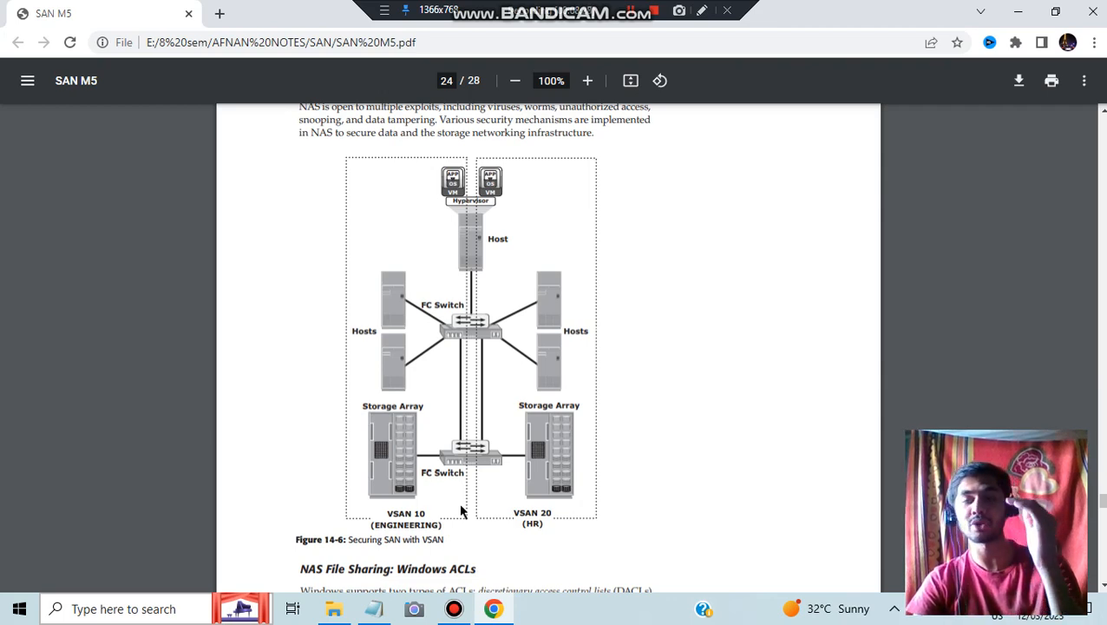
scroll("down", 3)
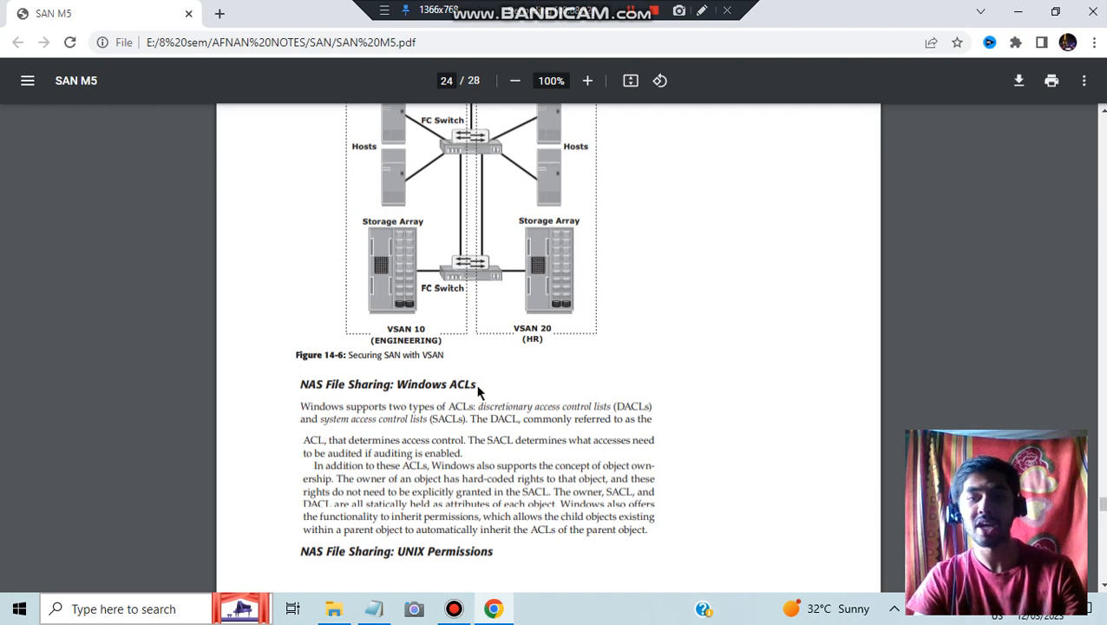
mouse_move(415, 397)
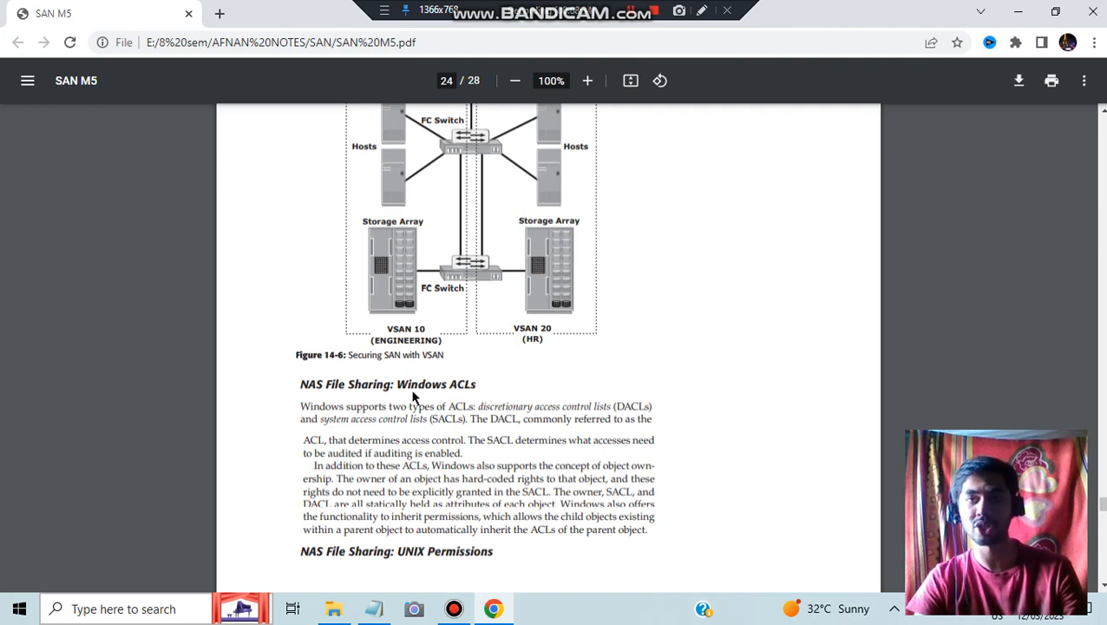
scroll("down", 3)
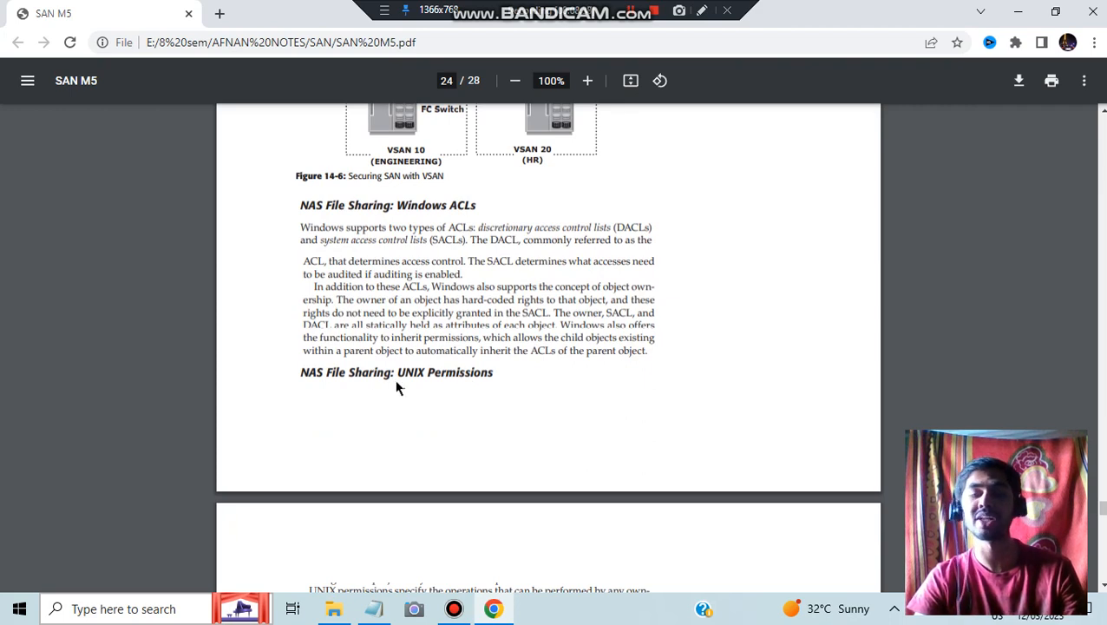
scroll("down", 3)
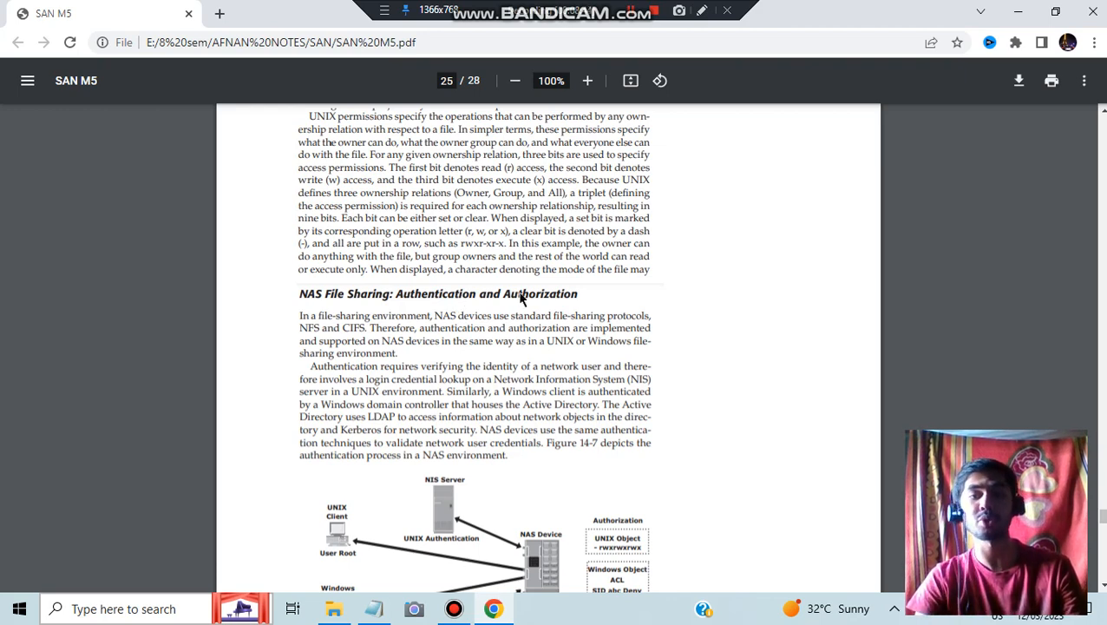
scroll("down", 3)
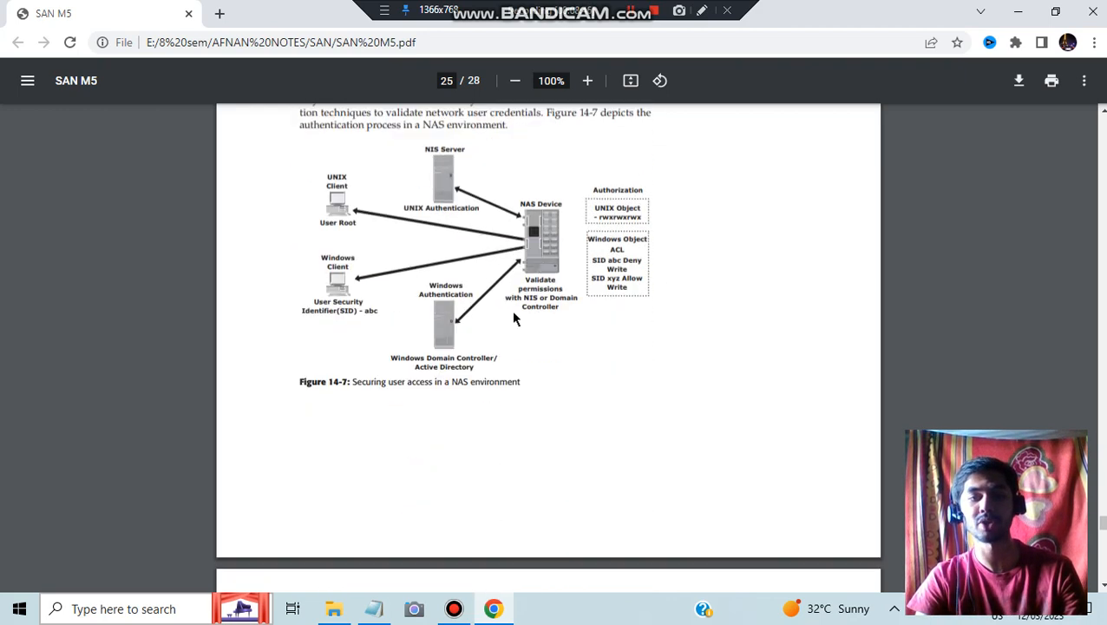
scroll("down", 3)
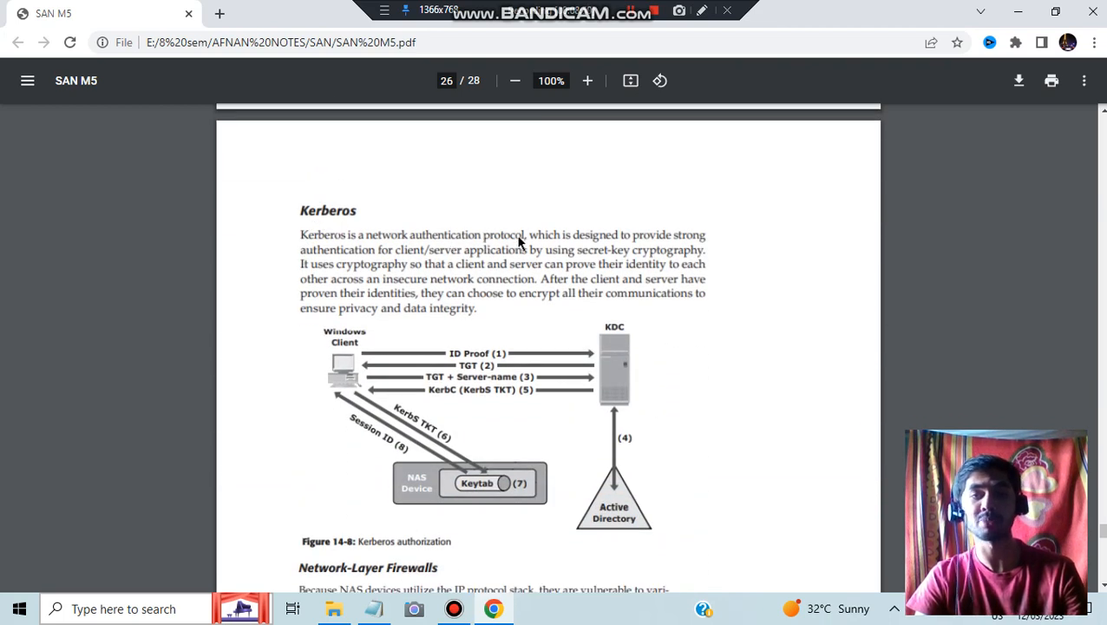
mouse_move(687, 251)
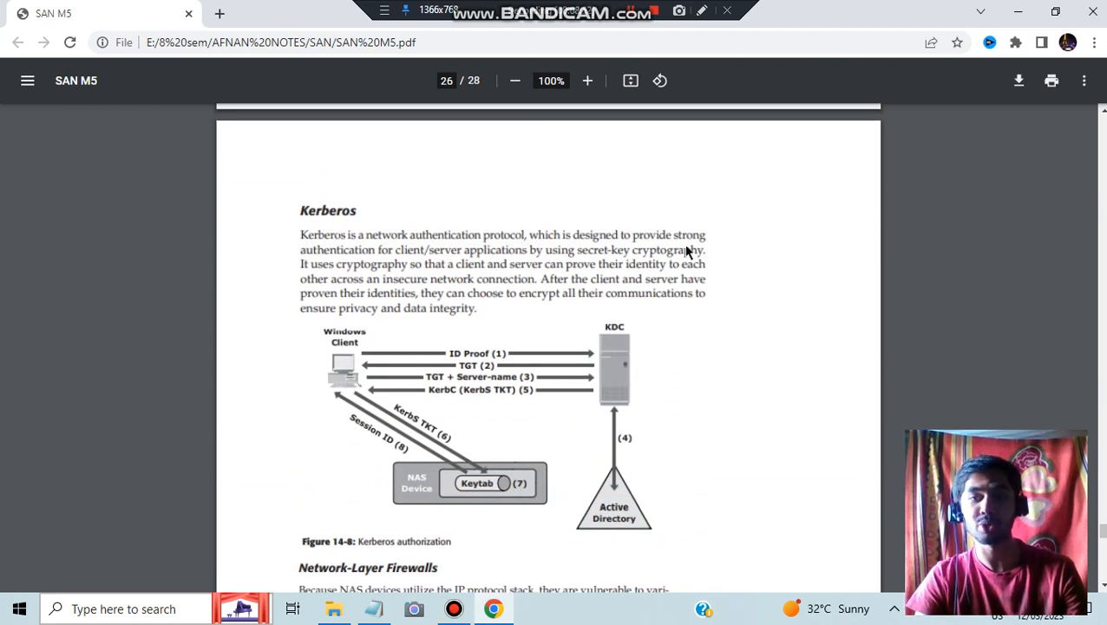
mouse_move(365, 397)
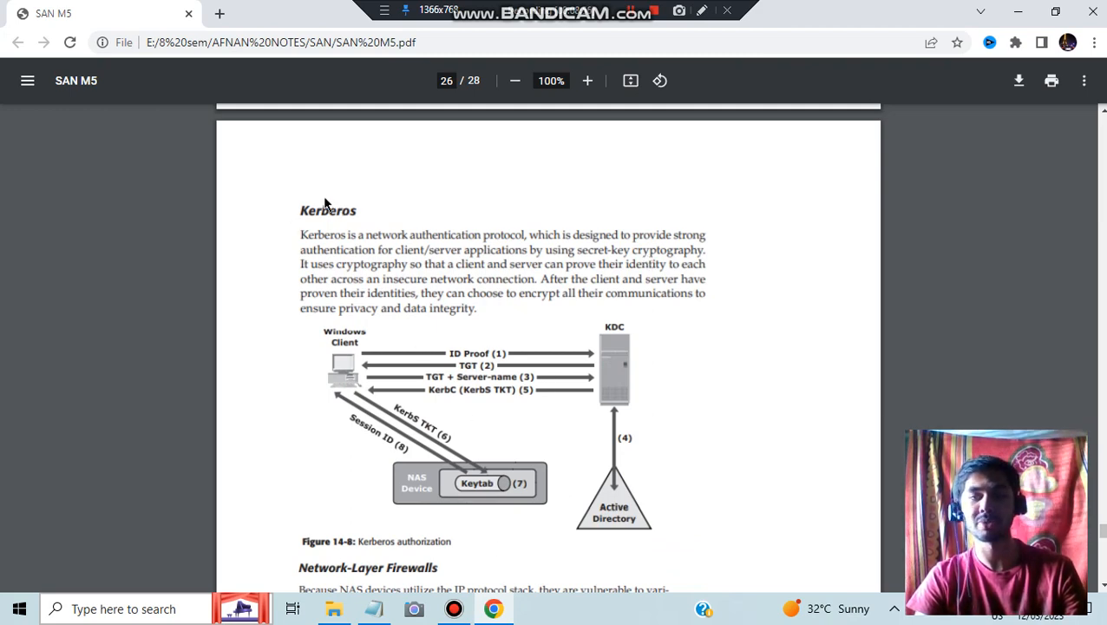
Step: Scroll past Figures 14-8 and 14-9, Network-Layer Firewalls, to 14.4.3 IP SAN with CHAP on page 27
scroll("down", 3)
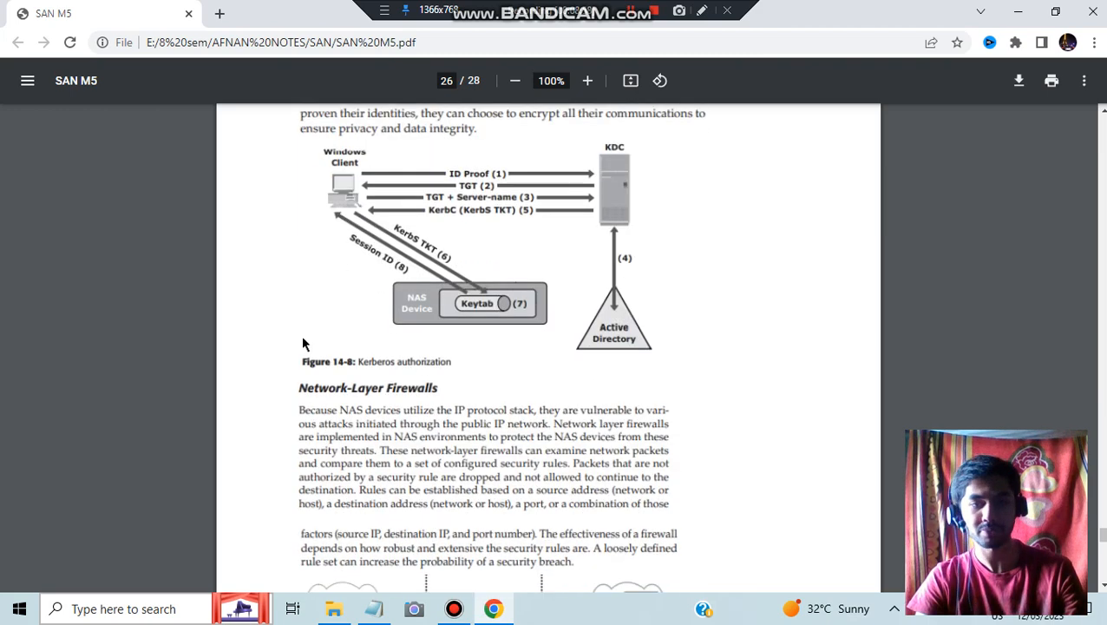
scroll("down", 3)
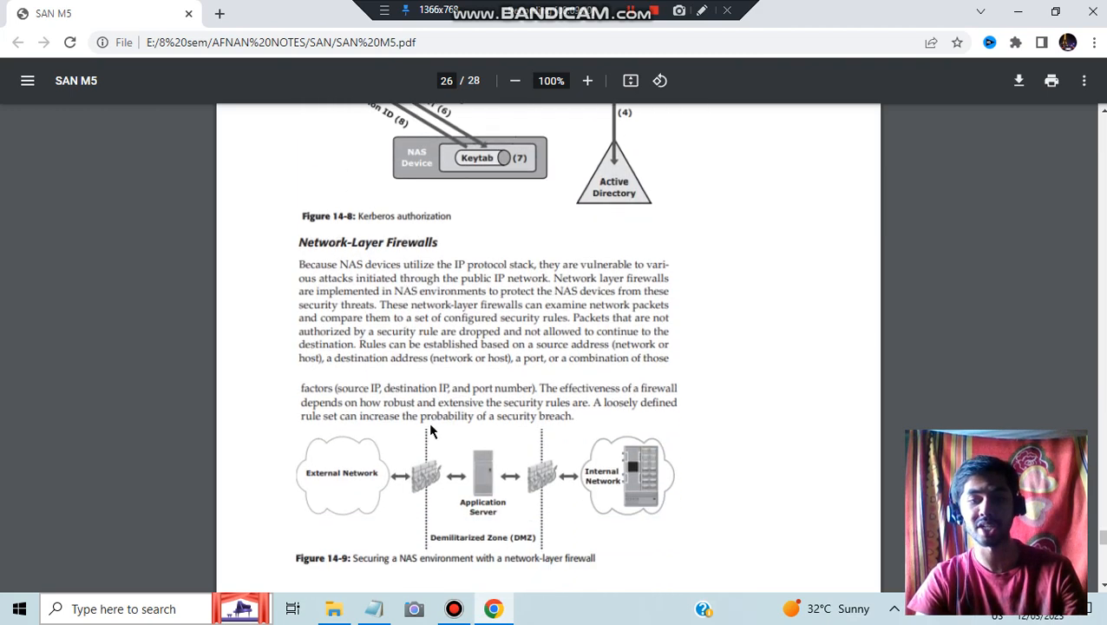
scroll("down", 3)
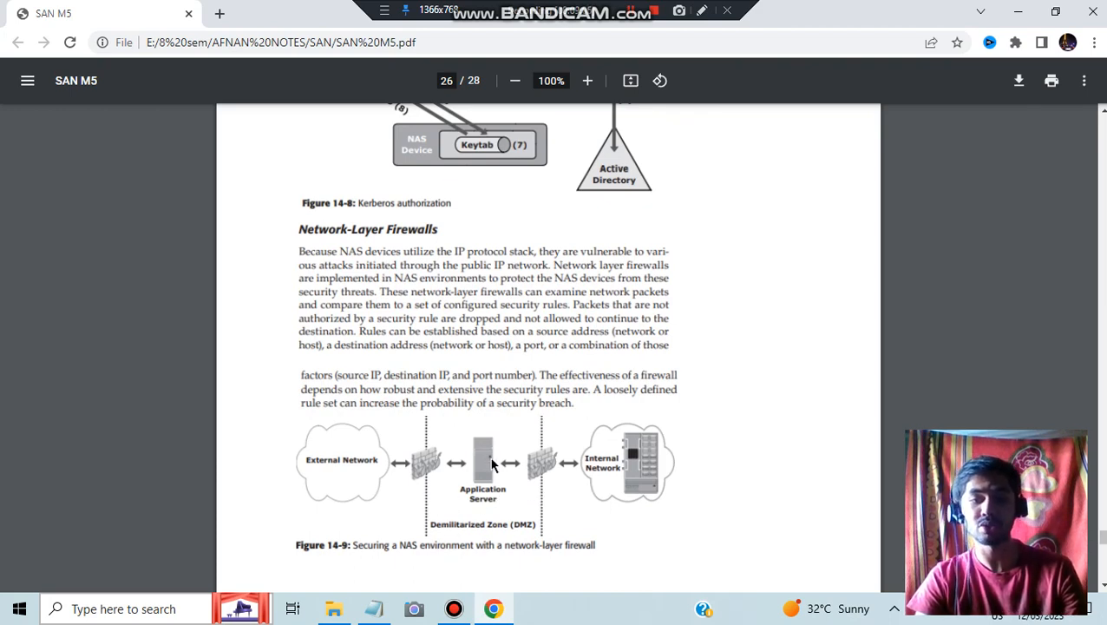
mouse_move(449, 438)
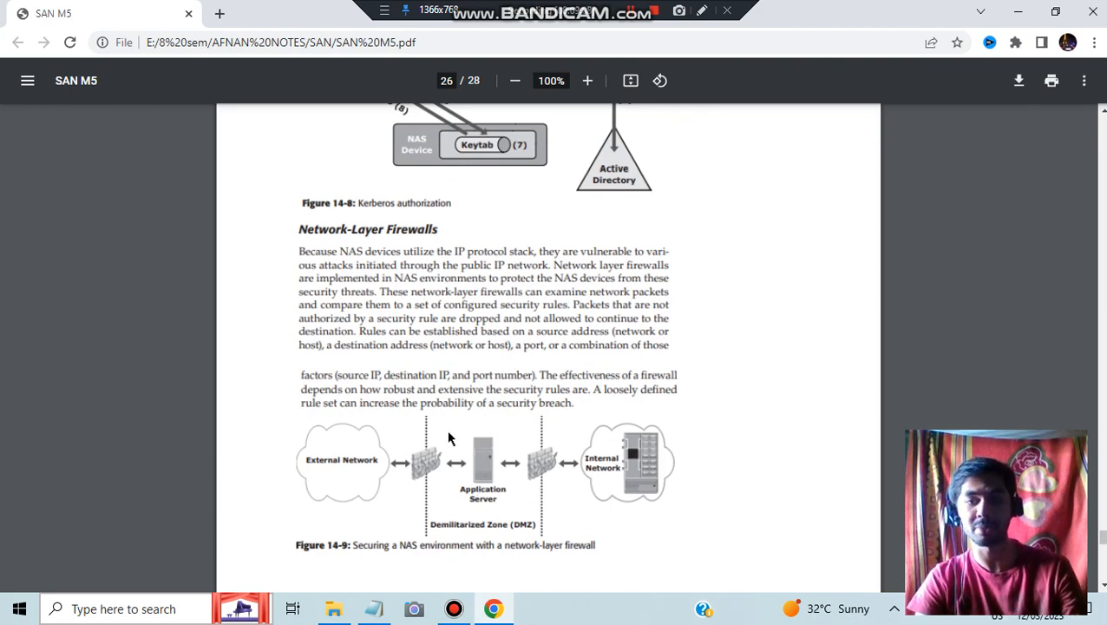
scroll("down", 3)
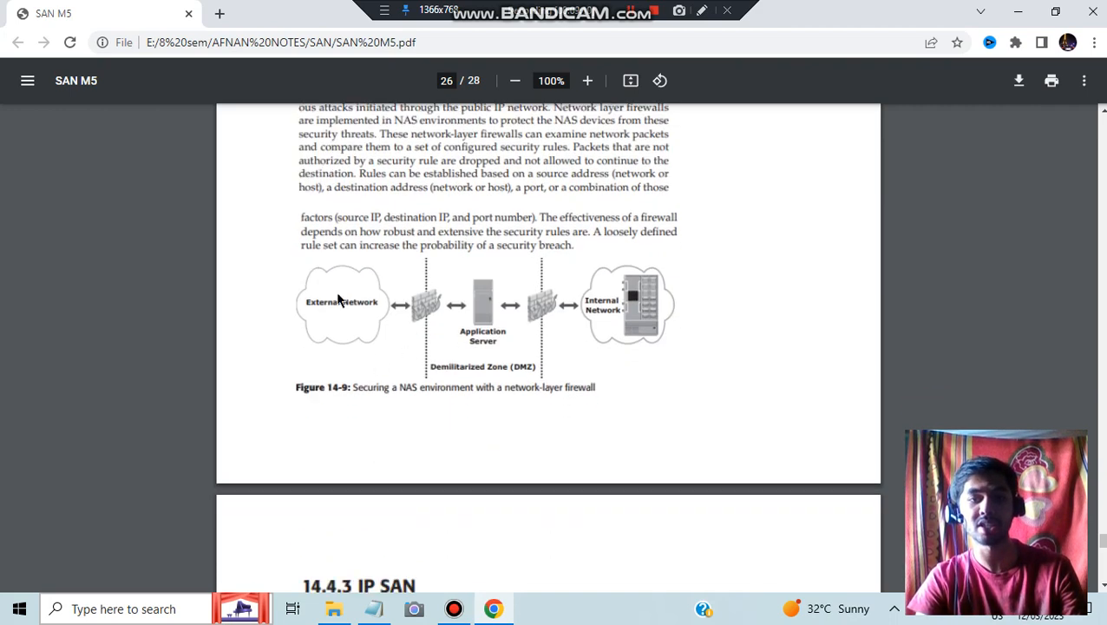
mouse_move(517, 330)
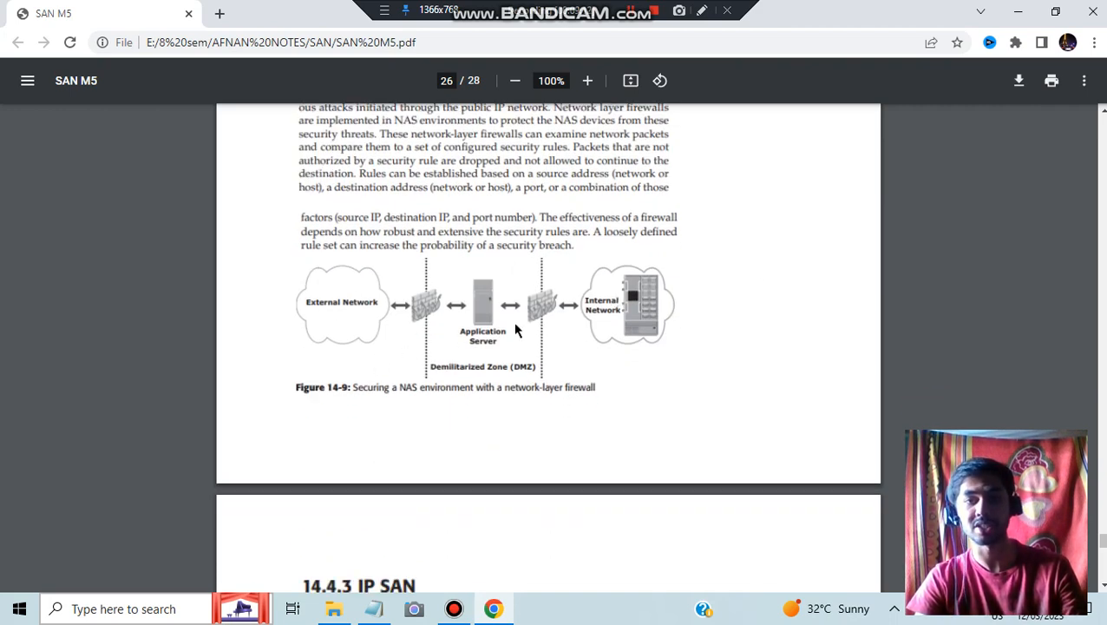
scroll("down", 3)
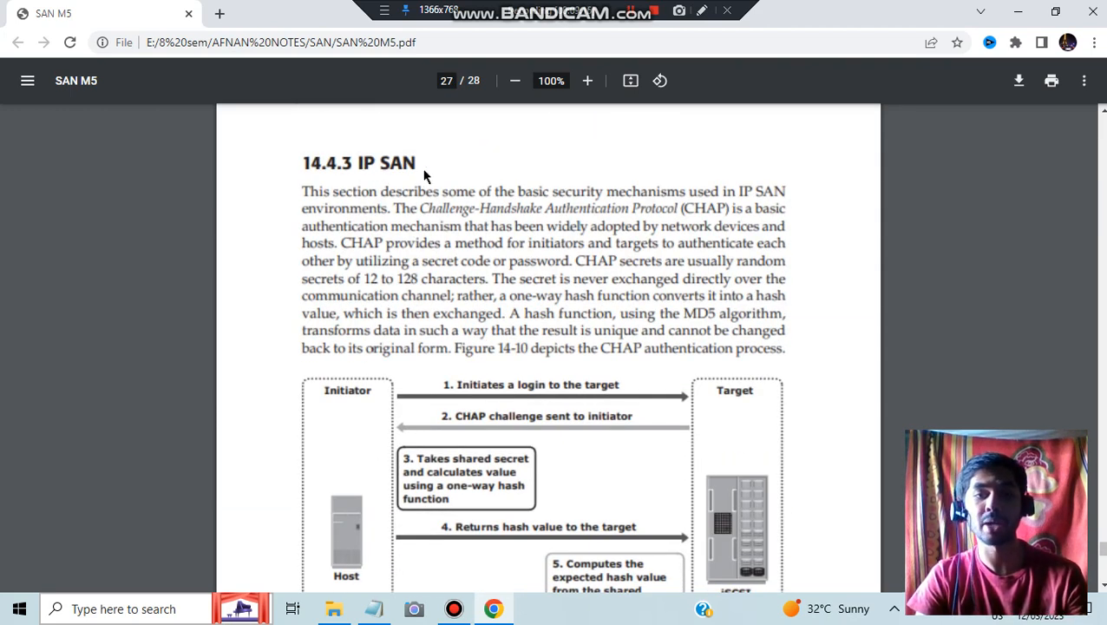
mouse_move(449, 226)
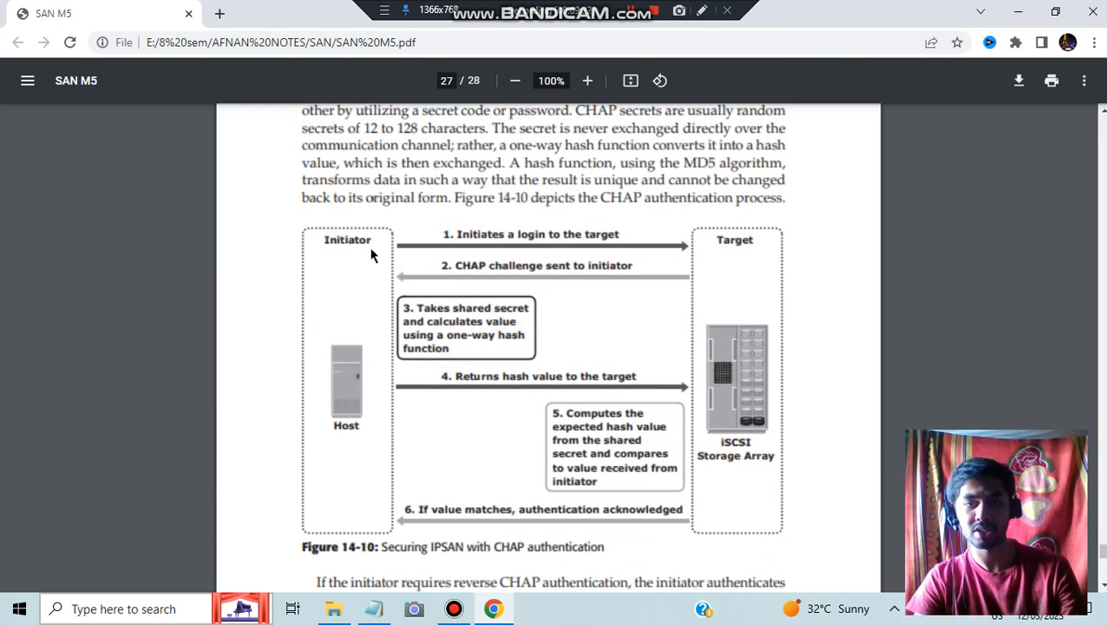
mouse_move(420, 398)
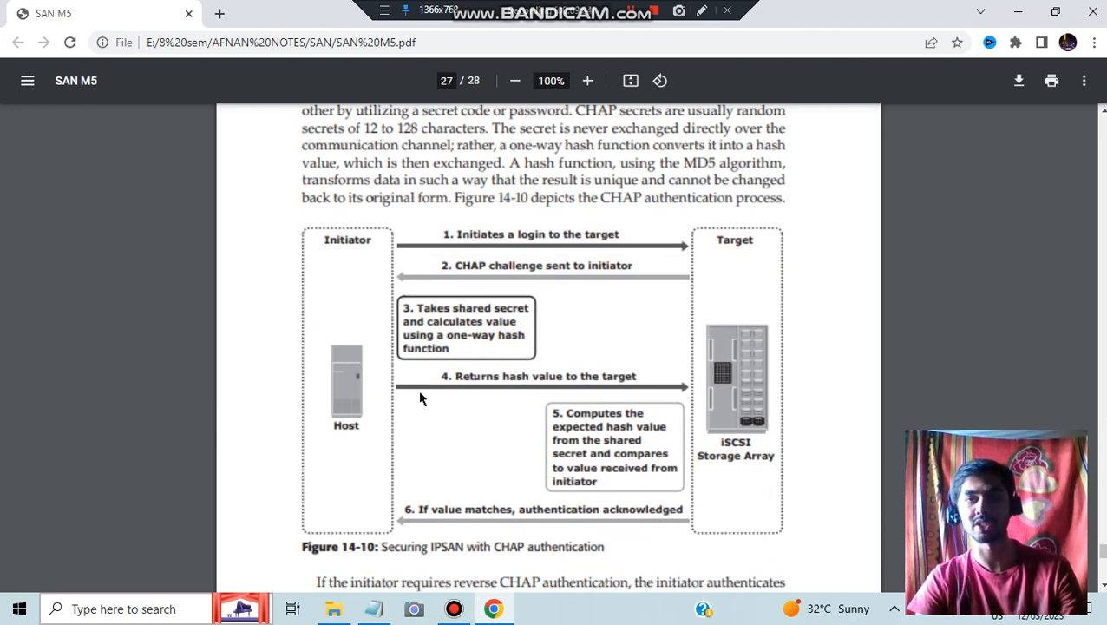
Step: Scroll past Figure 14-10 on CHAP to the last page with Figure 14-11
scroll("down", 3)
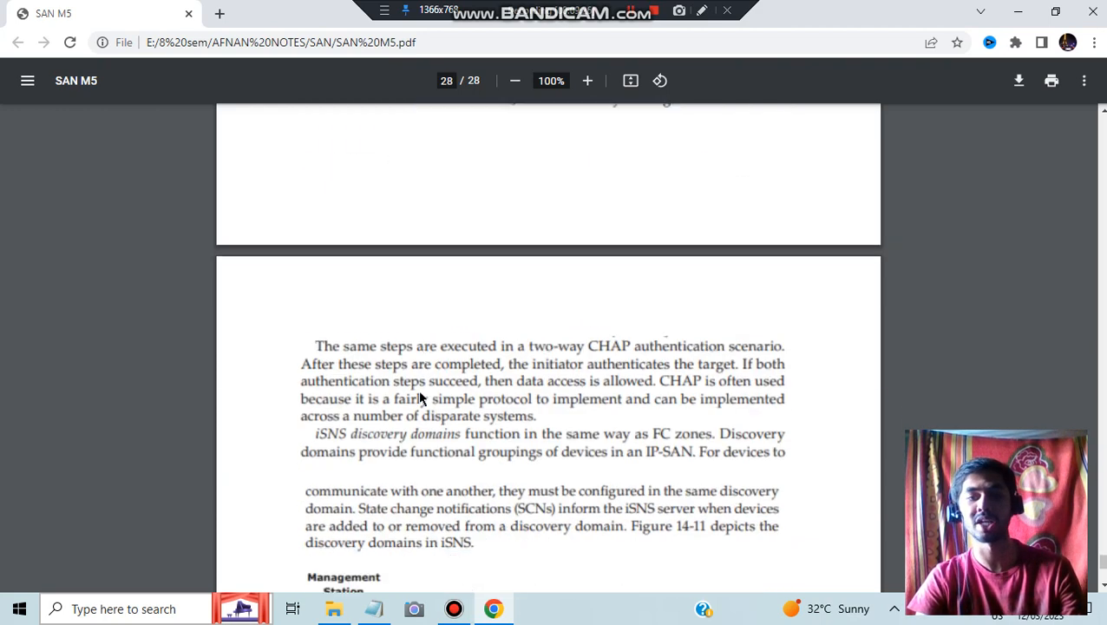
scroll("down", 3)
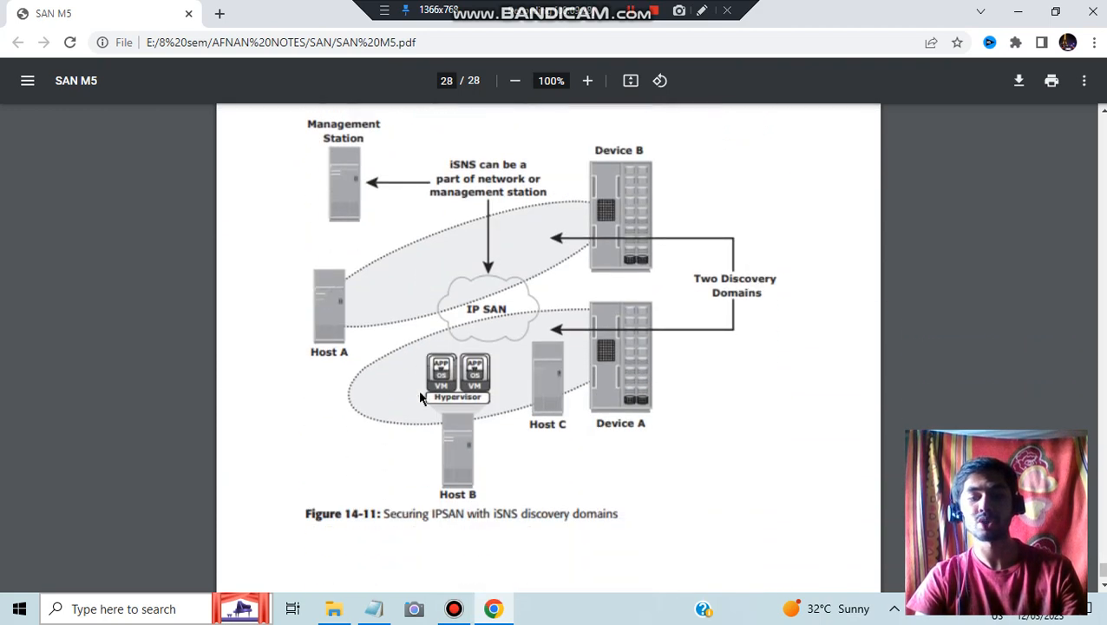
scroll("down", 3)
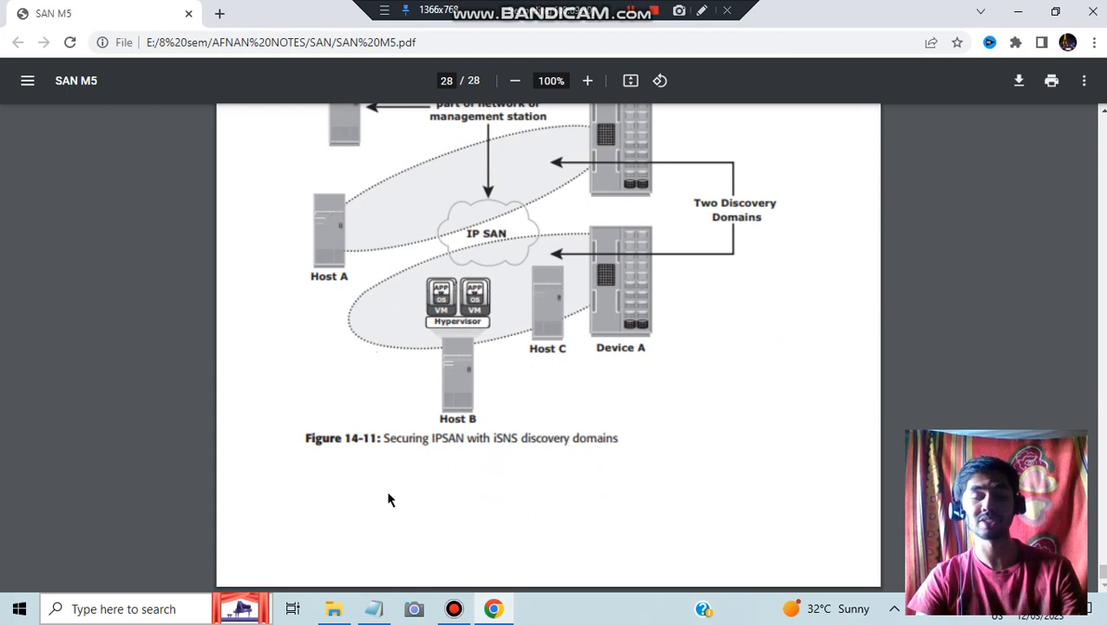